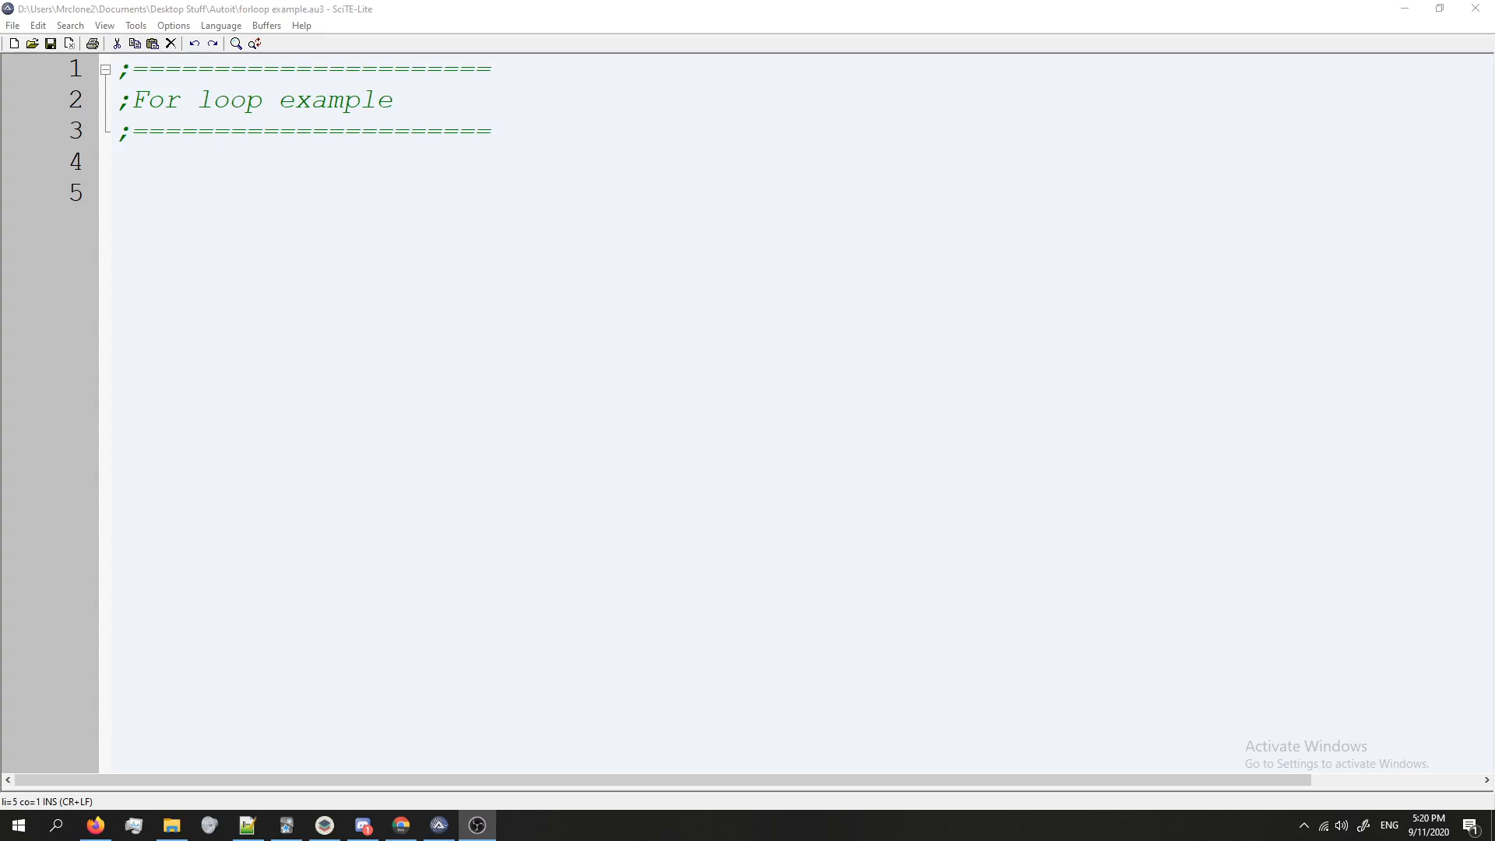
Step: Write the loop header 'For $numEaten = 0 To 25' on line 5, correcting the variable name along the way
click(251, 193)
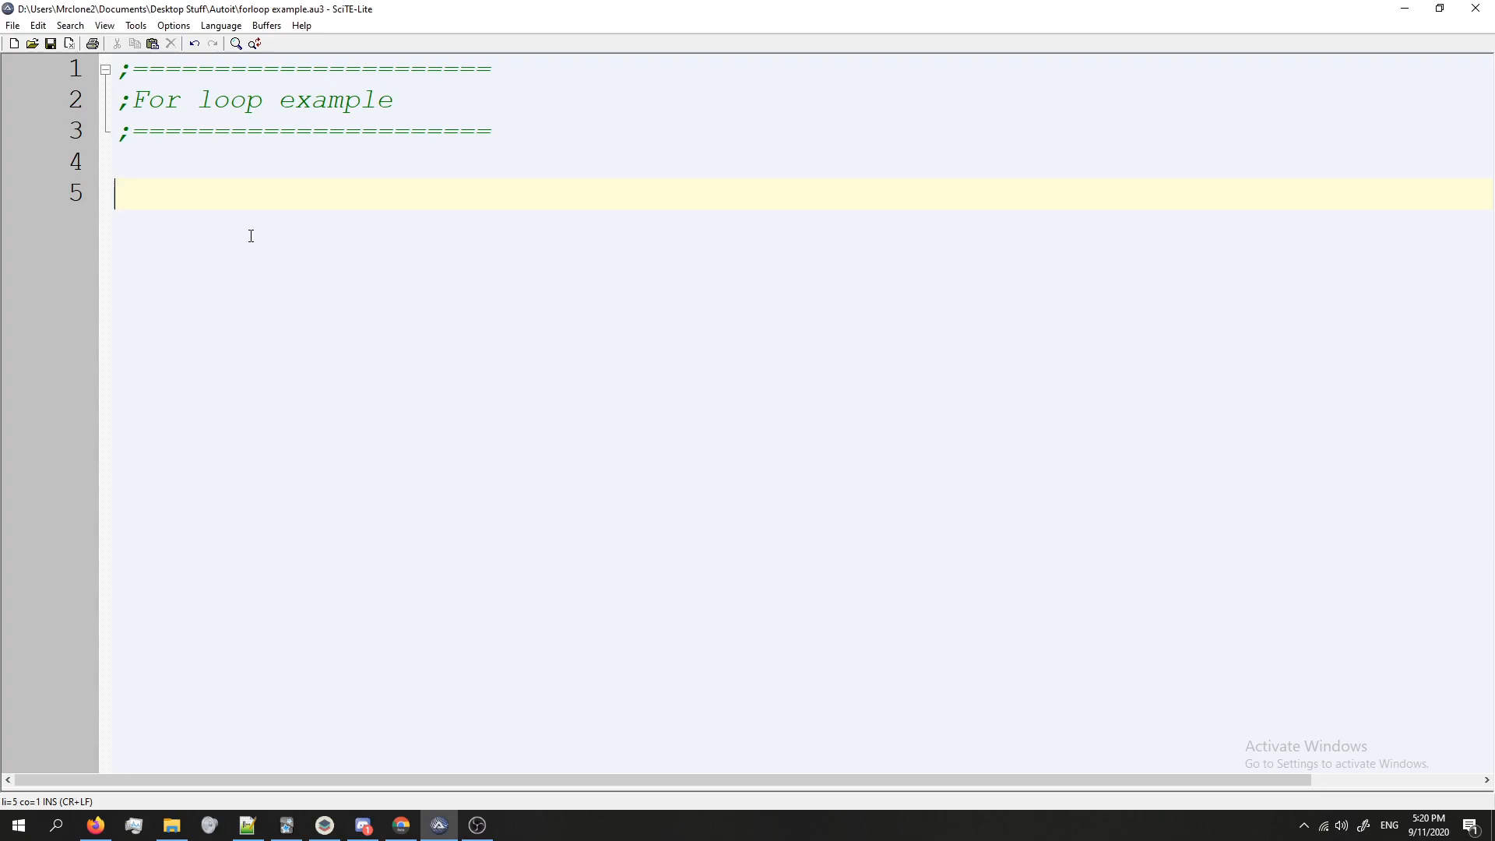
text(F)
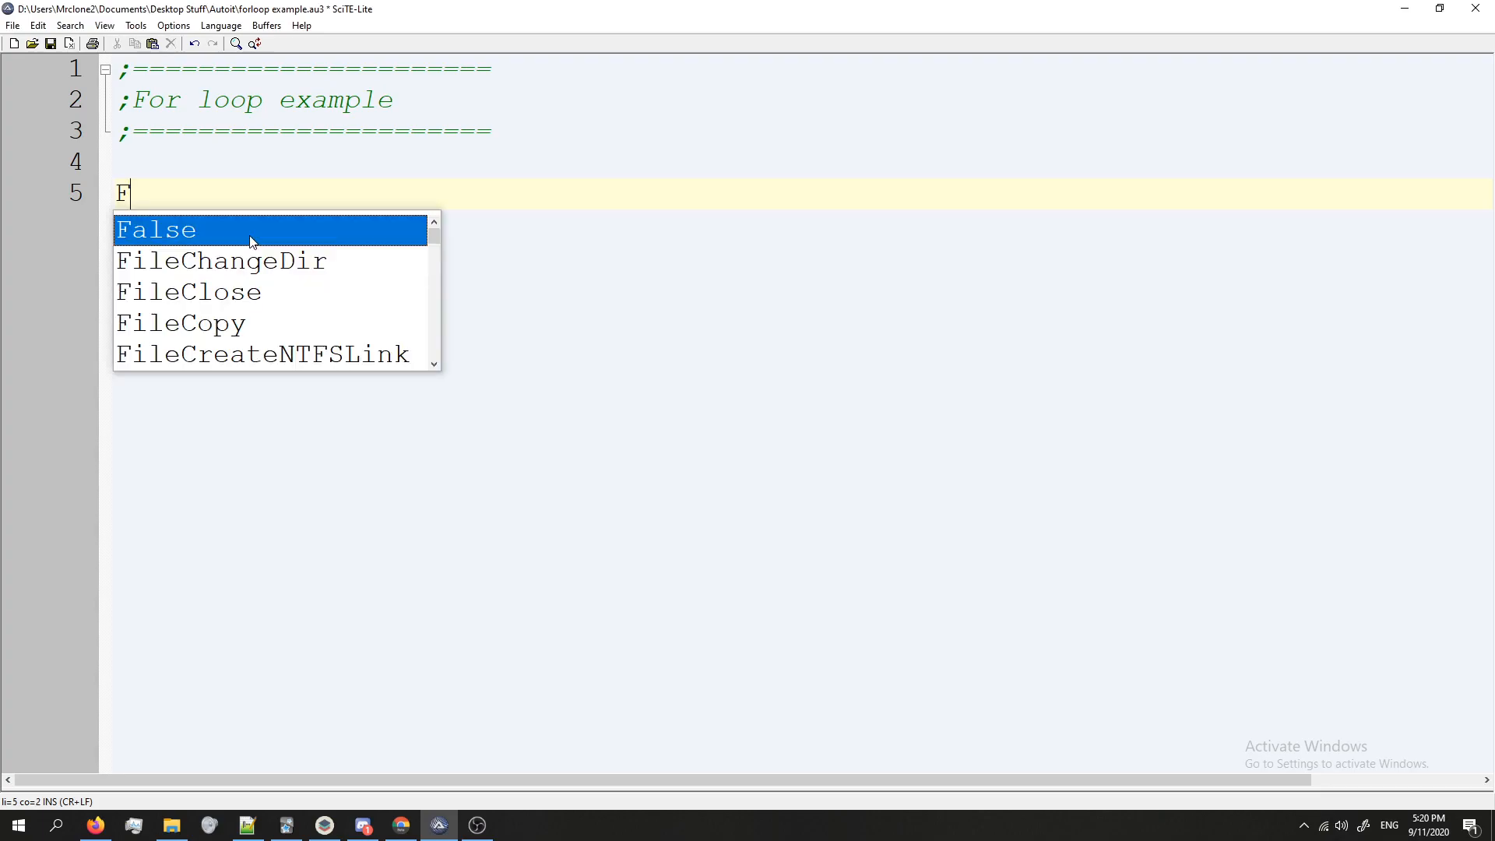
text(or)
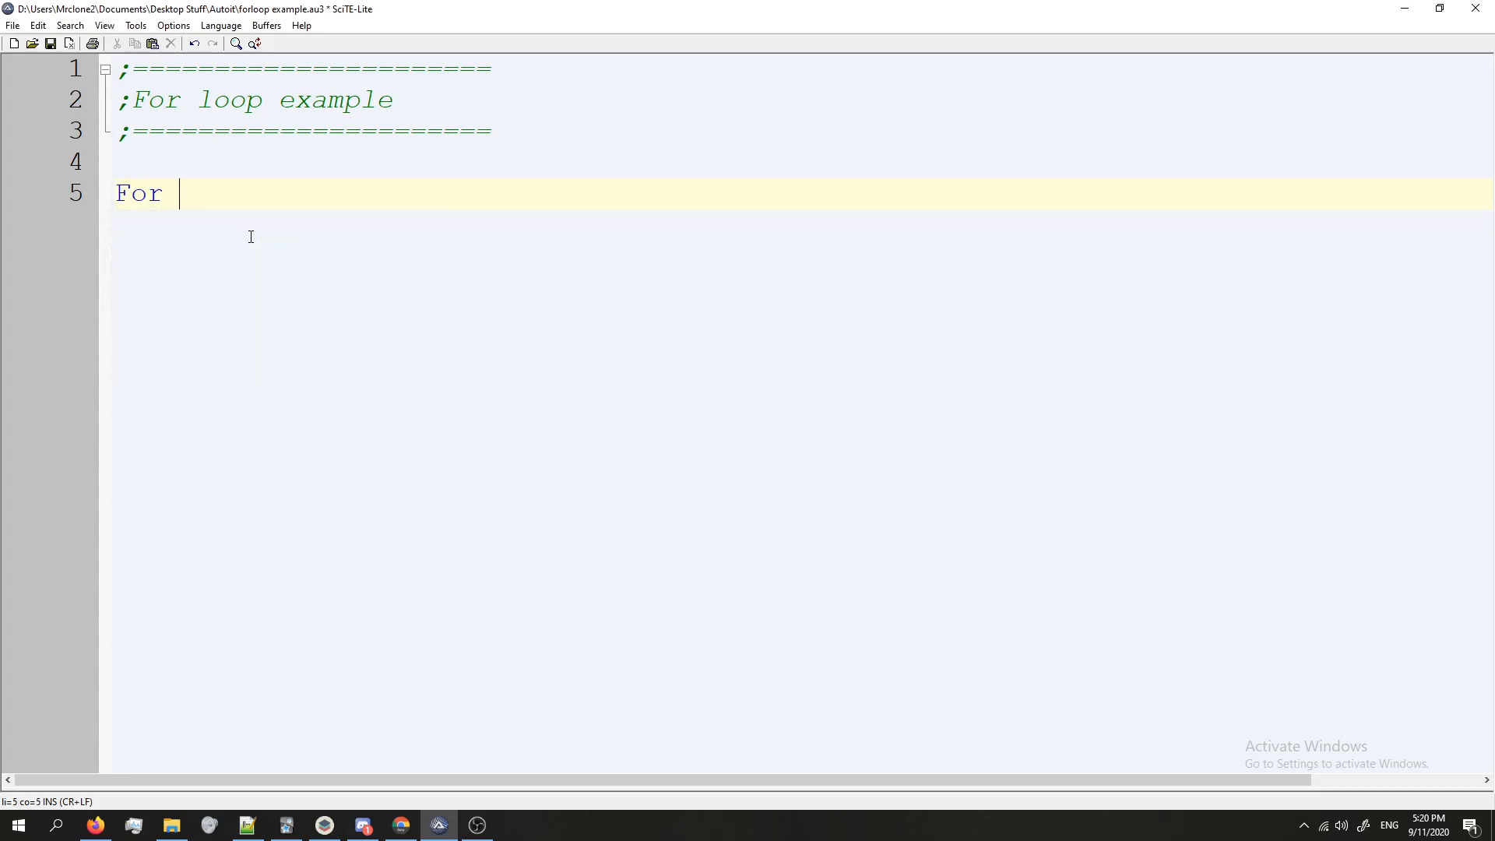
text($i)
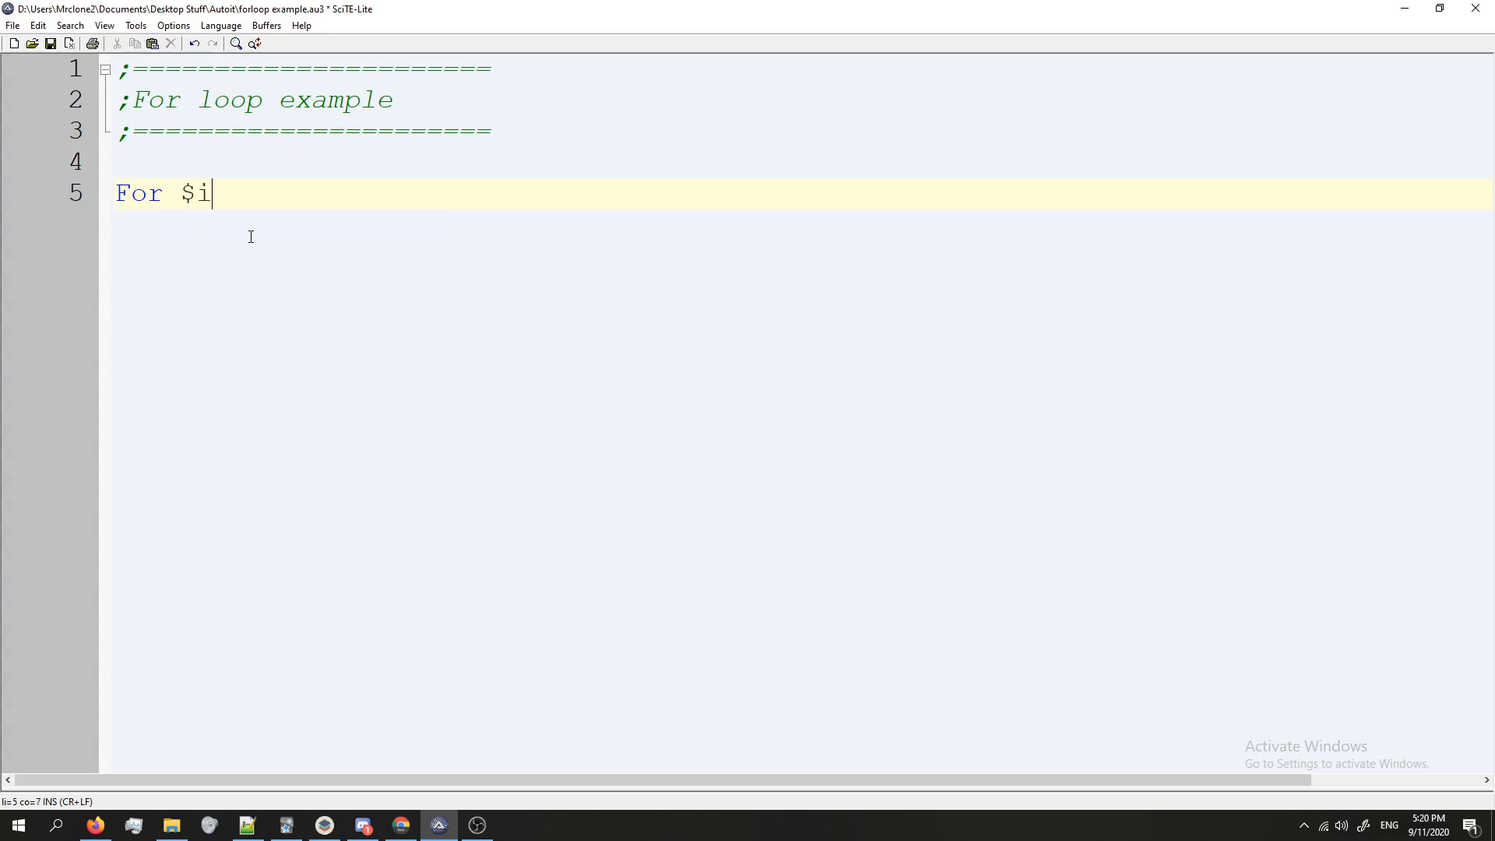
key(Backspace)
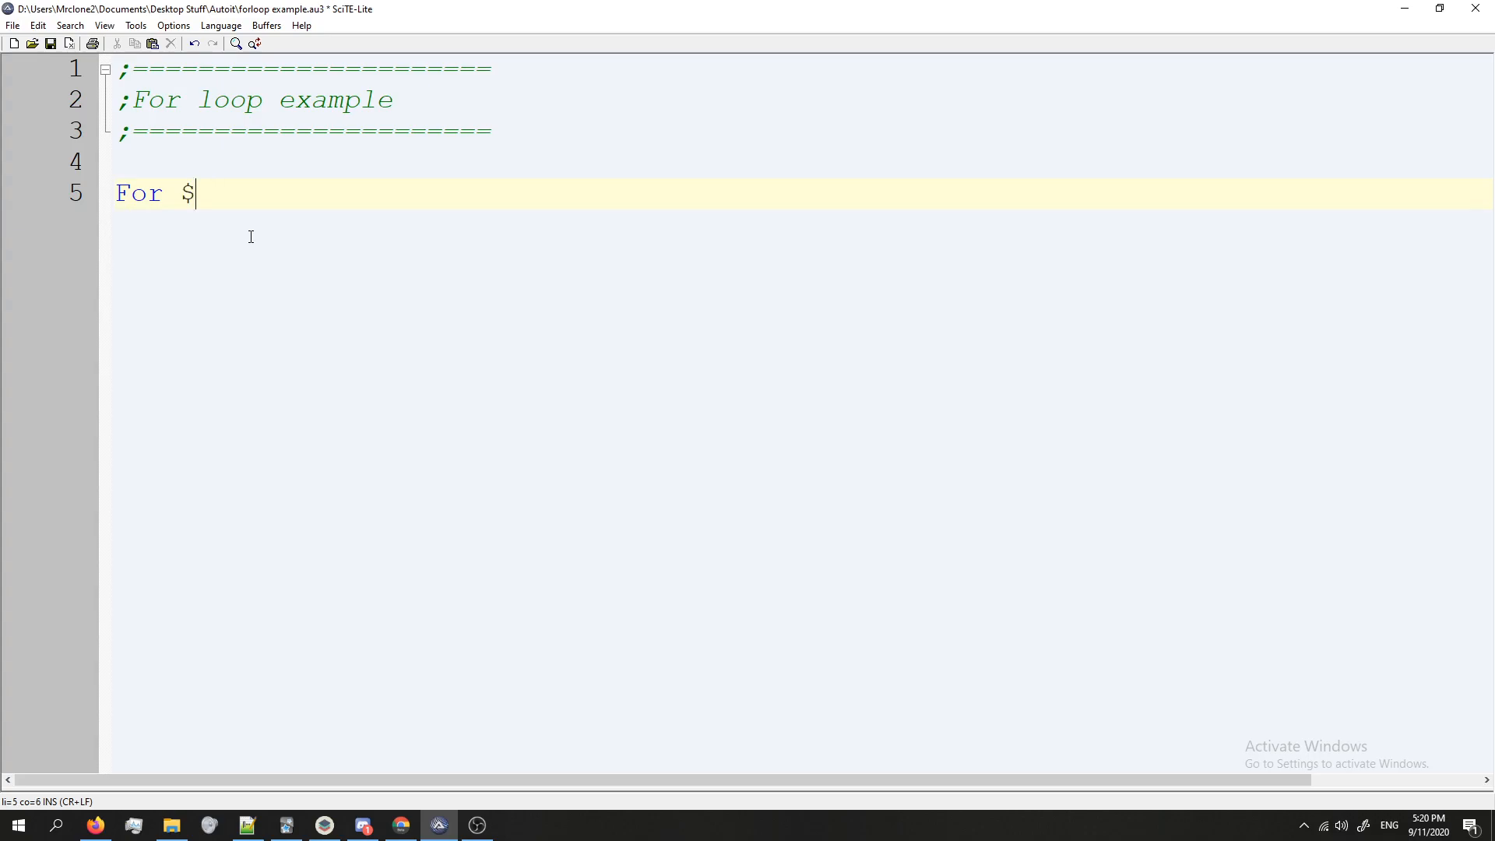
text(imH)
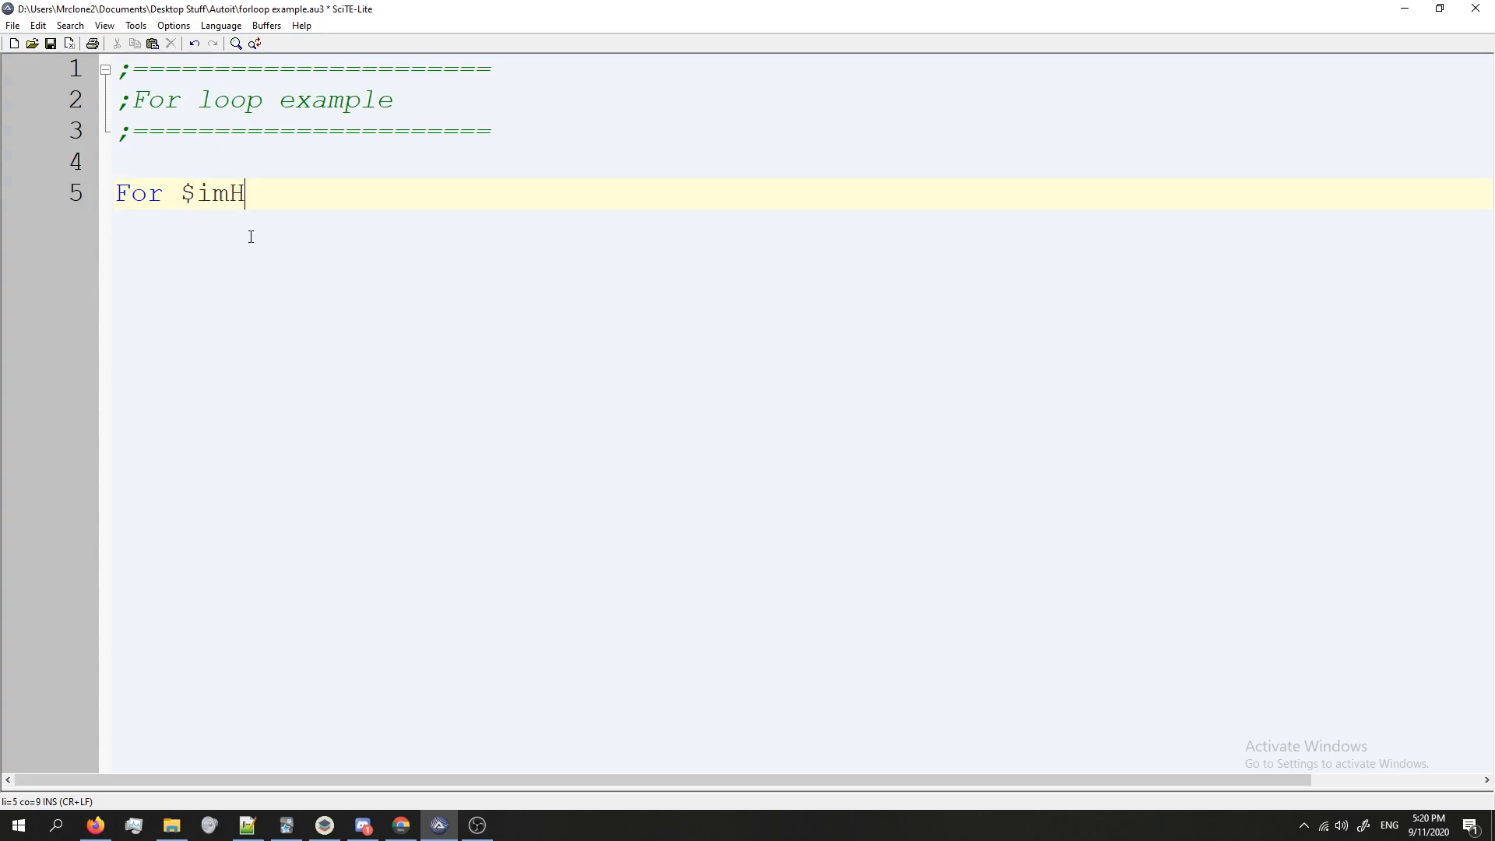
text(ungry)
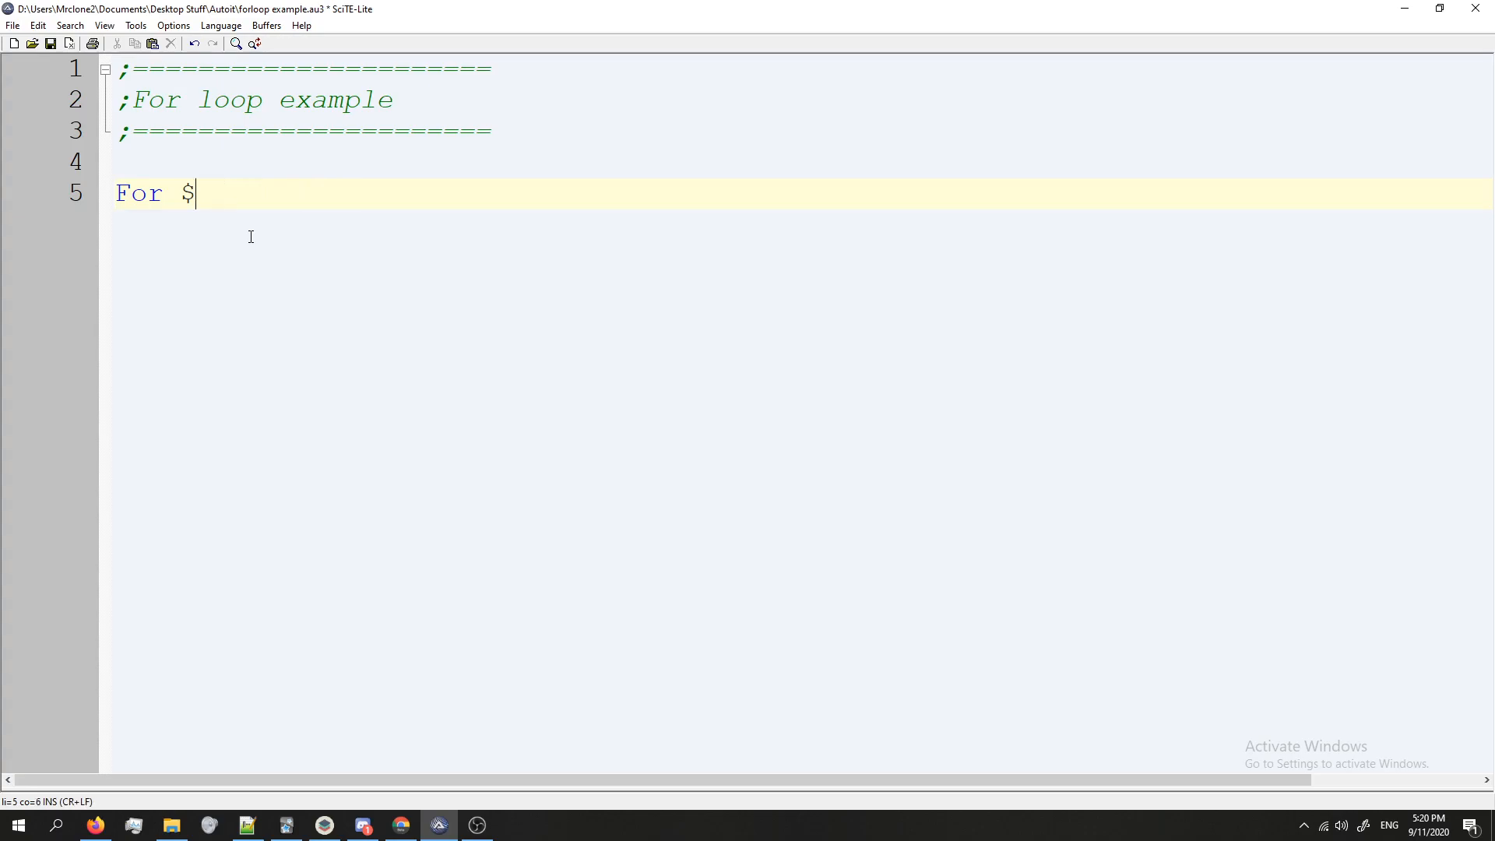
text(numEa)
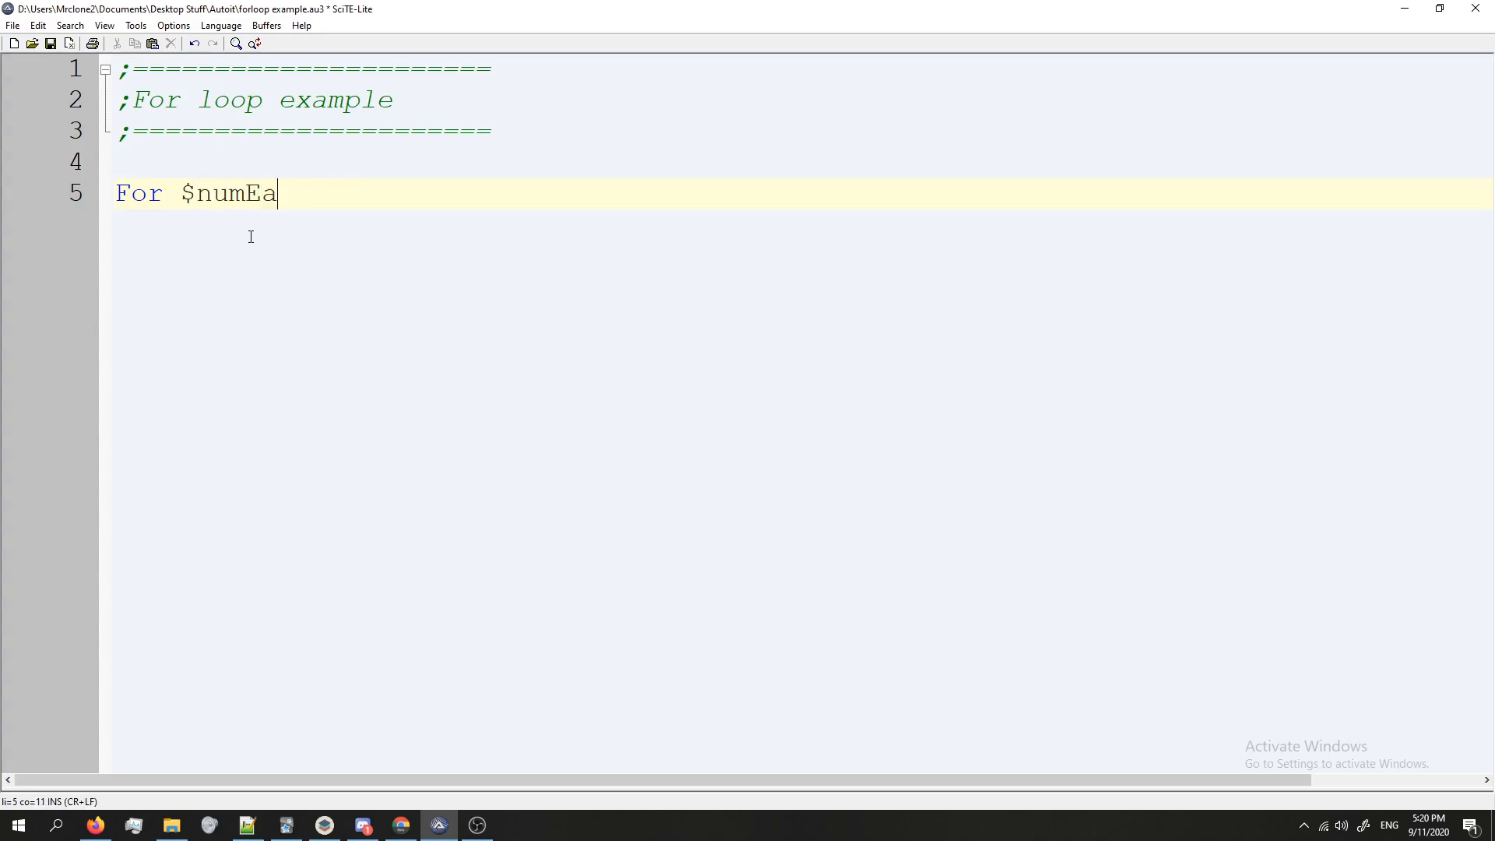
text(ten)
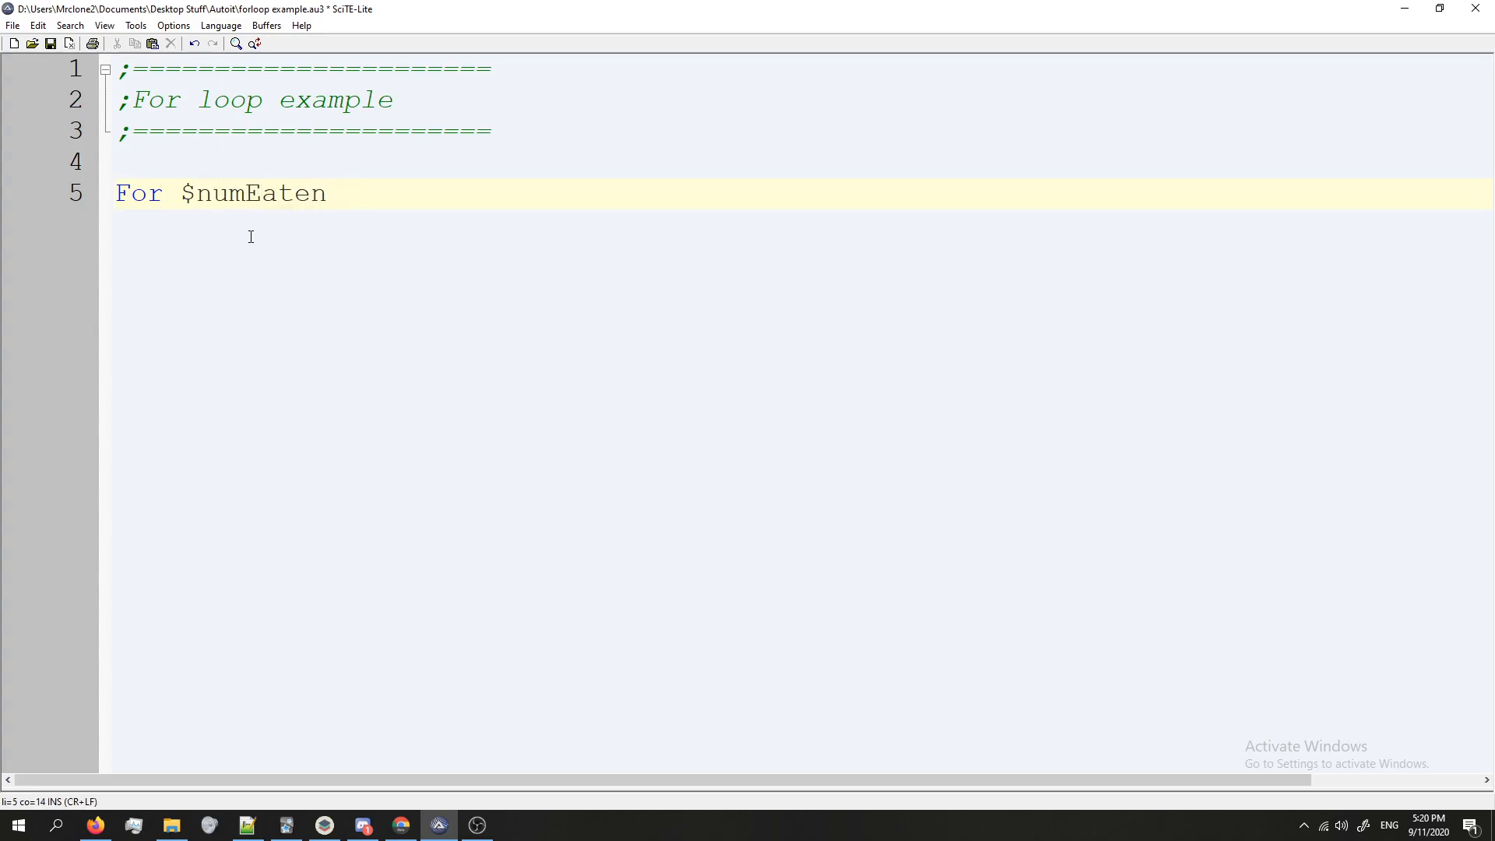
text(= 0)
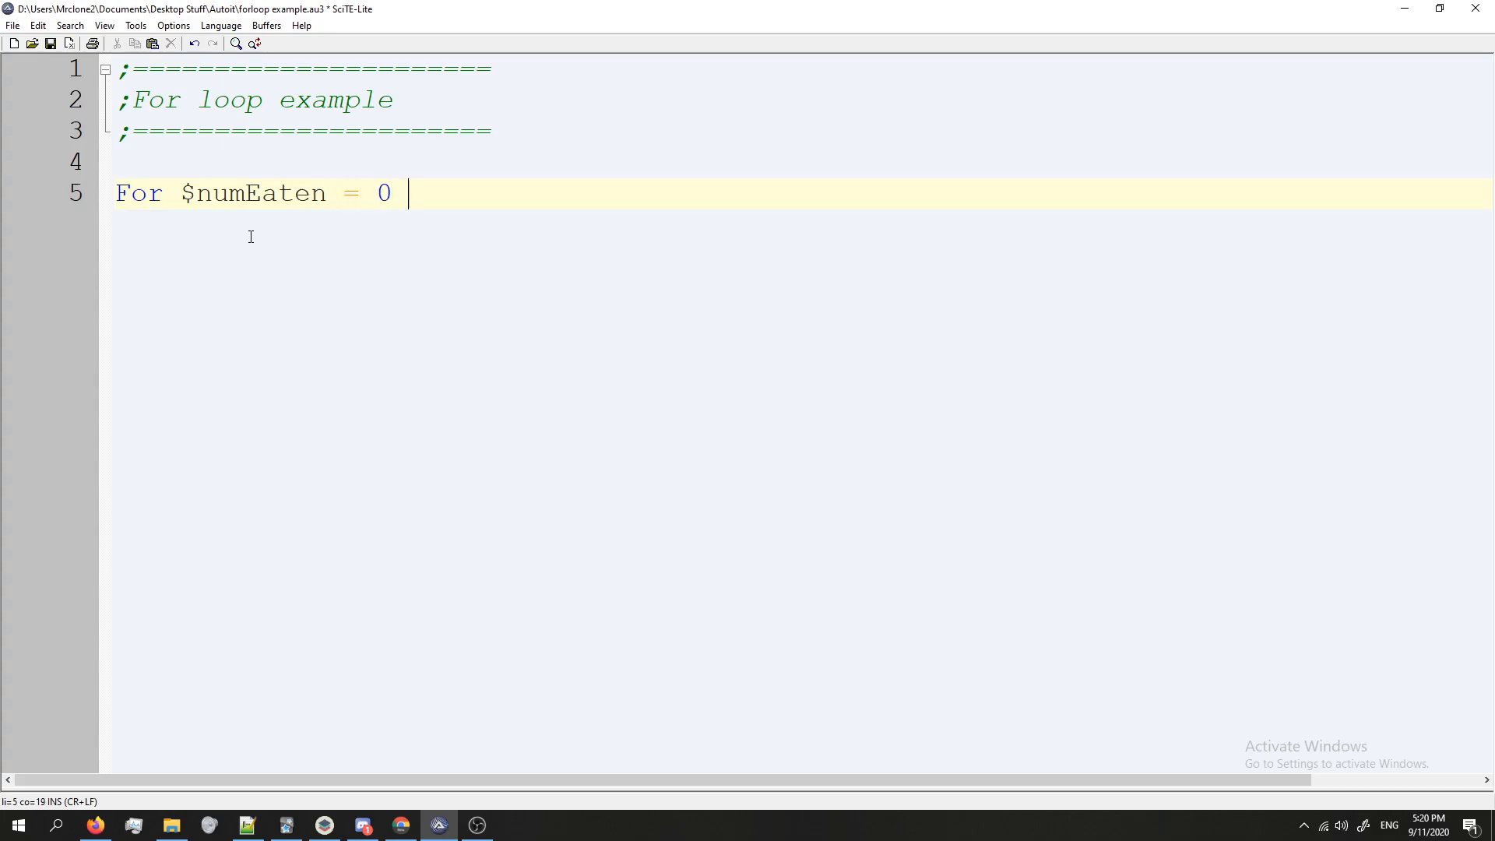
text(T)
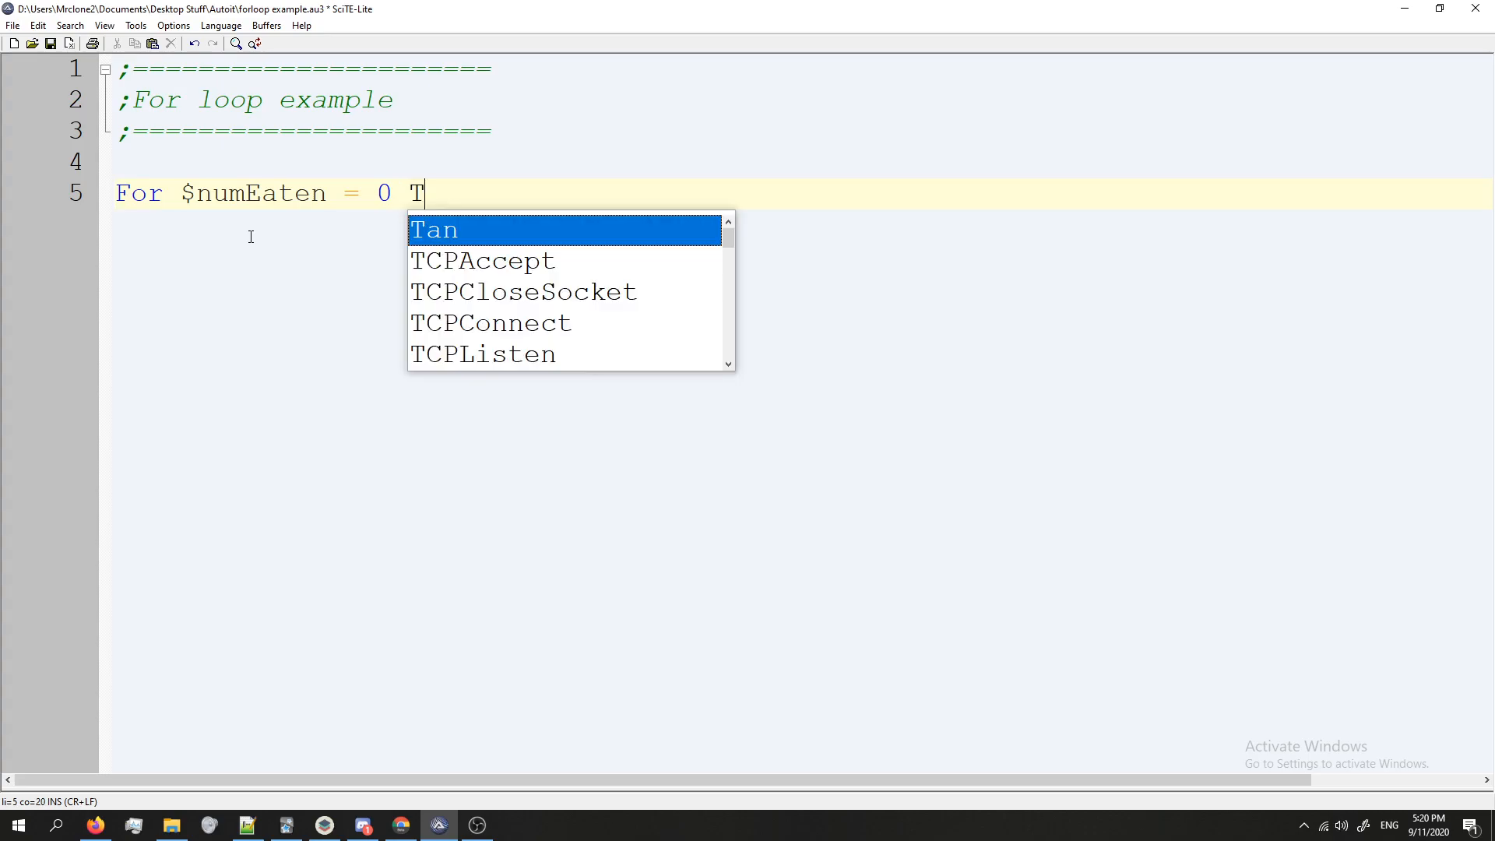
text(o)
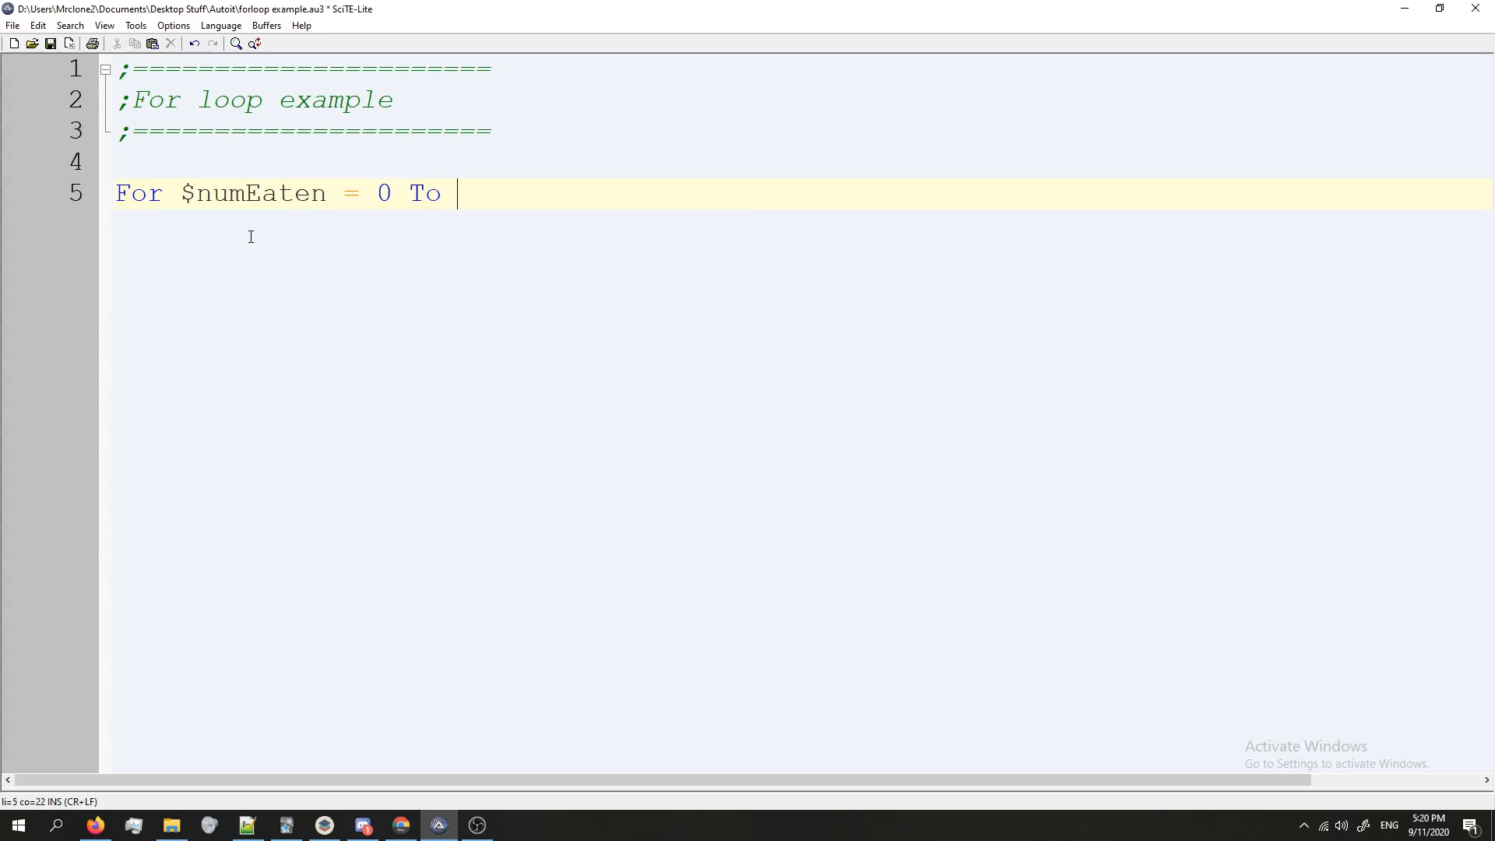
text(25)
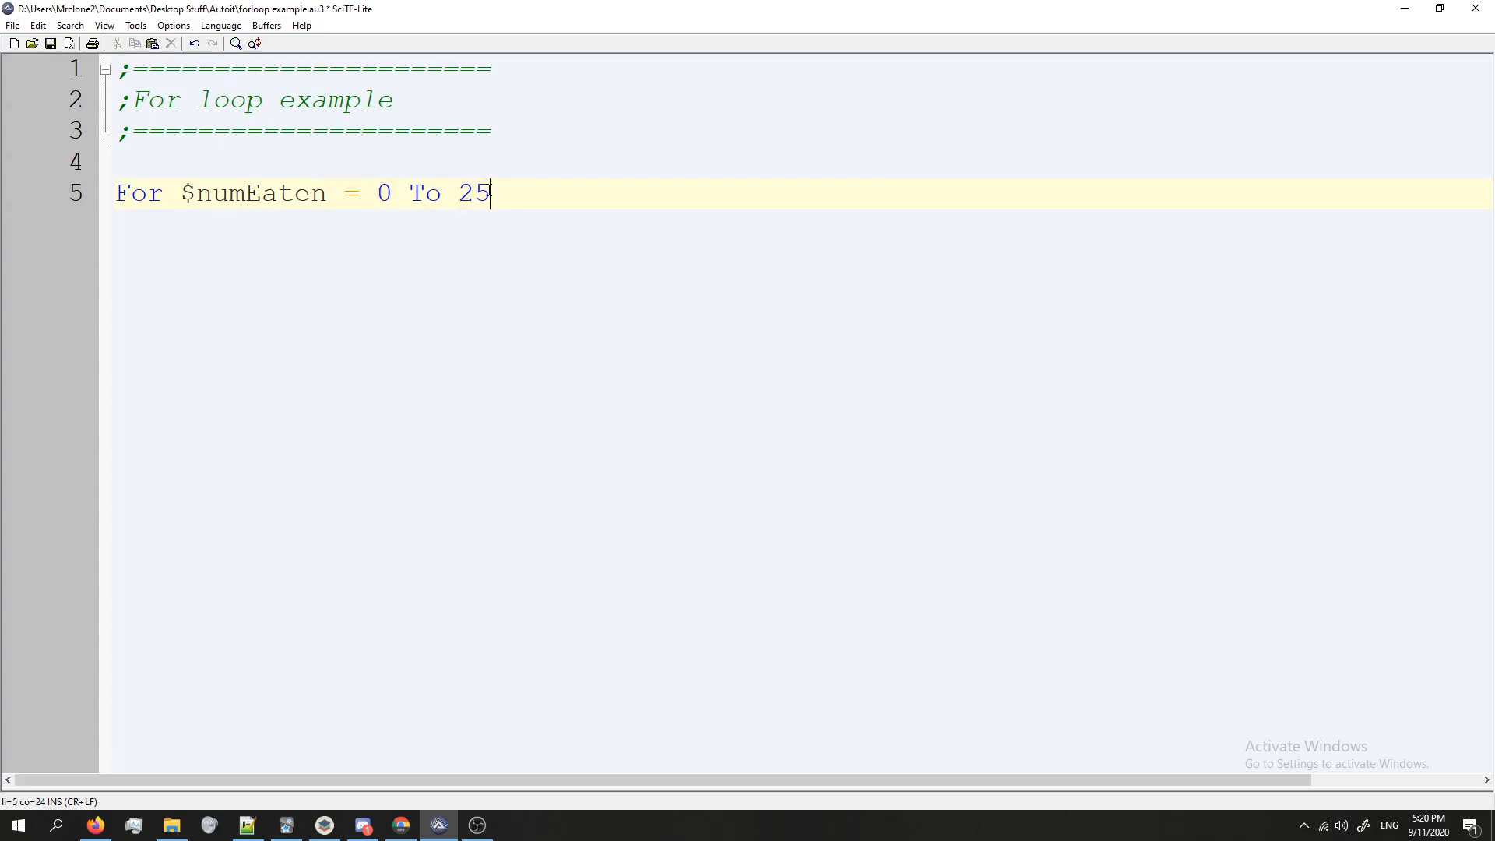
Step: End the header with 'Step +1' and open new lines below it for the loop body
text(Step)
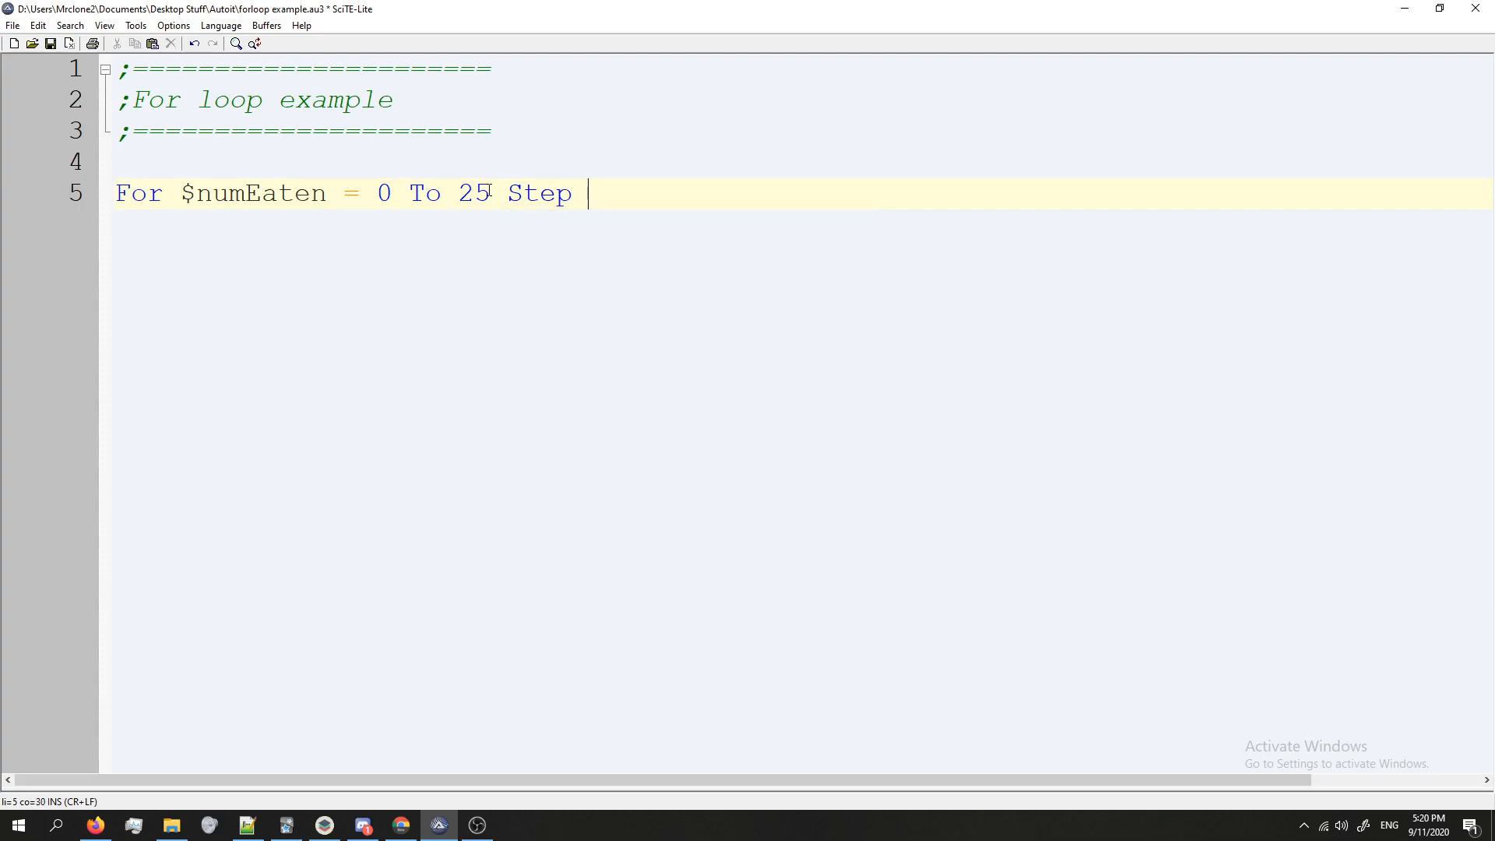
text(+1)
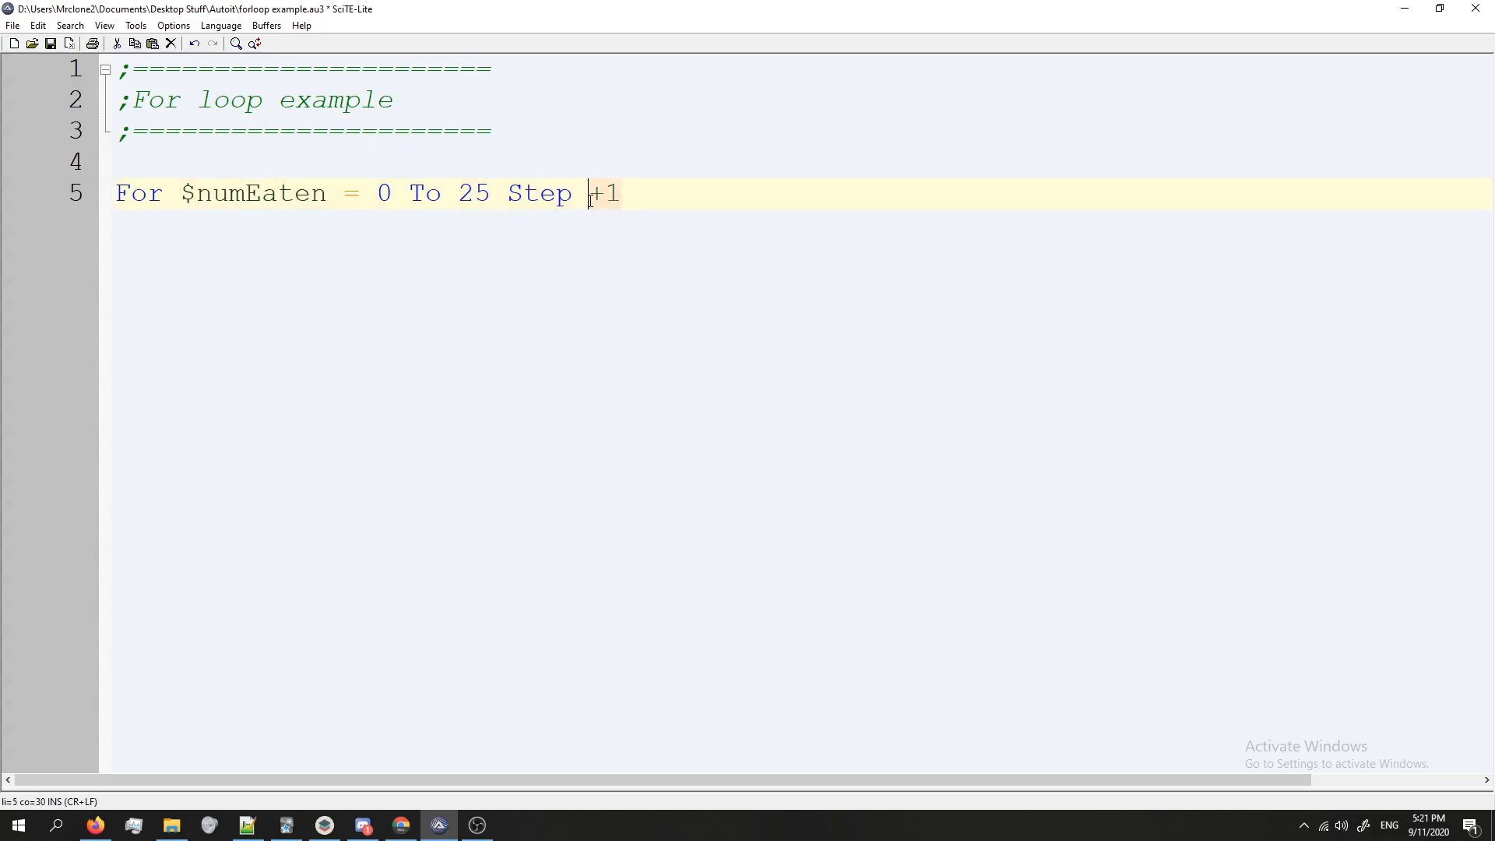
key(Return)
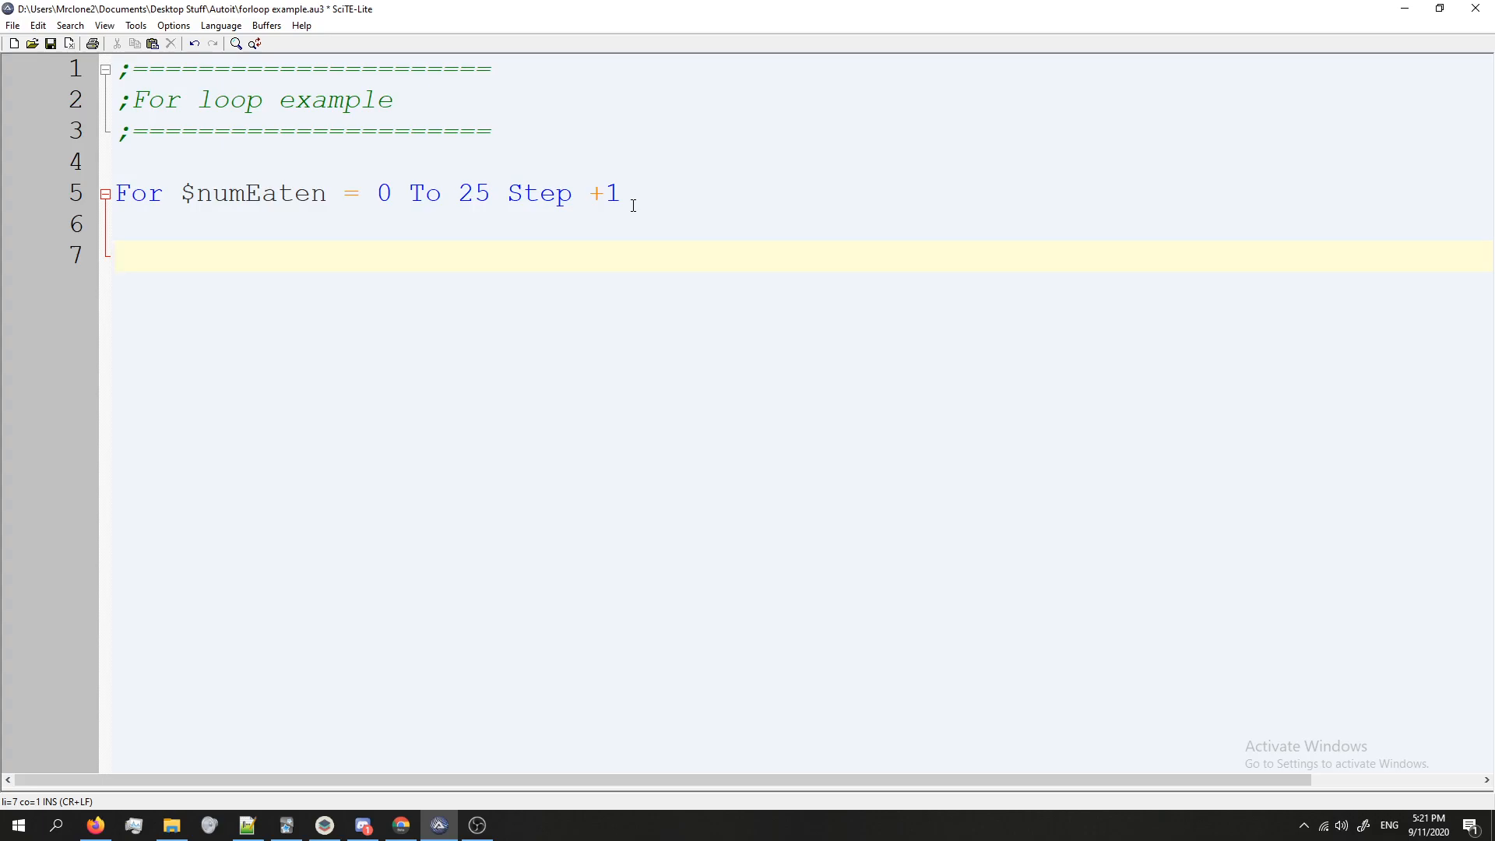
Step: Close the loop with 'Next' on line 7 and add blank lines beneath it
text(Next)
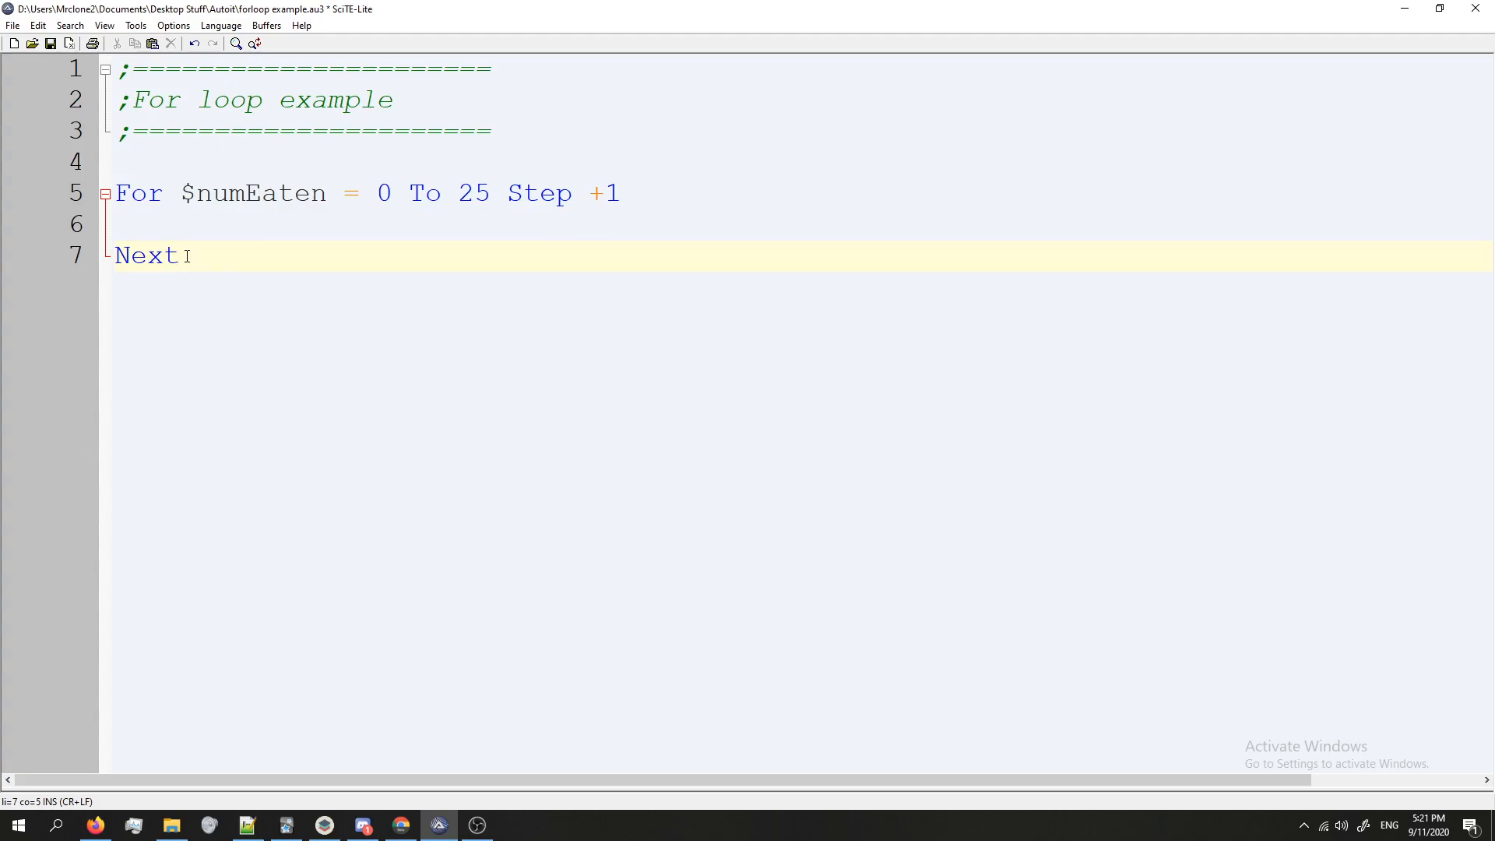
key(Enter)
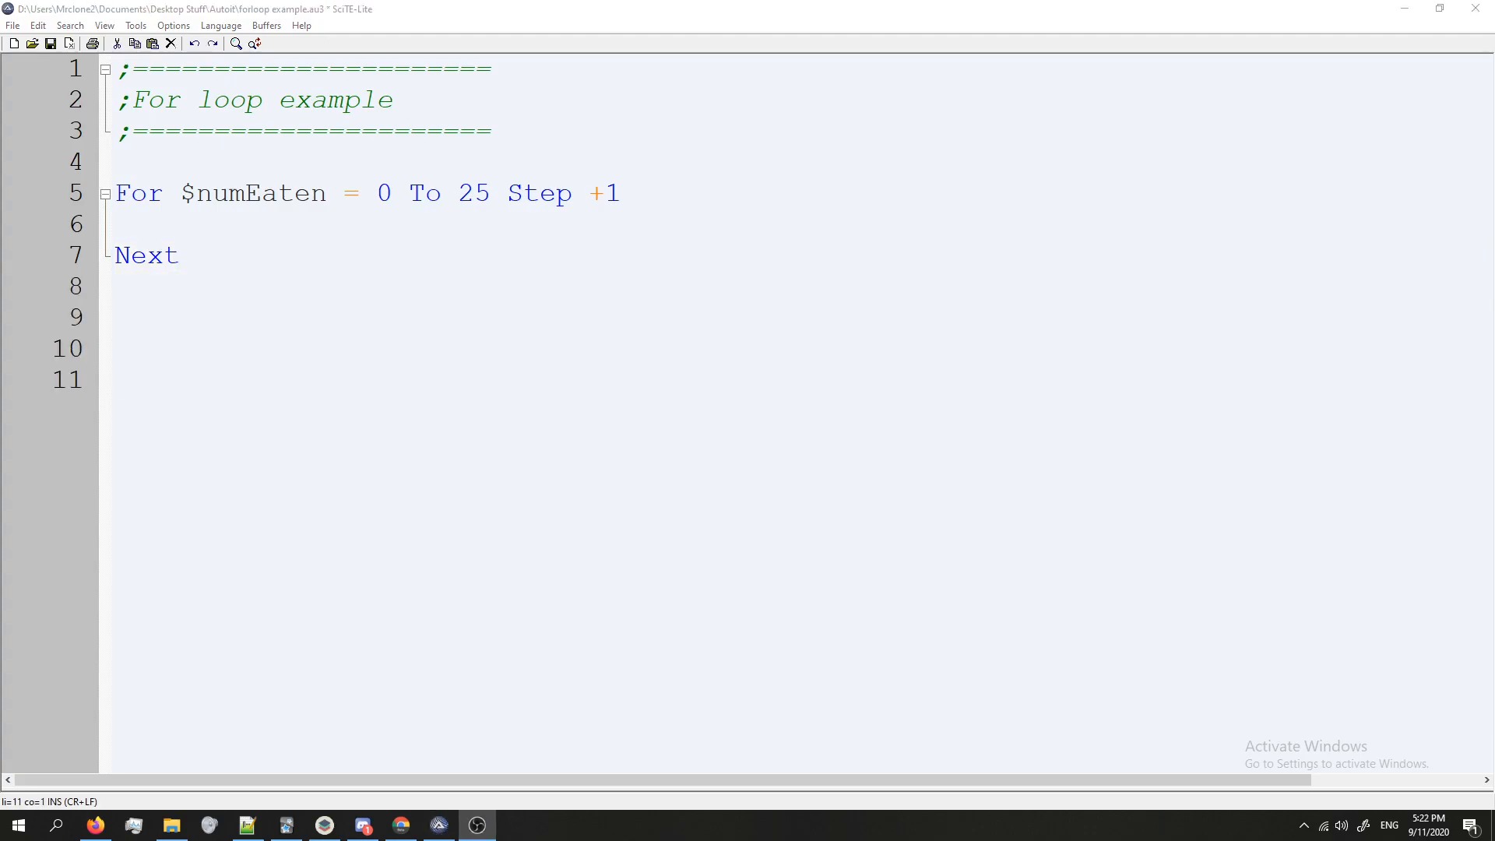
mouse_move(632, 203)
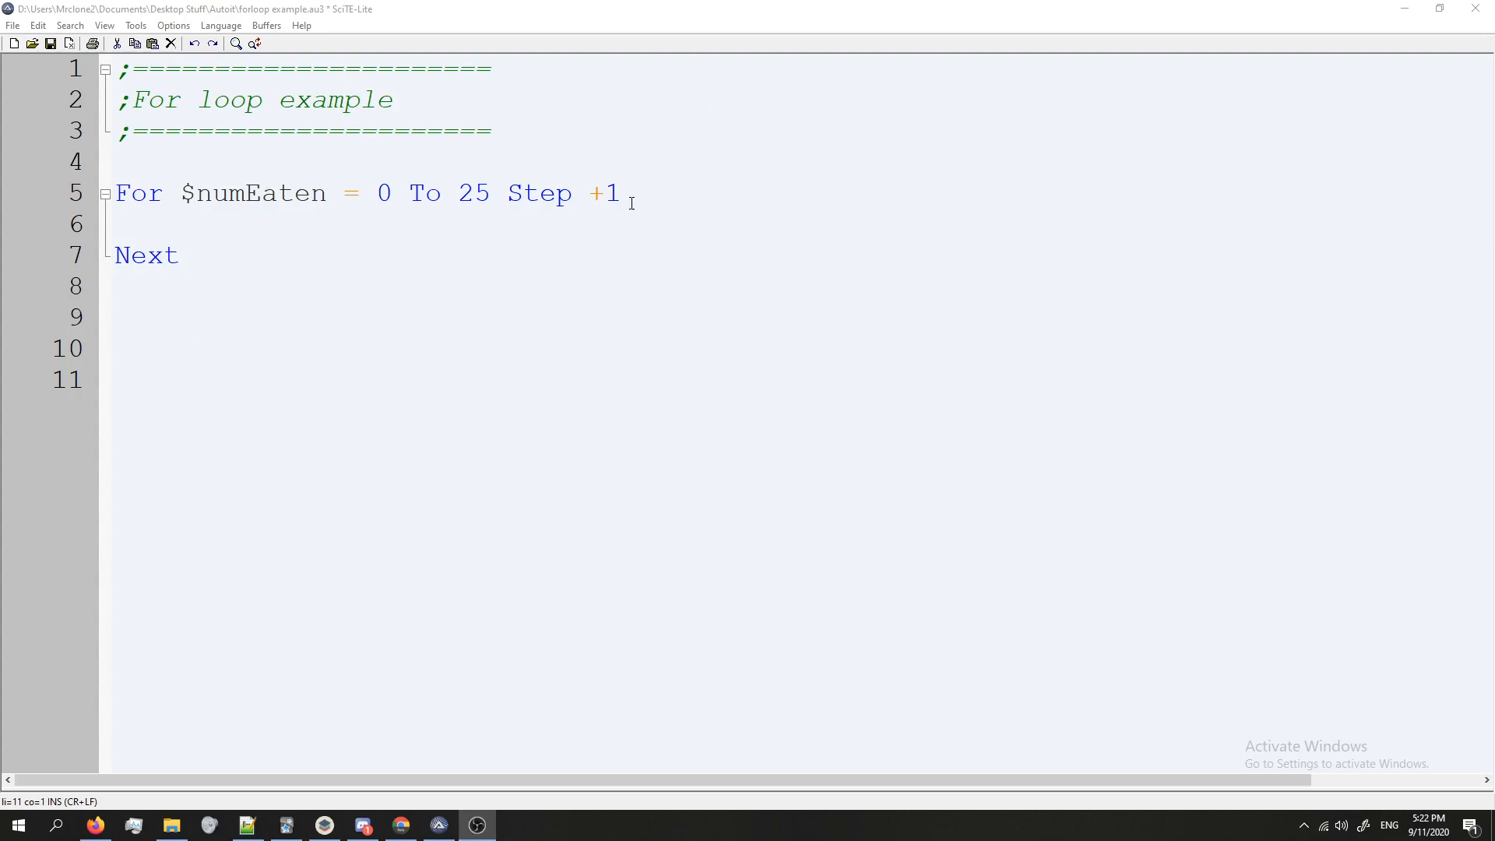
Step: Change the step to -1, try a '25 To 0' range, then restore '0 To 25'
click(592, 194)
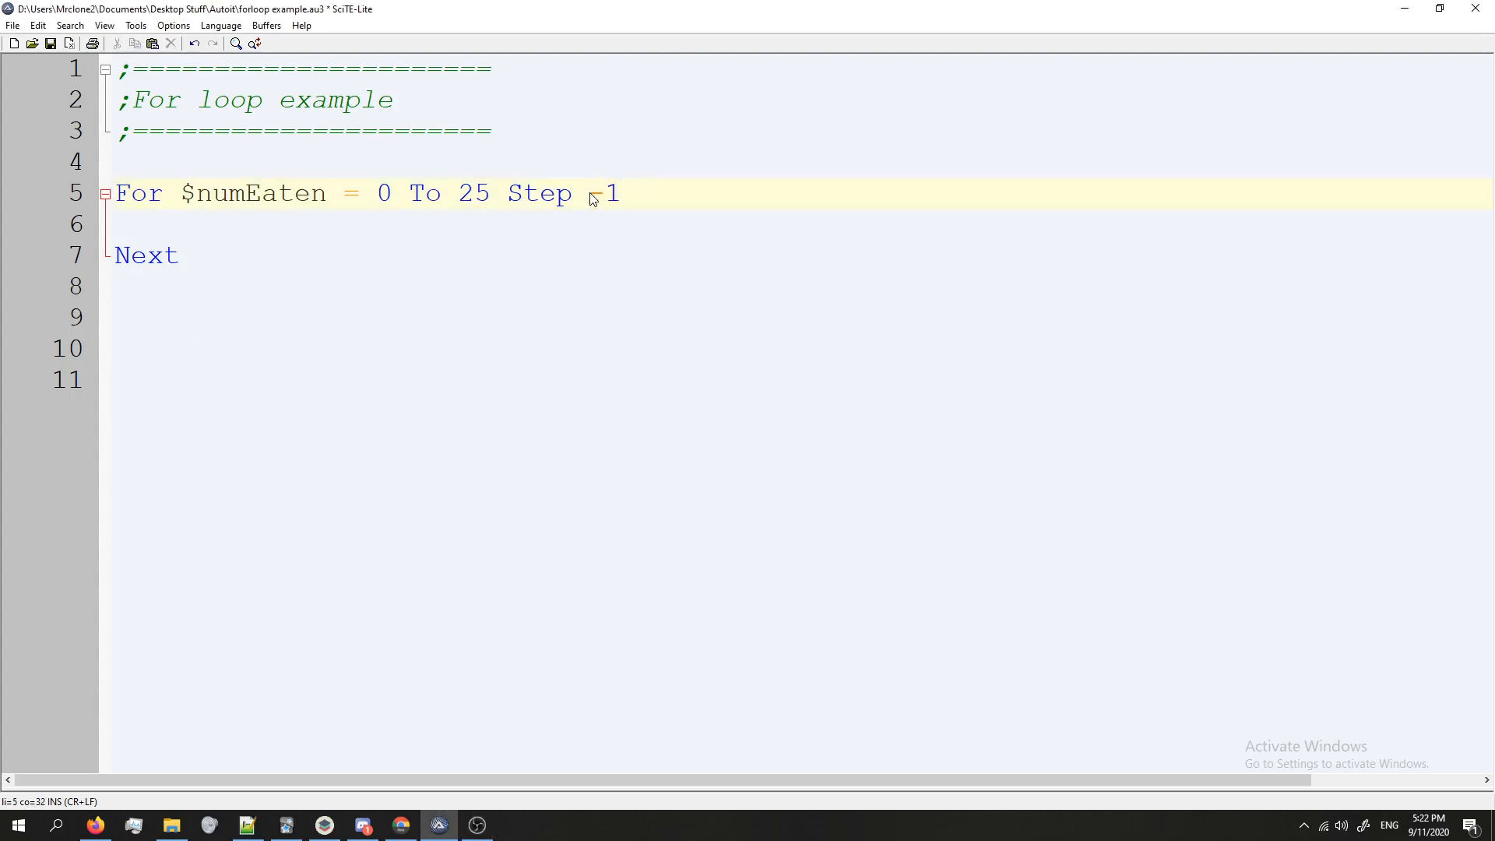
text(-)
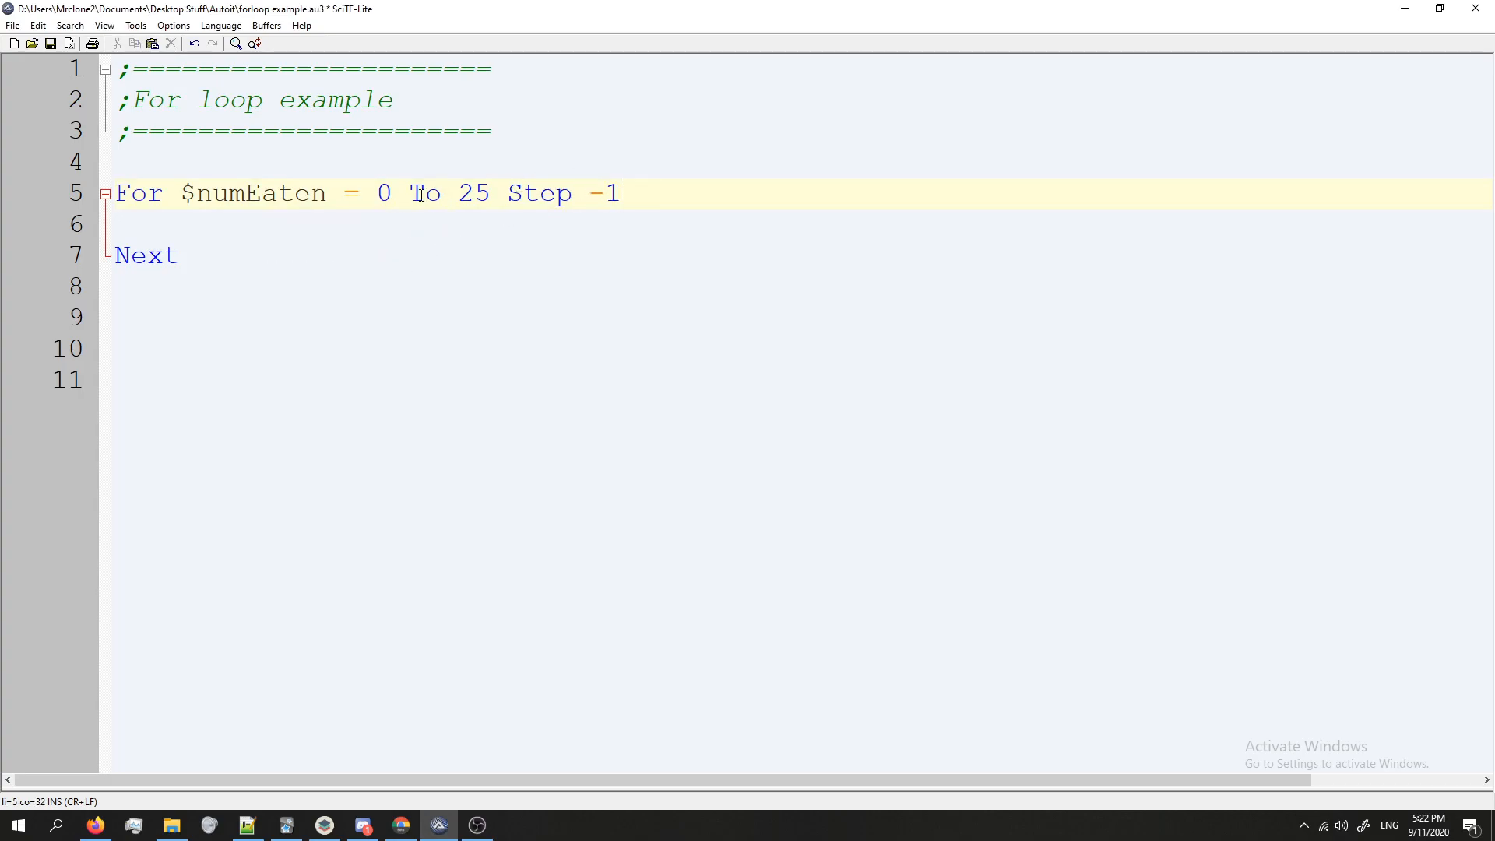
click(385, 193)
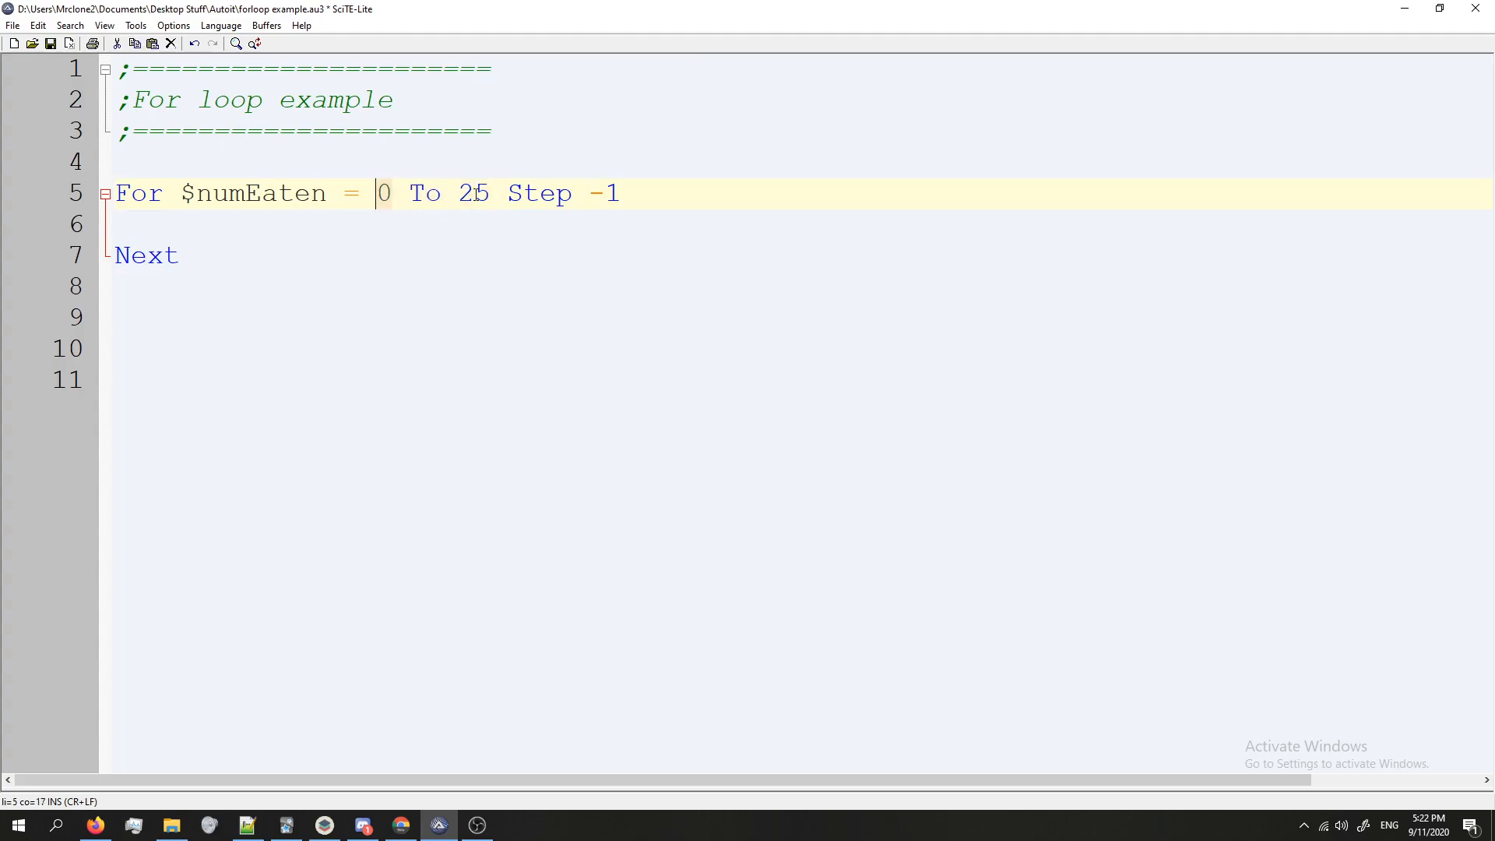
key(Delete)
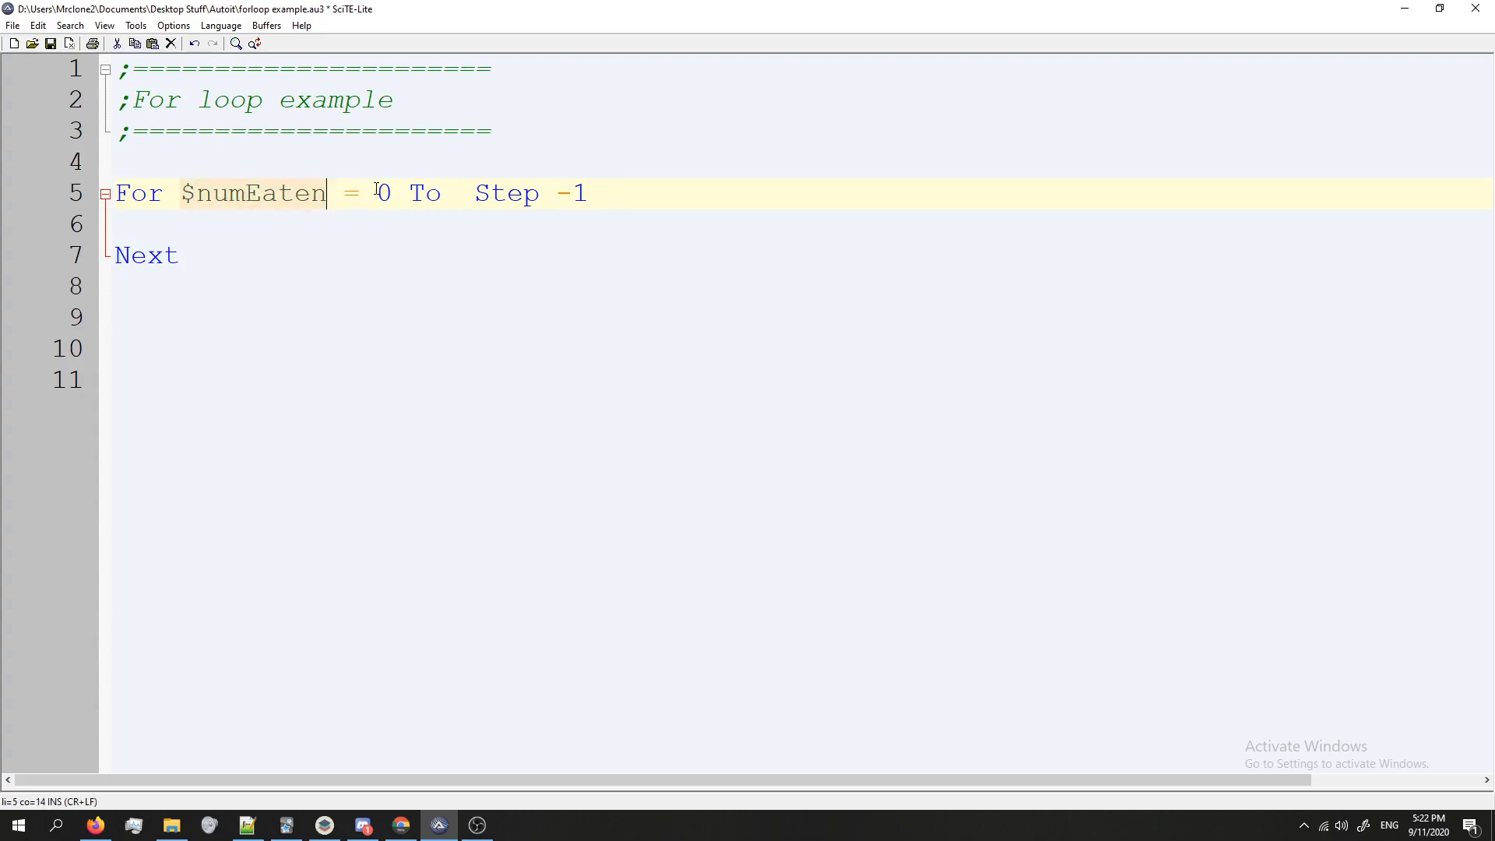
text(25)
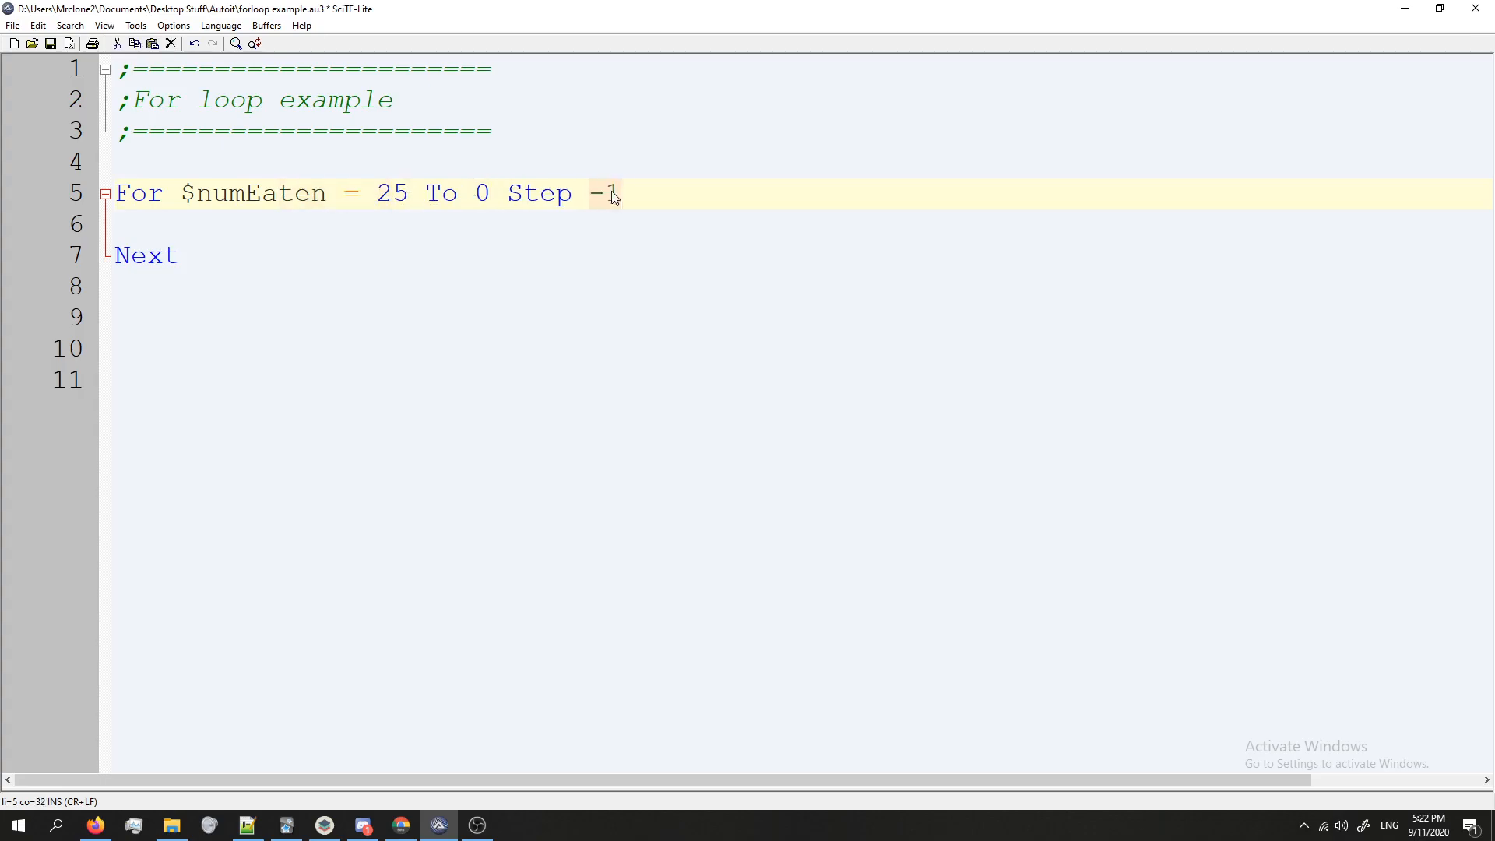
click(177, 256)
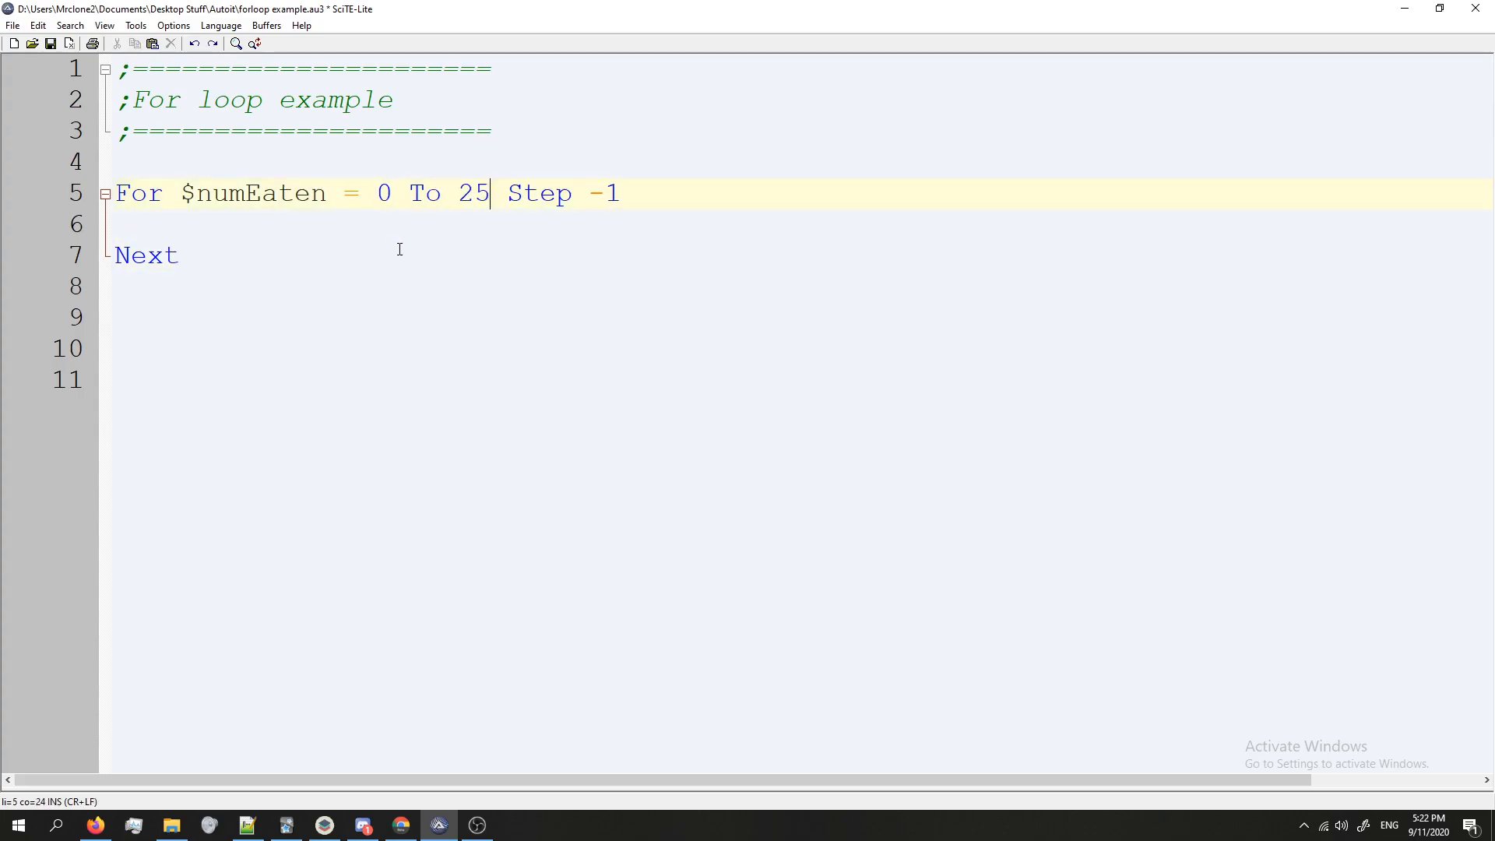
Step: Set the step back to +1 so the loop counts upward from 0 to 25
text(+1)
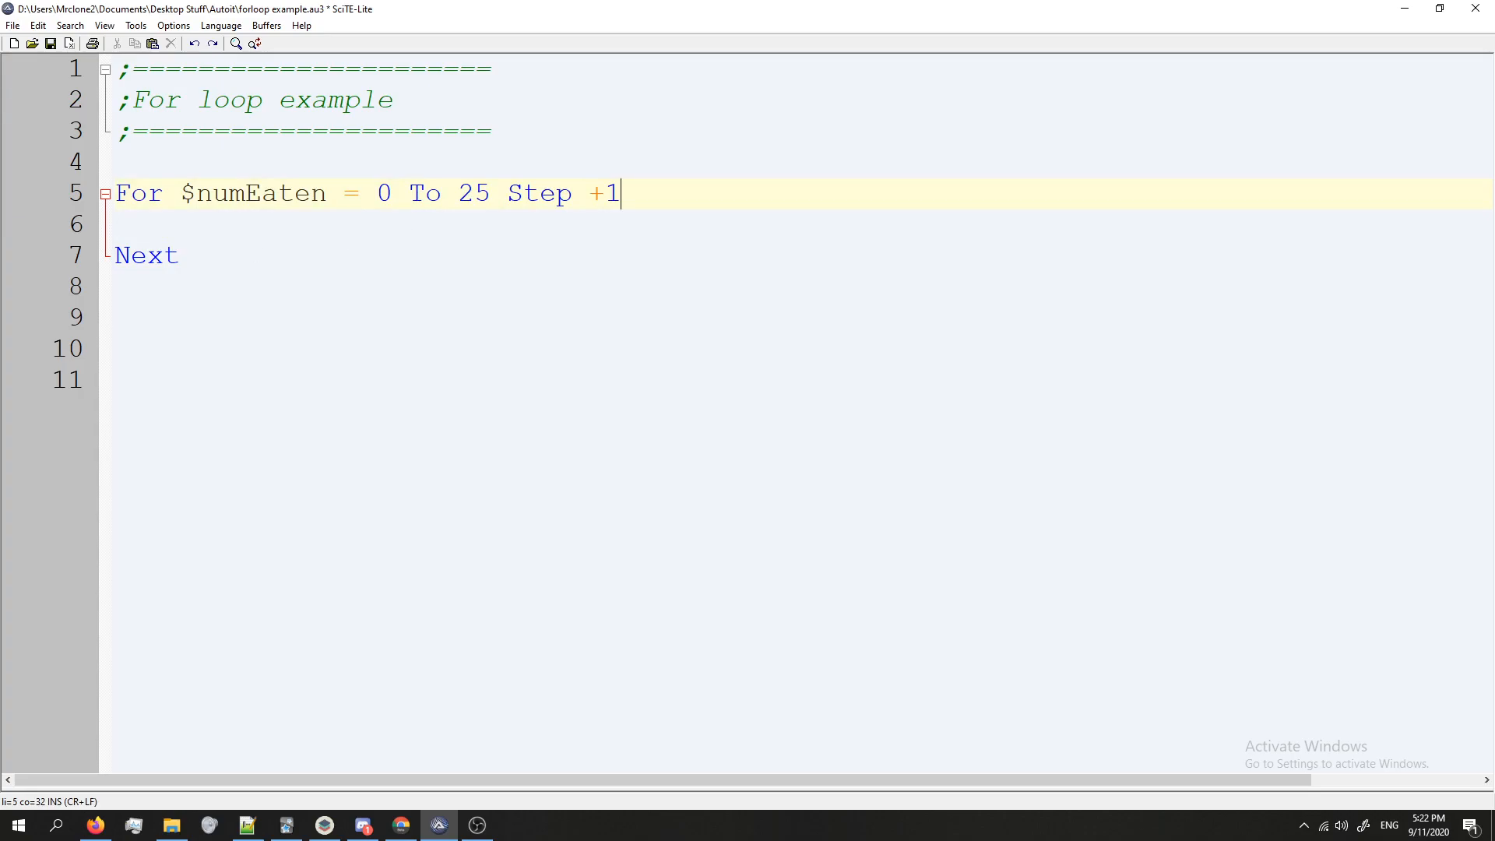
click(176, 255)
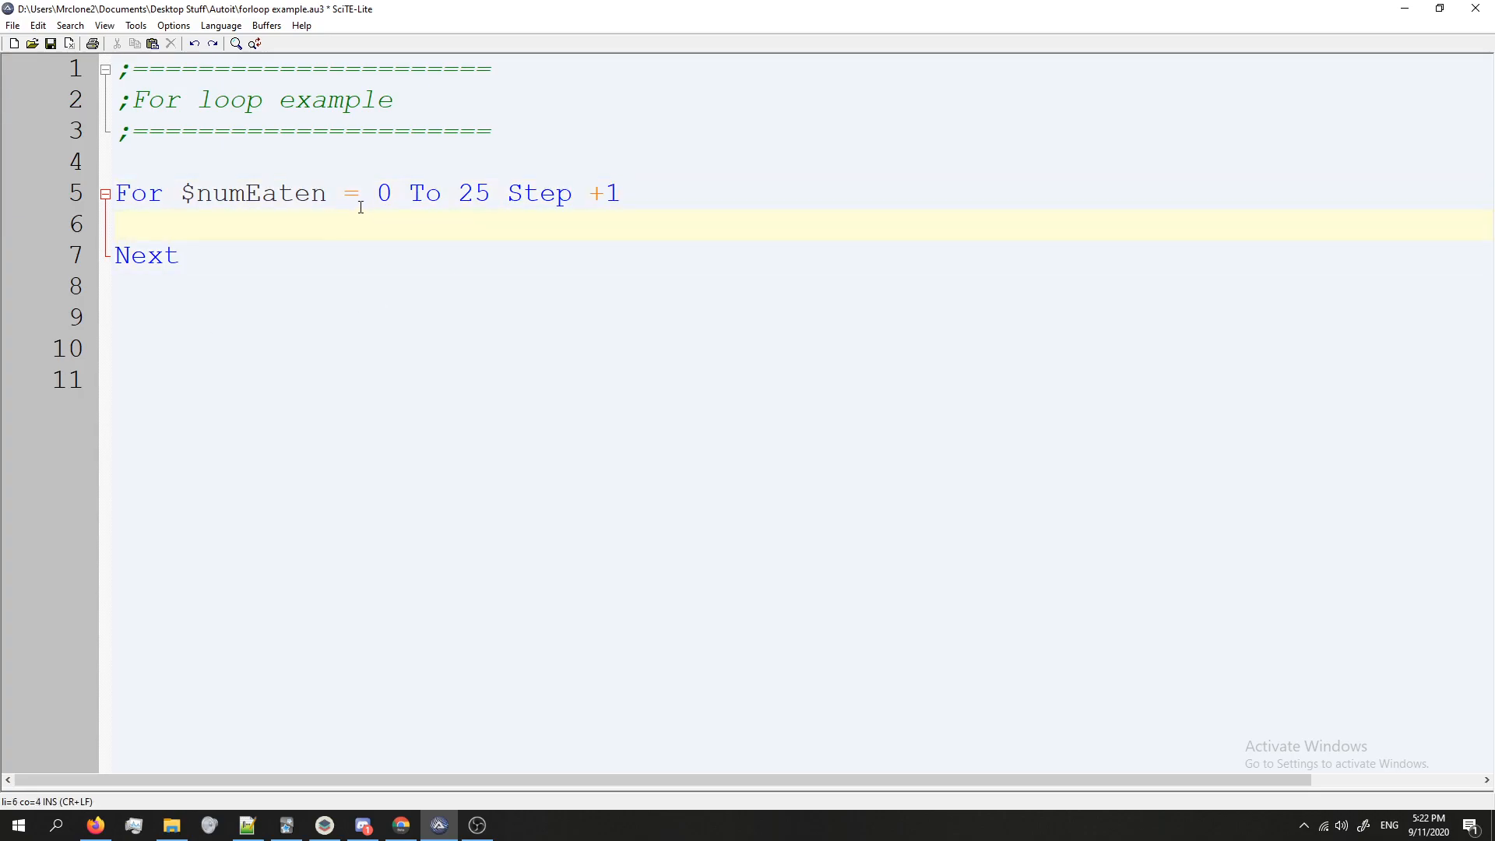
click(389, 194)
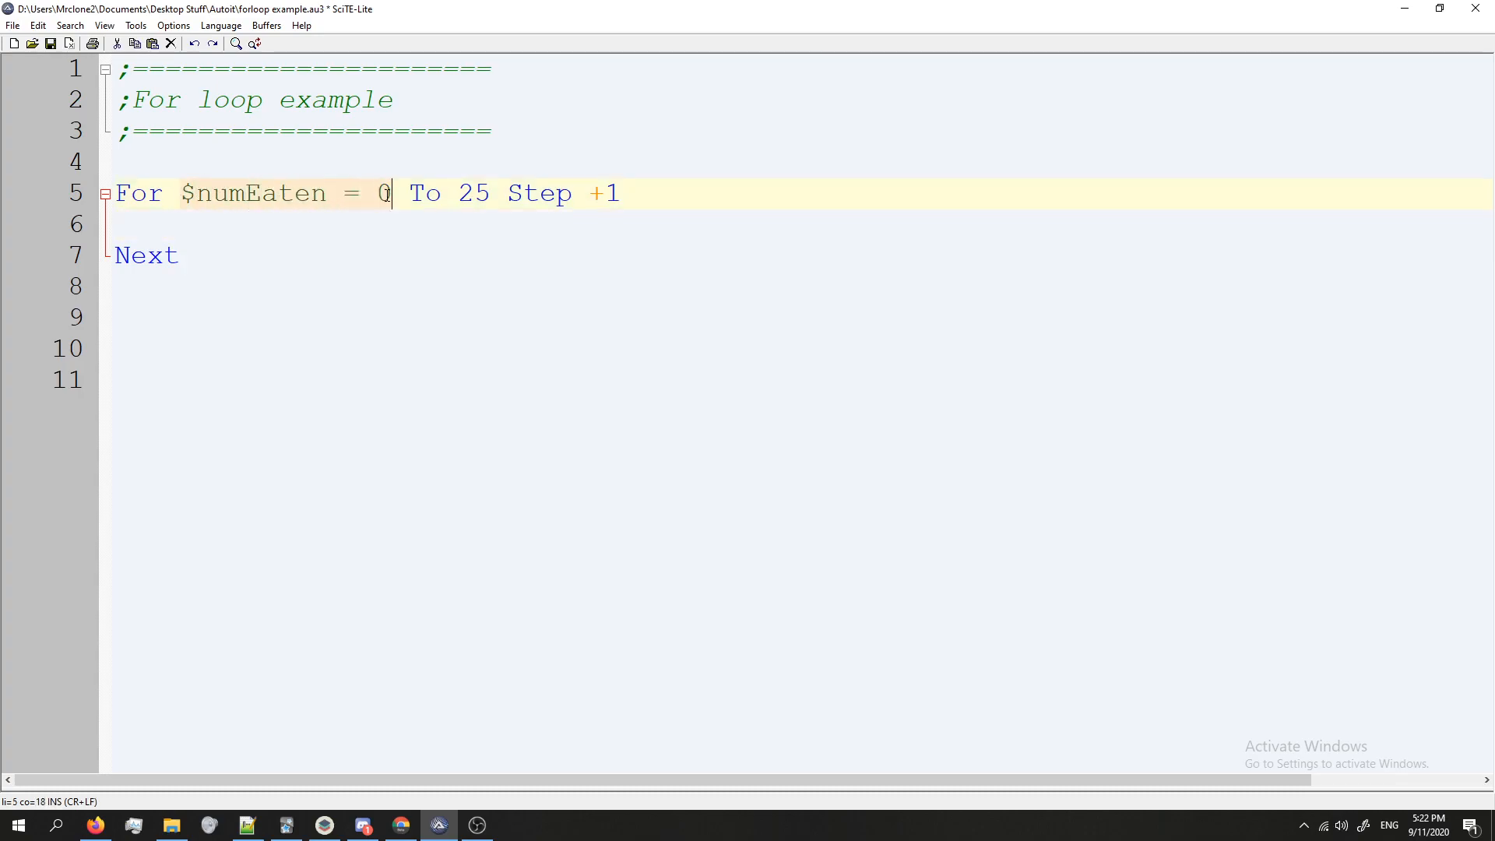
click(491, 193)
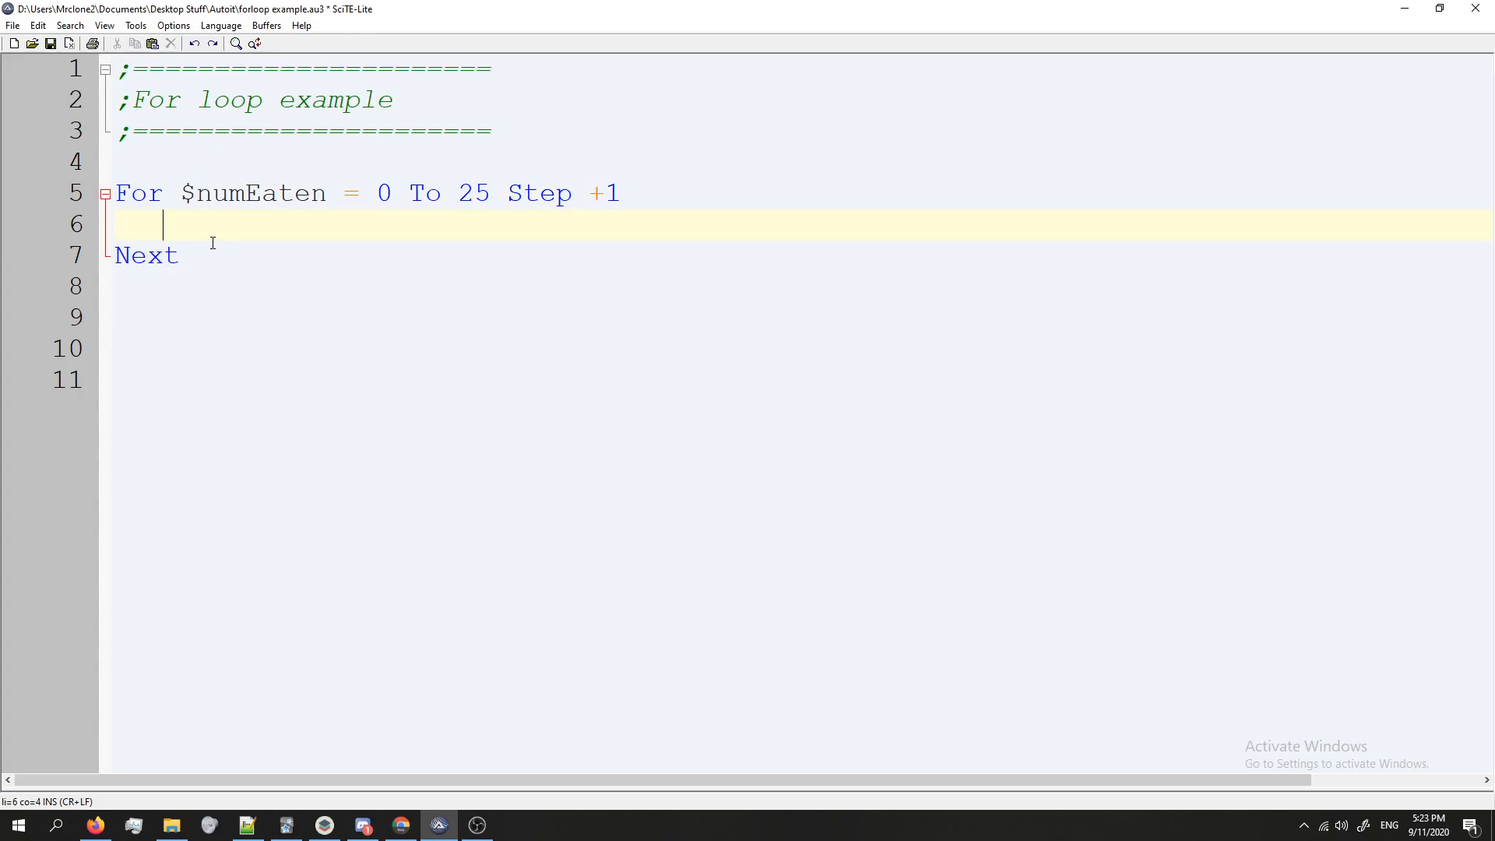
Step: Fill the loop body with Tooltip($numEaten) and Sleep(250)
text(Tool)
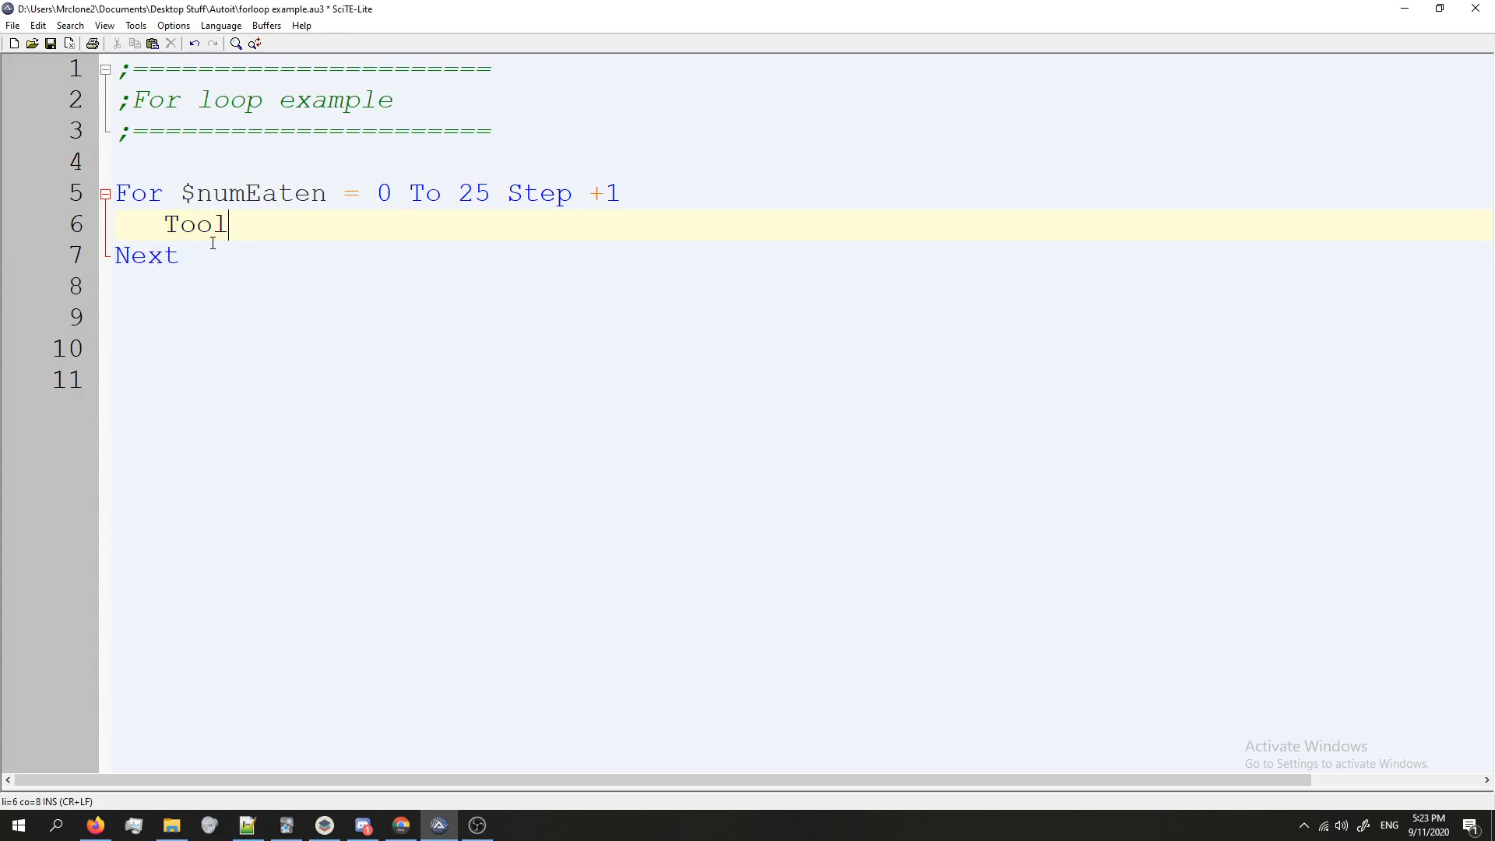
text(tip()
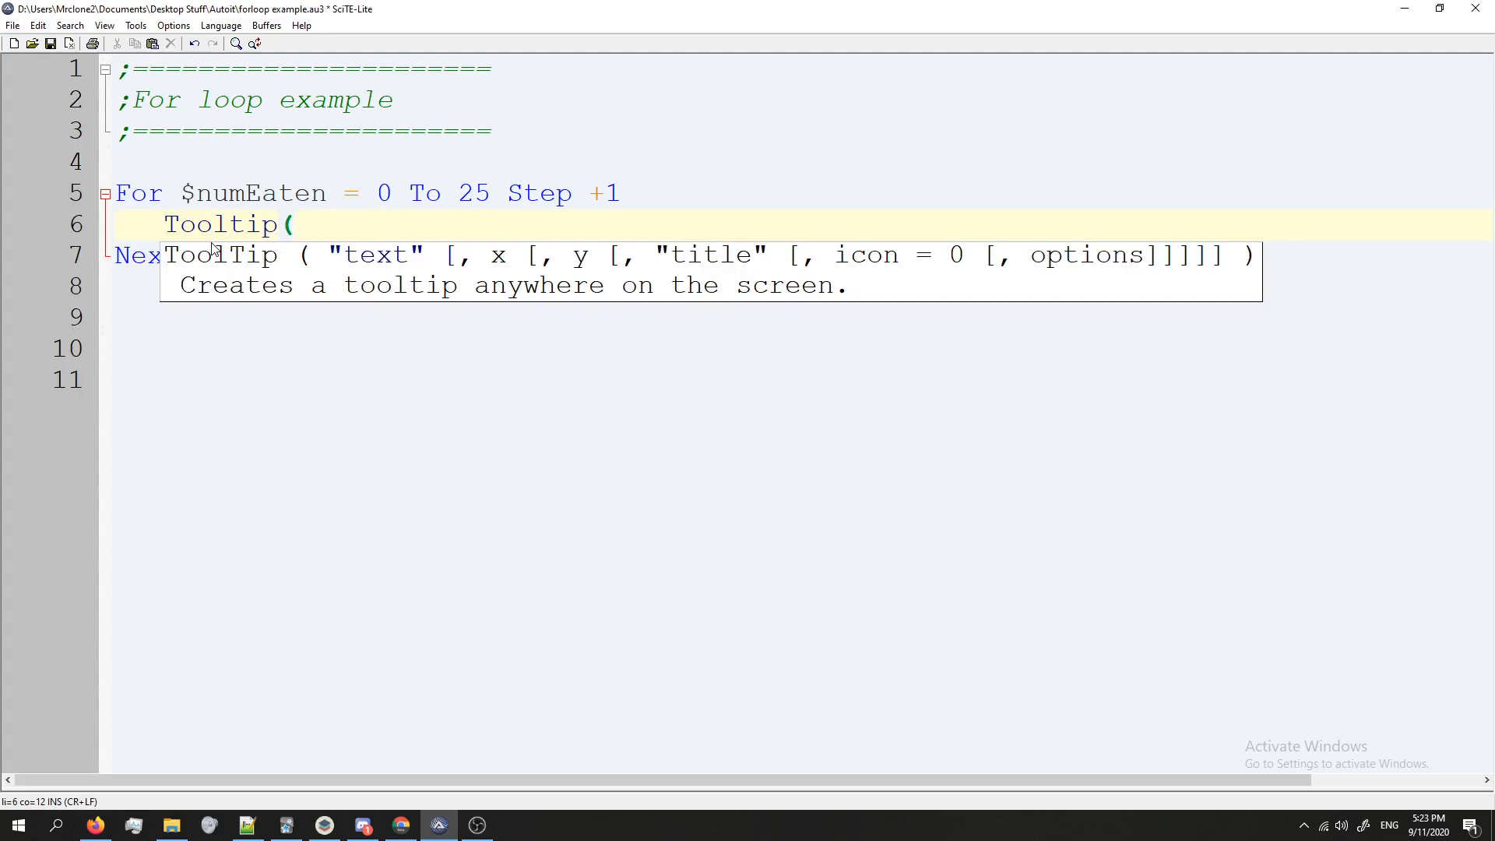
text($nu)
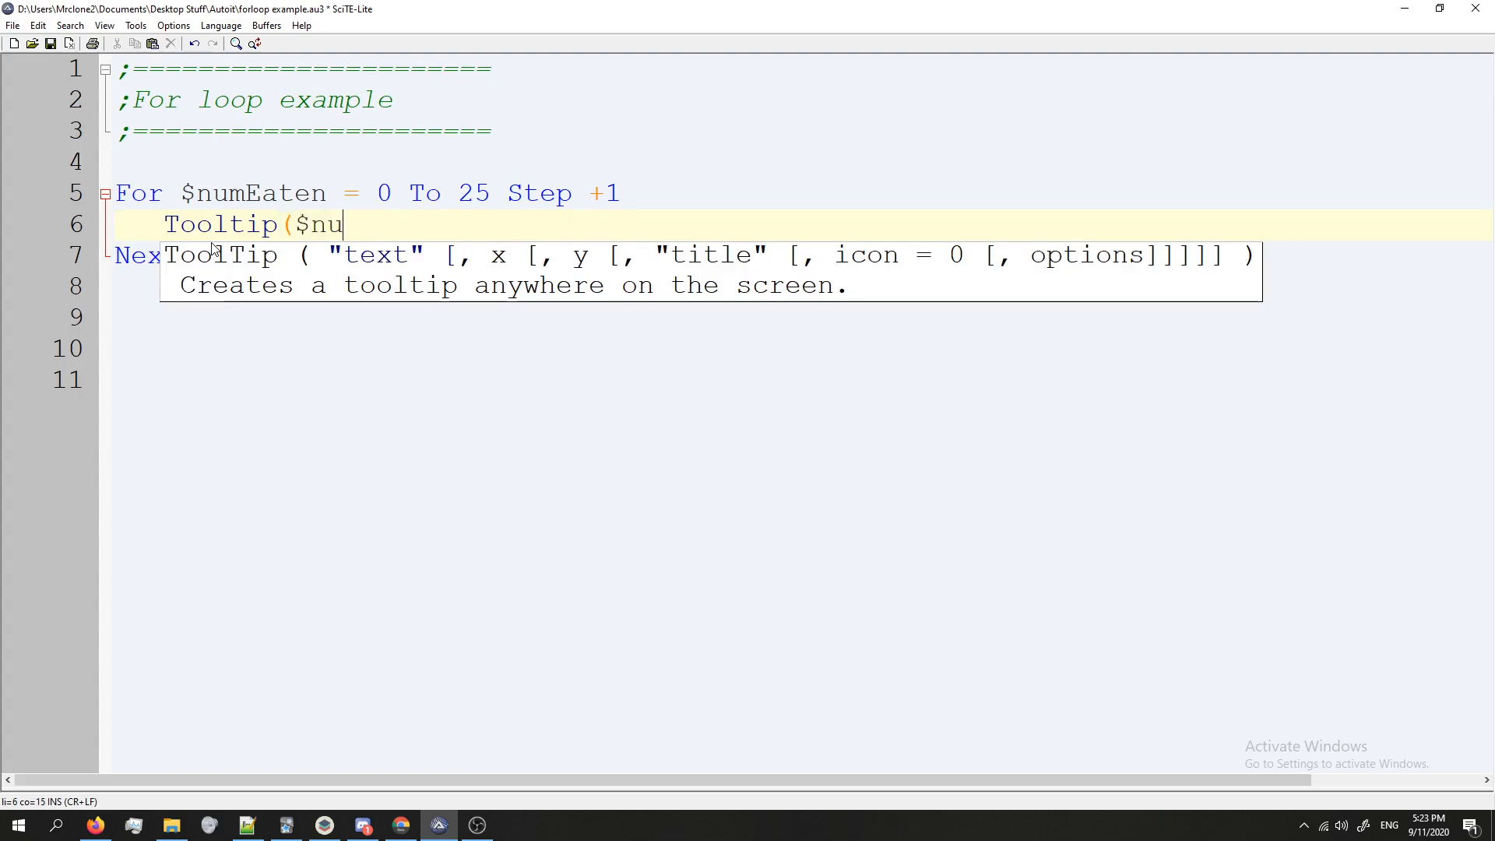
text(mEta)
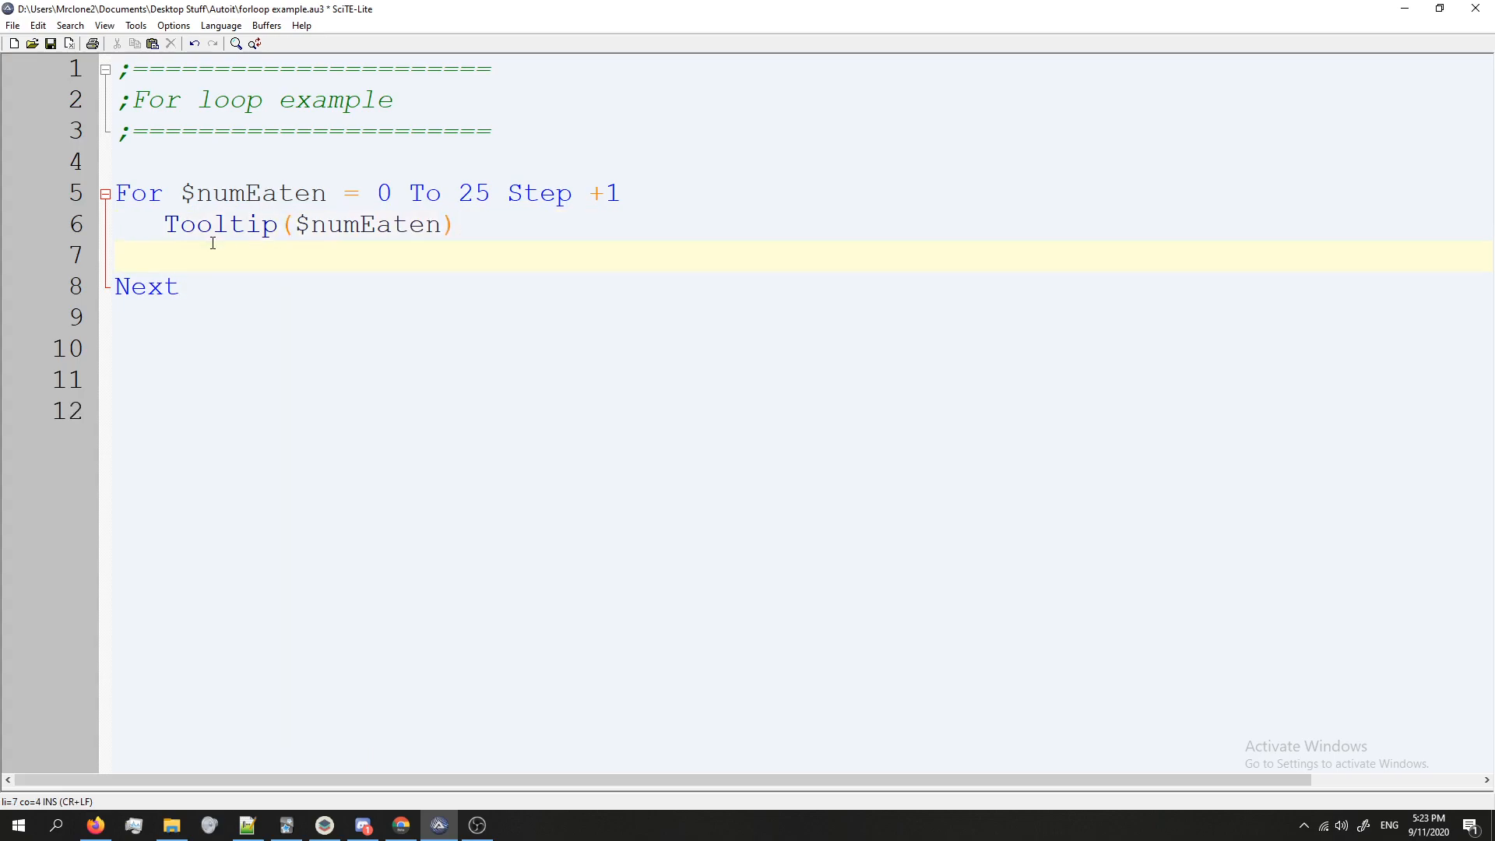
text(Sleep(2)
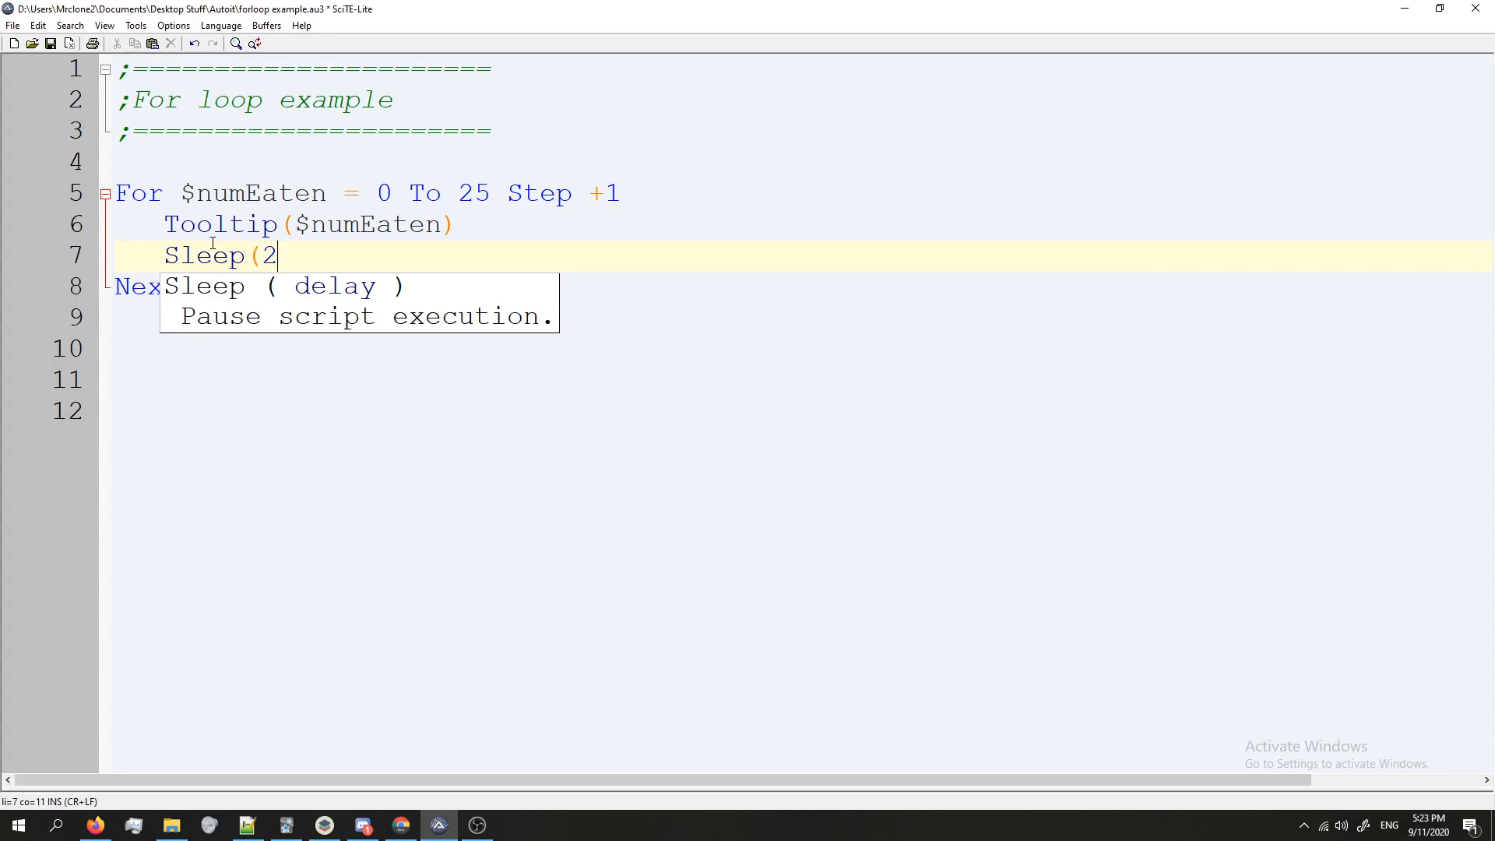
text(50))
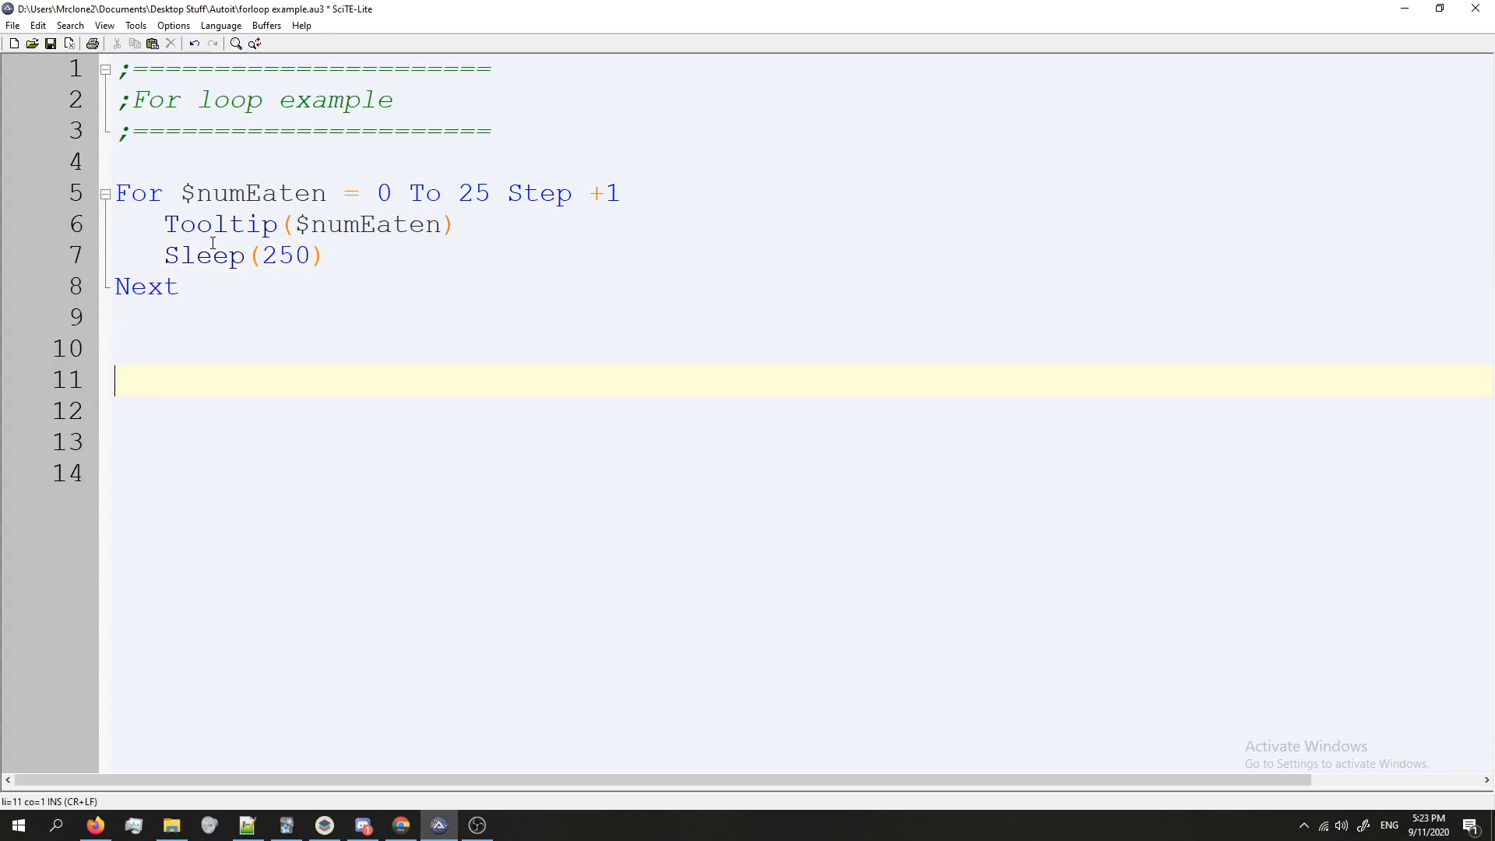
Step: Add ToolTip("All Done! I'm Full!!!") below Next, dropping a trial Sleep line
text(ToolTip(")
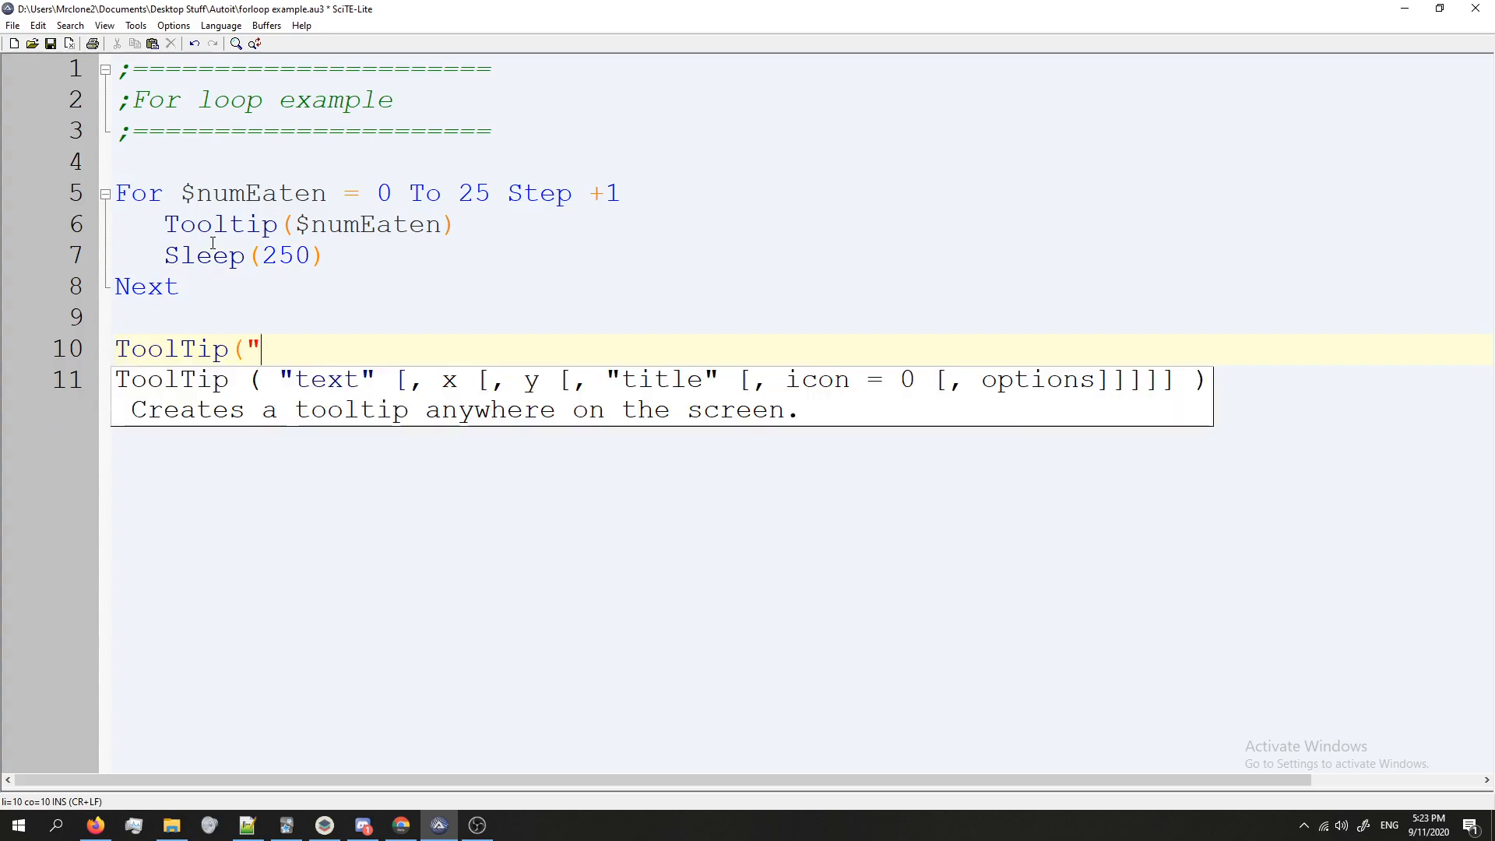
text(All Done!)
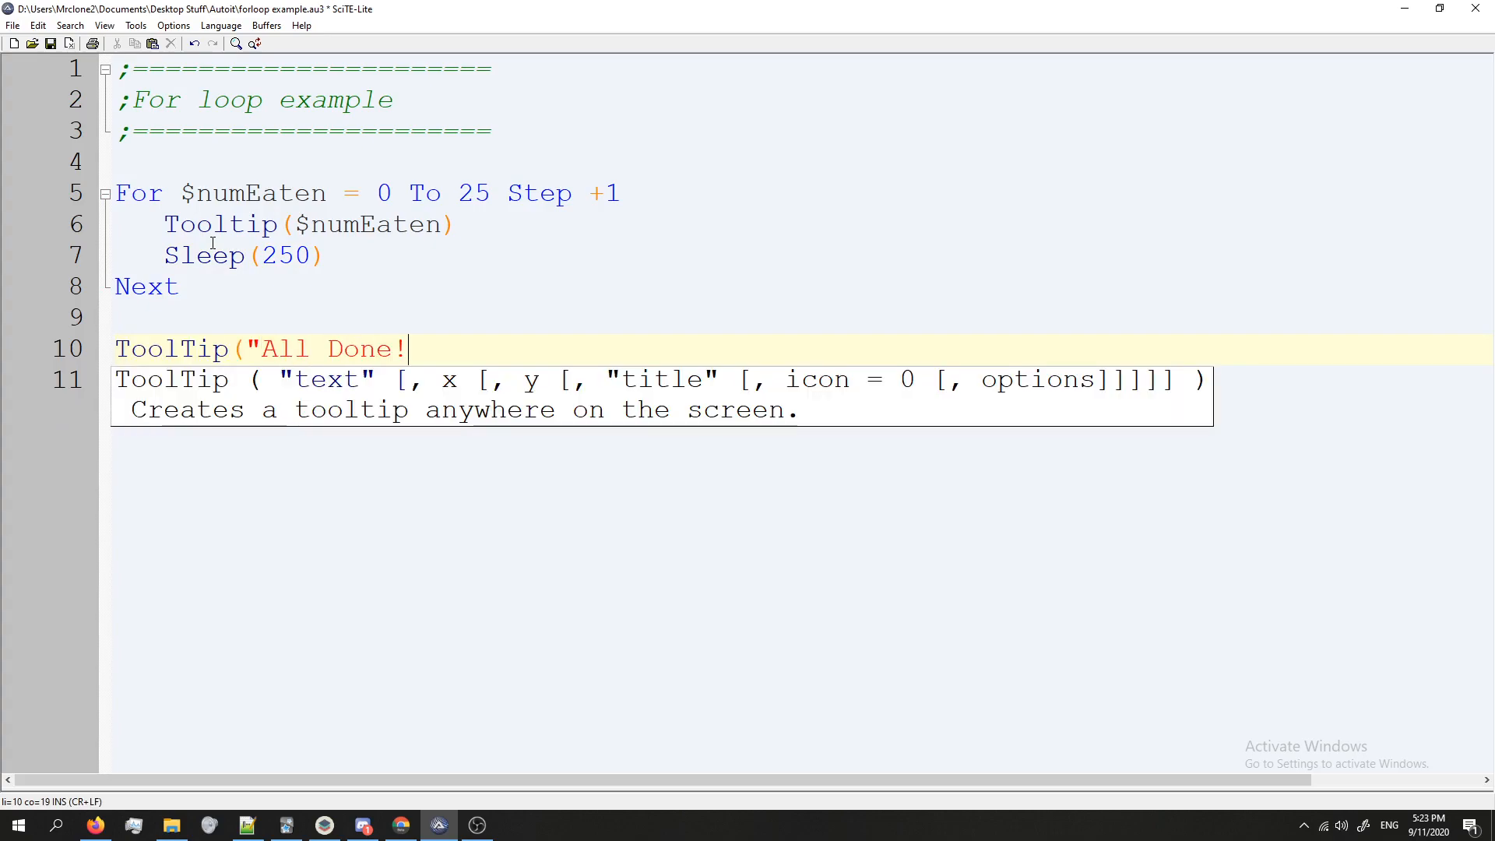
text(I'm Full!!!)
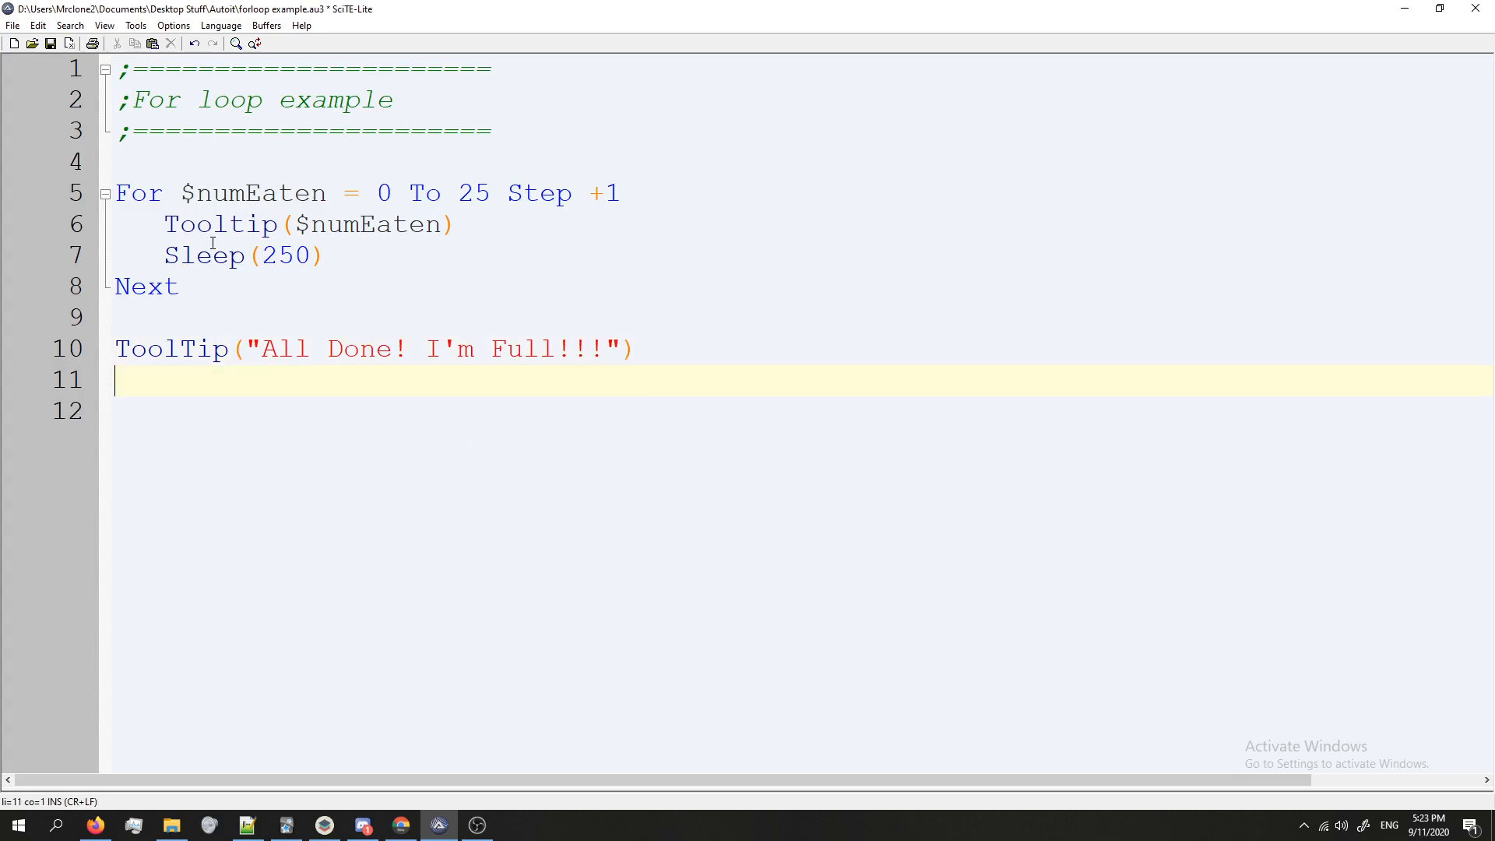
text(T)
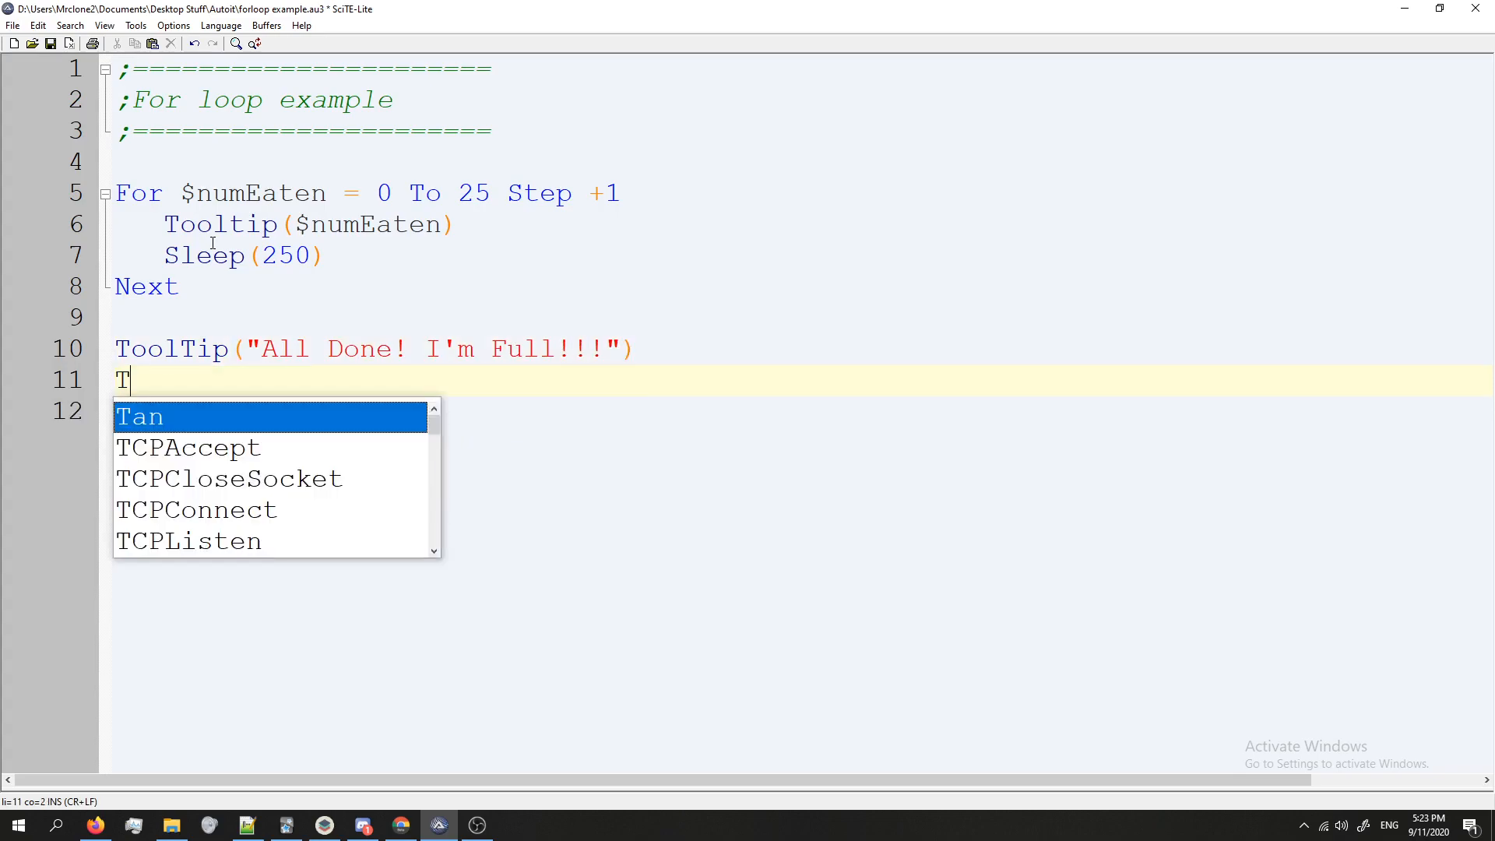
text(leep(1000)
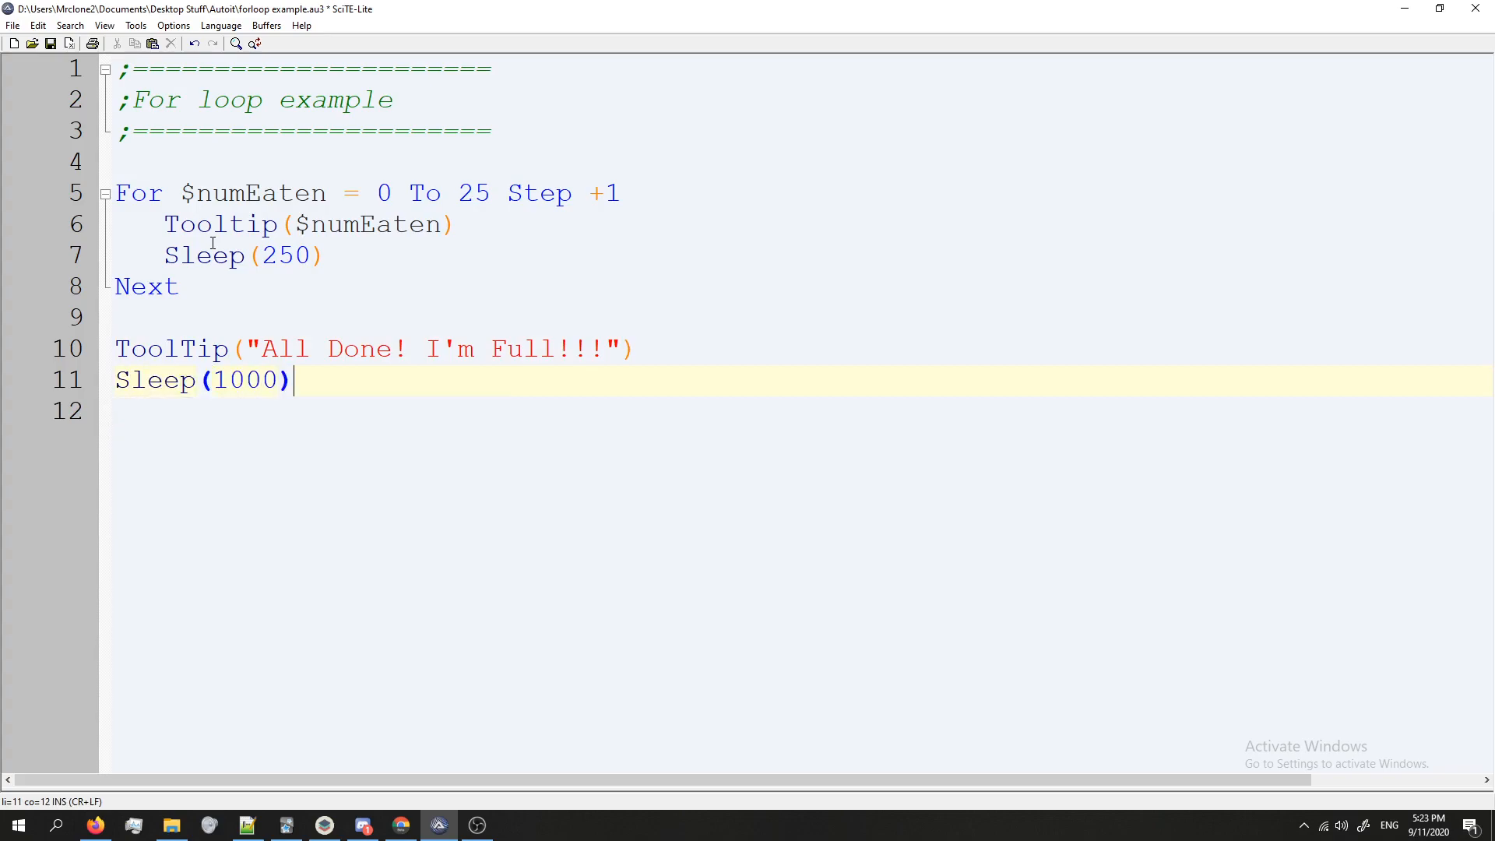
click(147, 380)
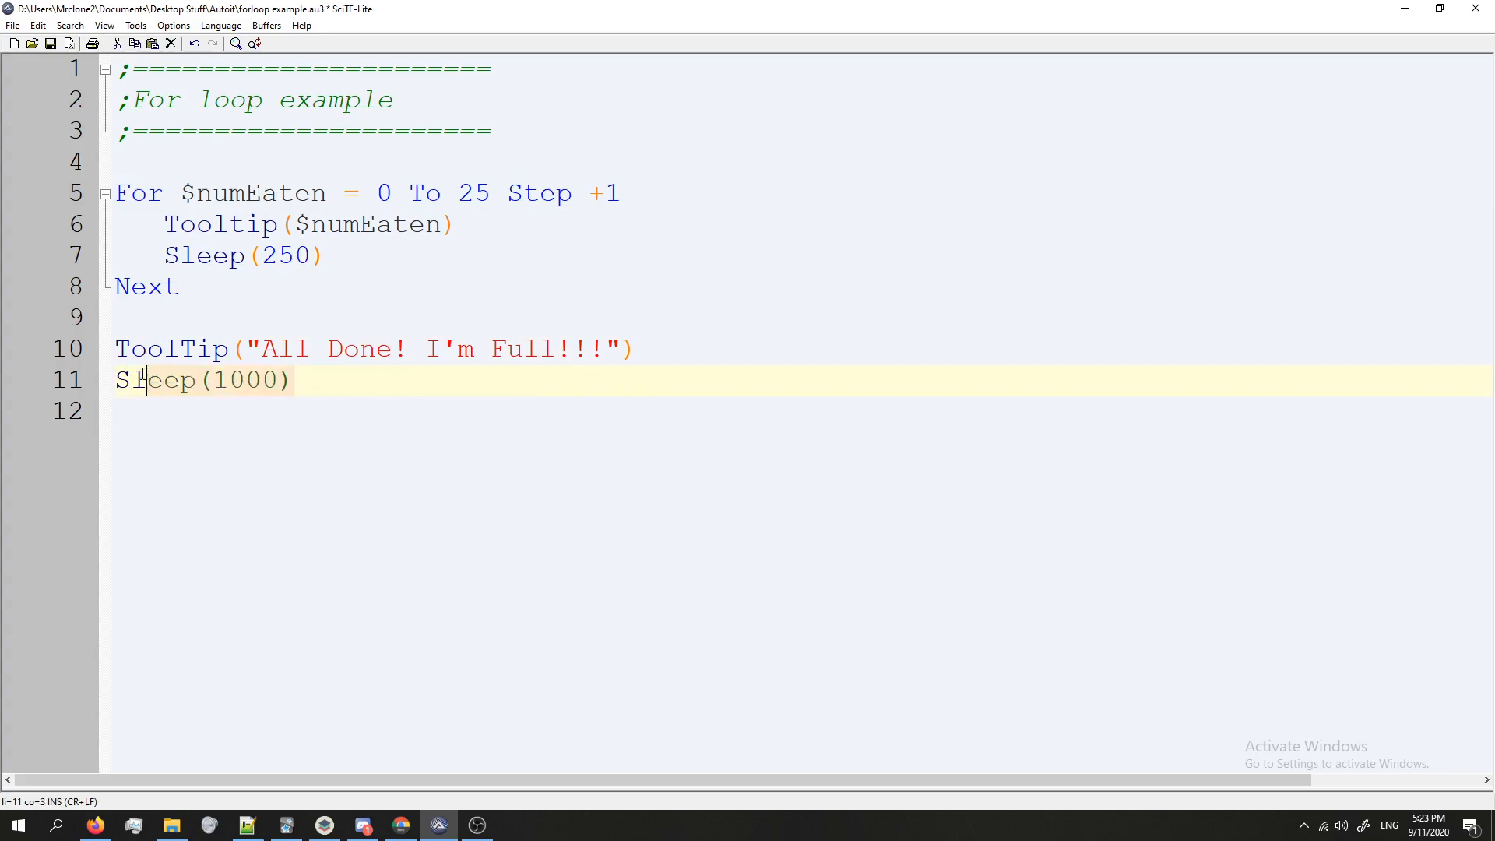
click(176, 347)
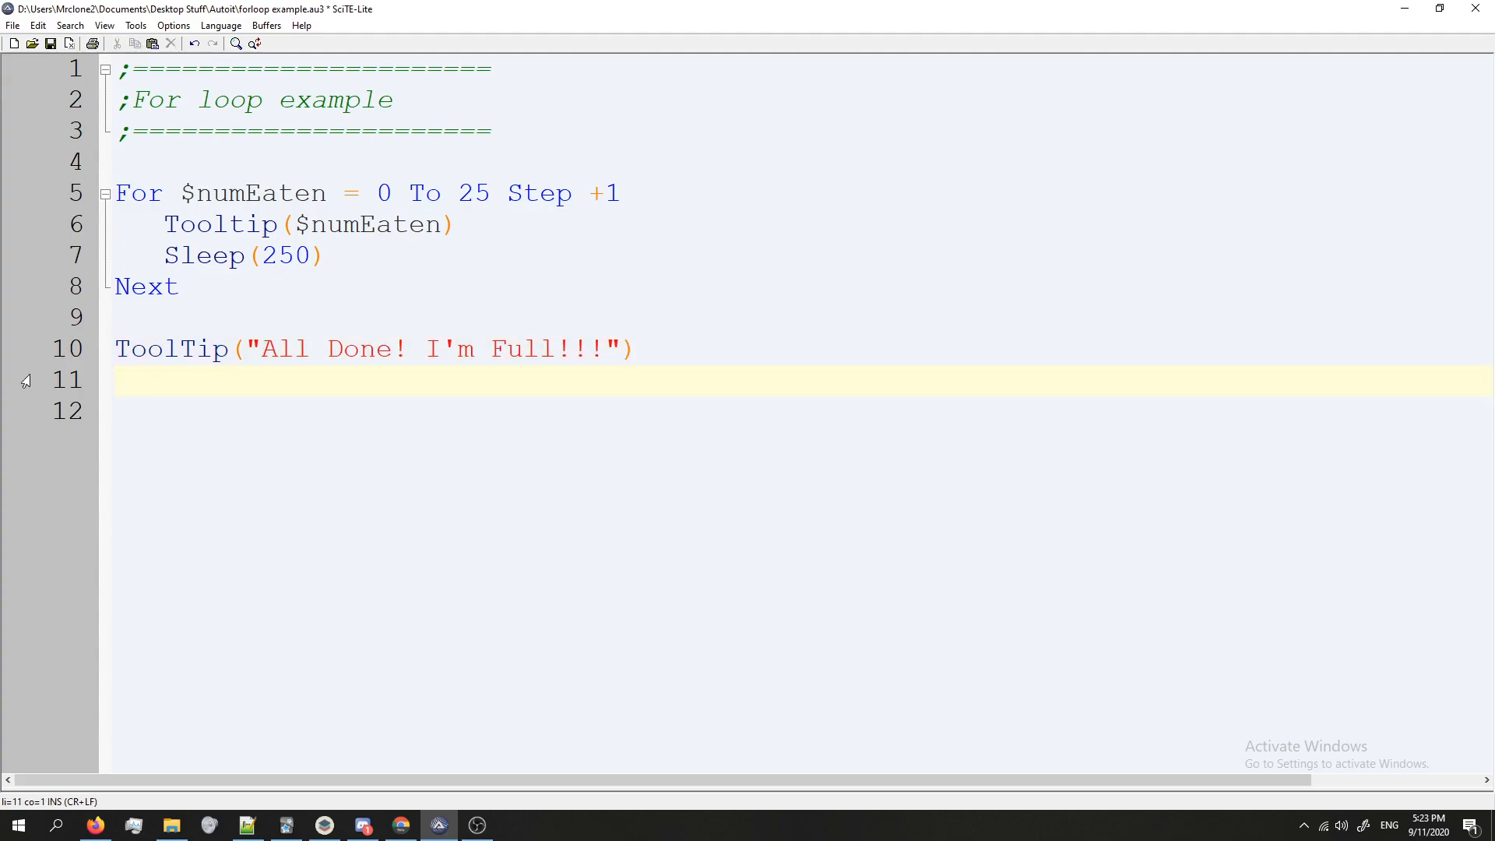
Step: Add Sleep(1000) on line 11 and run the script, ending with exit code 0
text(Sleep(1000))
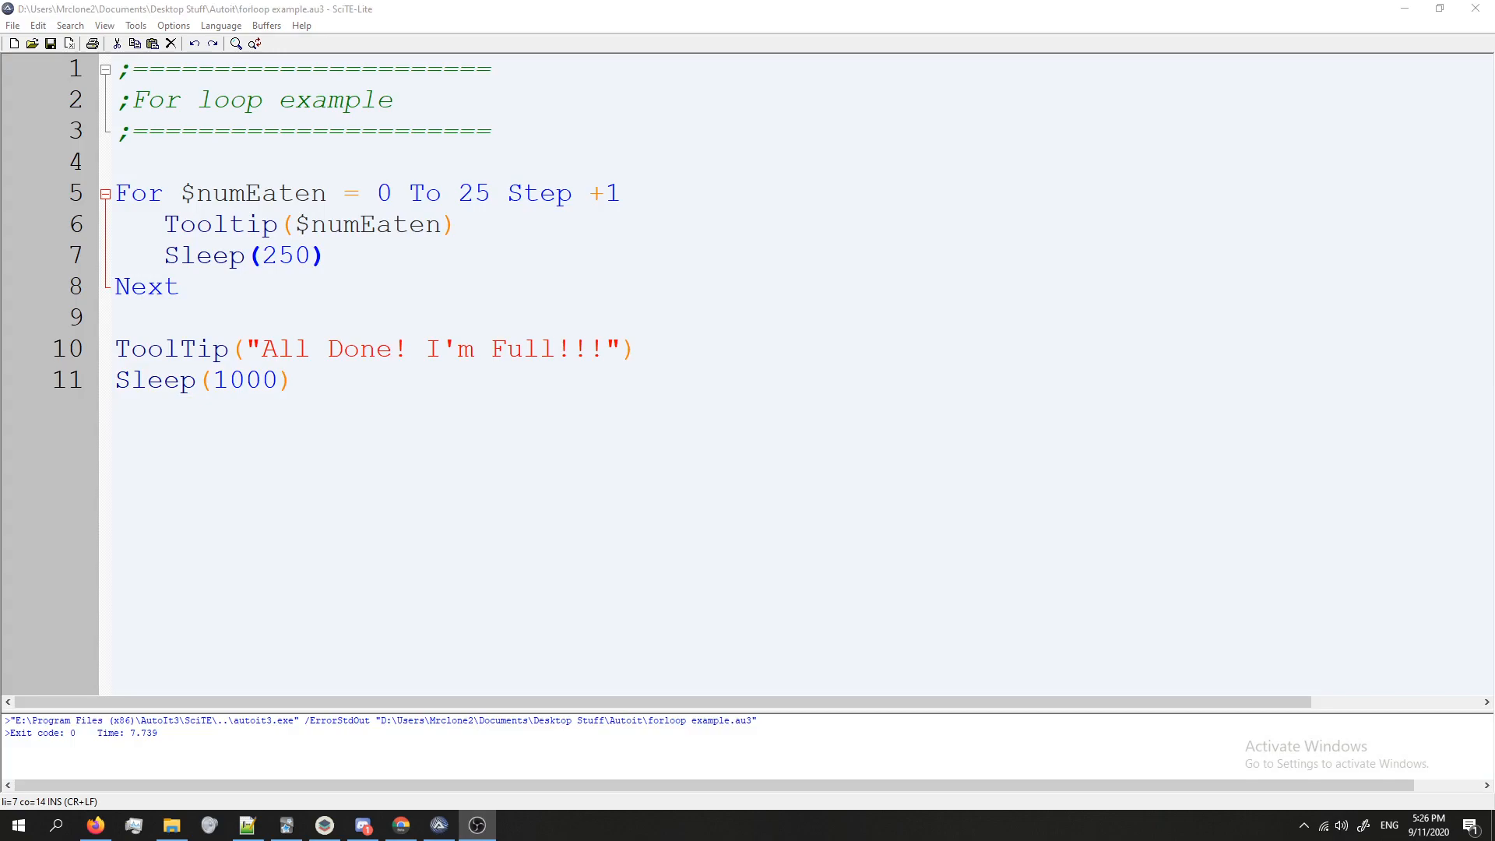
mouse_move(915, 355)
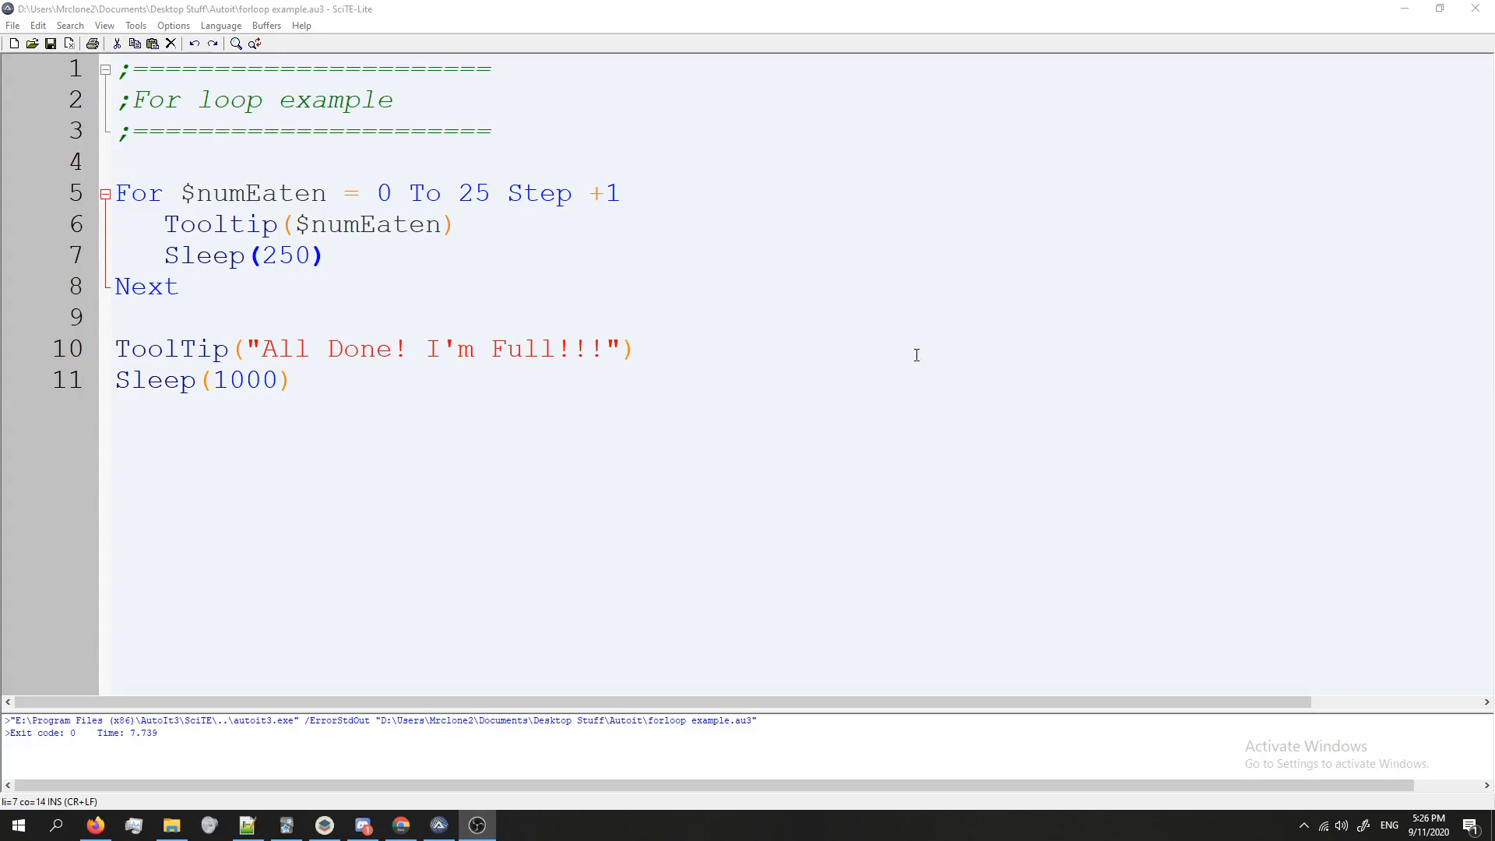
click(176, 287)
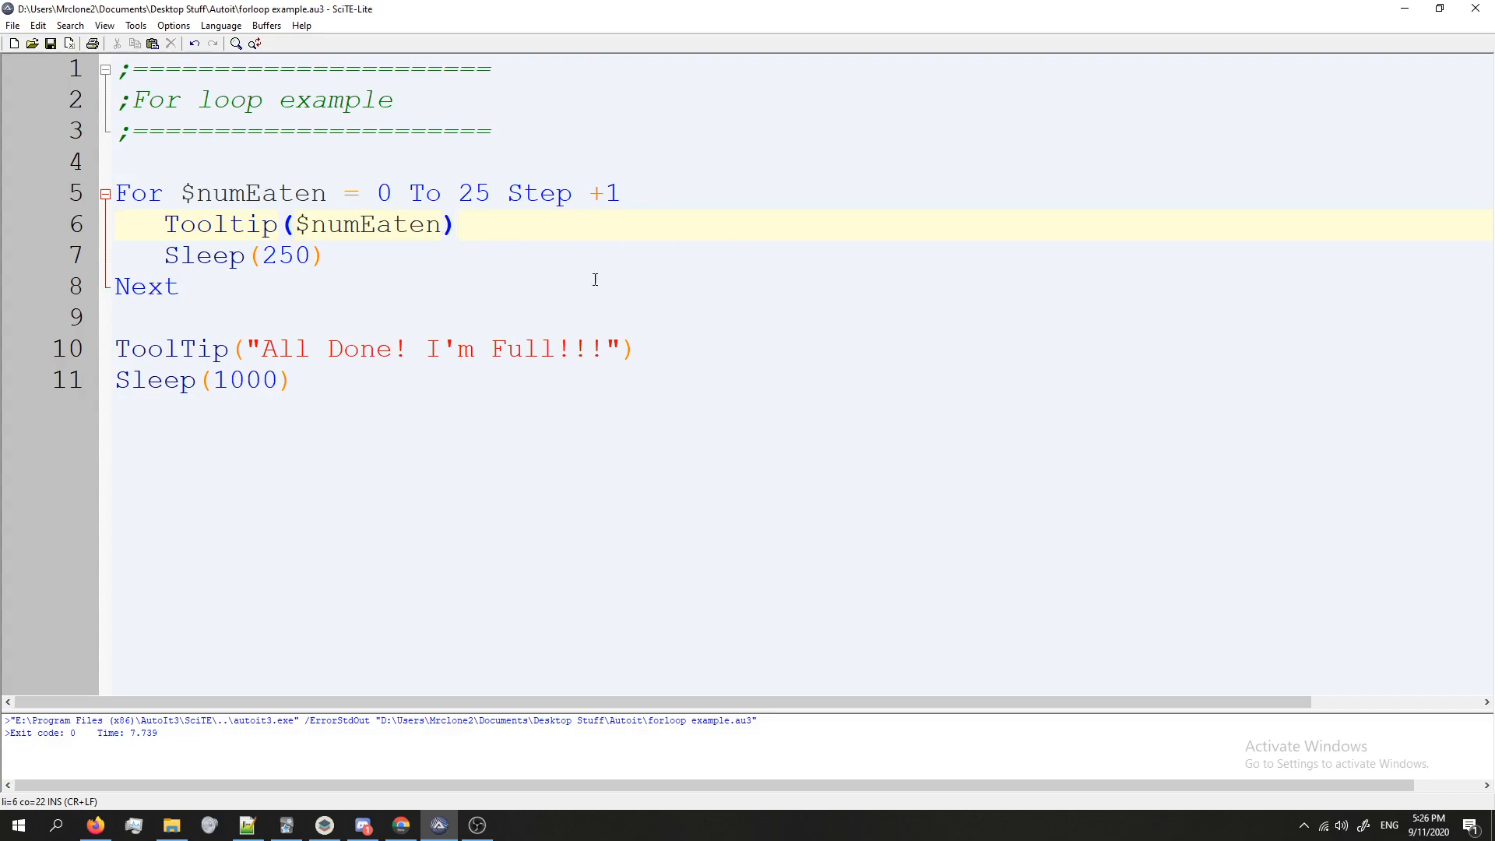
click(475, 316)
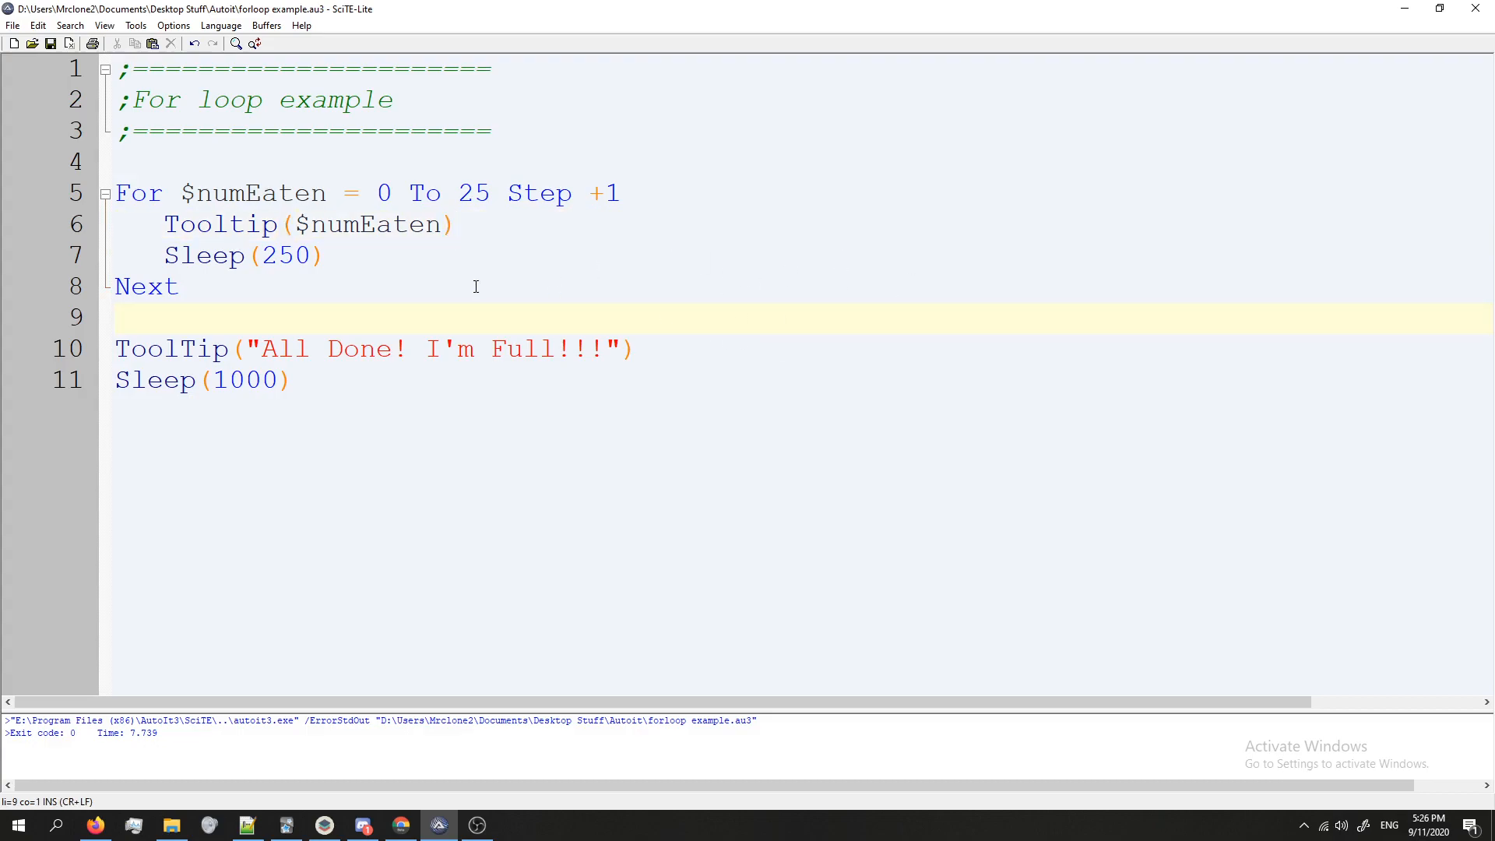
mouse_move(774, 306)
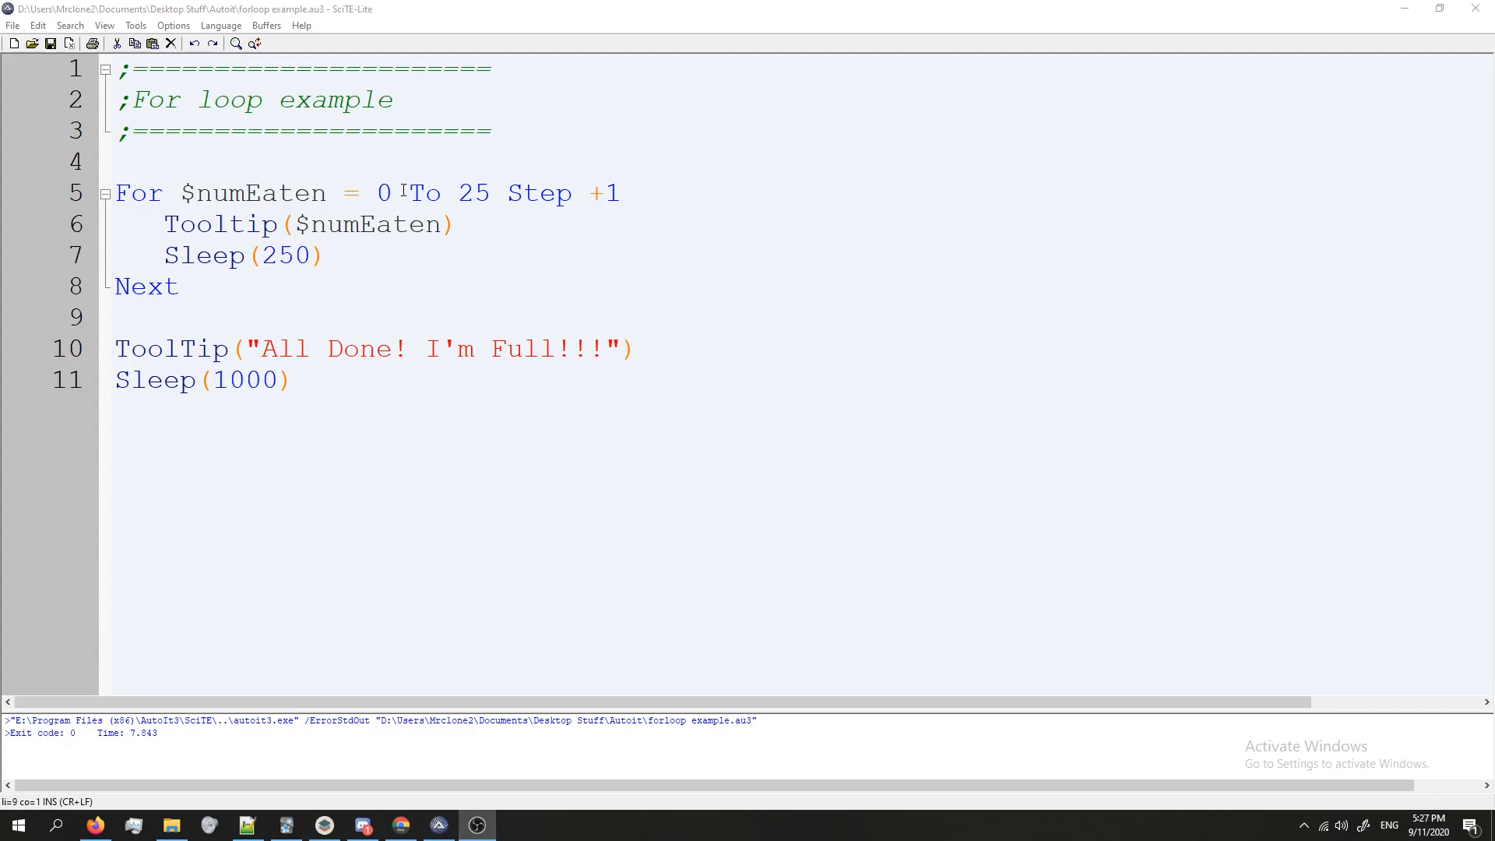
Step: Rerun the script and walk through the $numEaten counter and its tooltip line
click(336, 193)
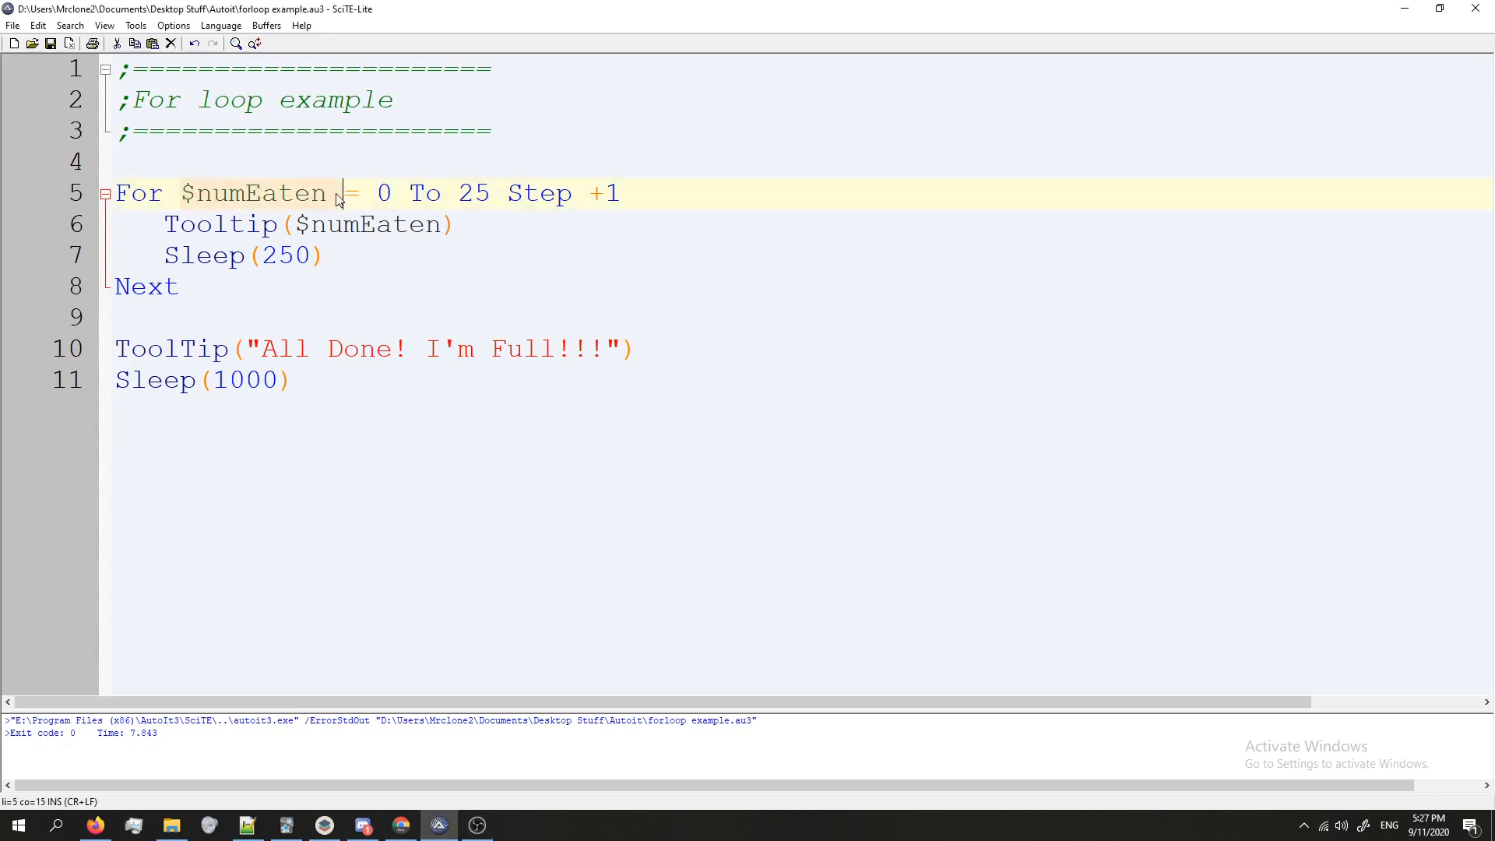
click(464, 224)
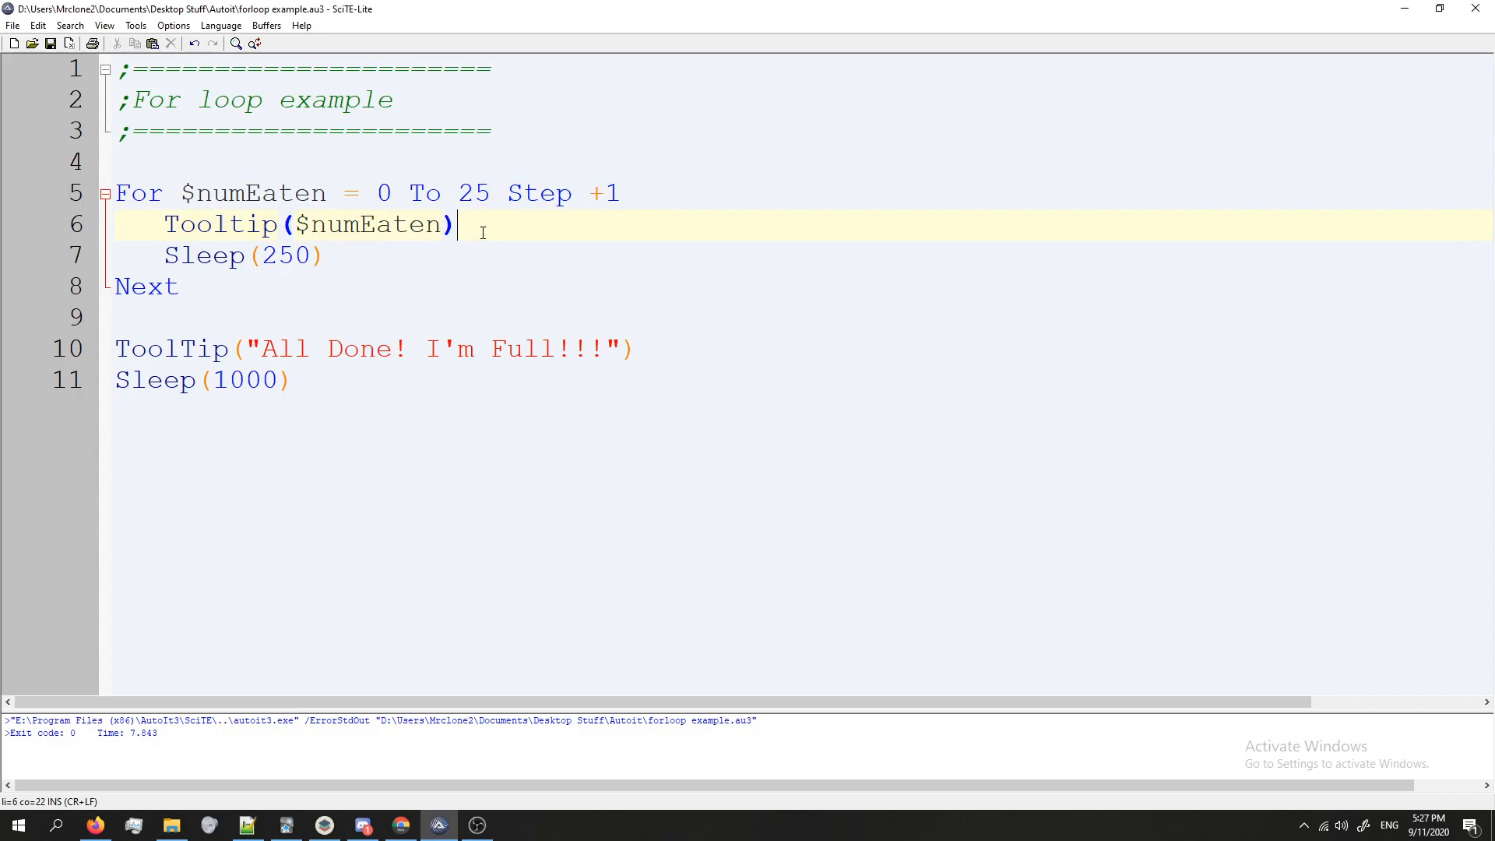
mouse_move(229, 286)
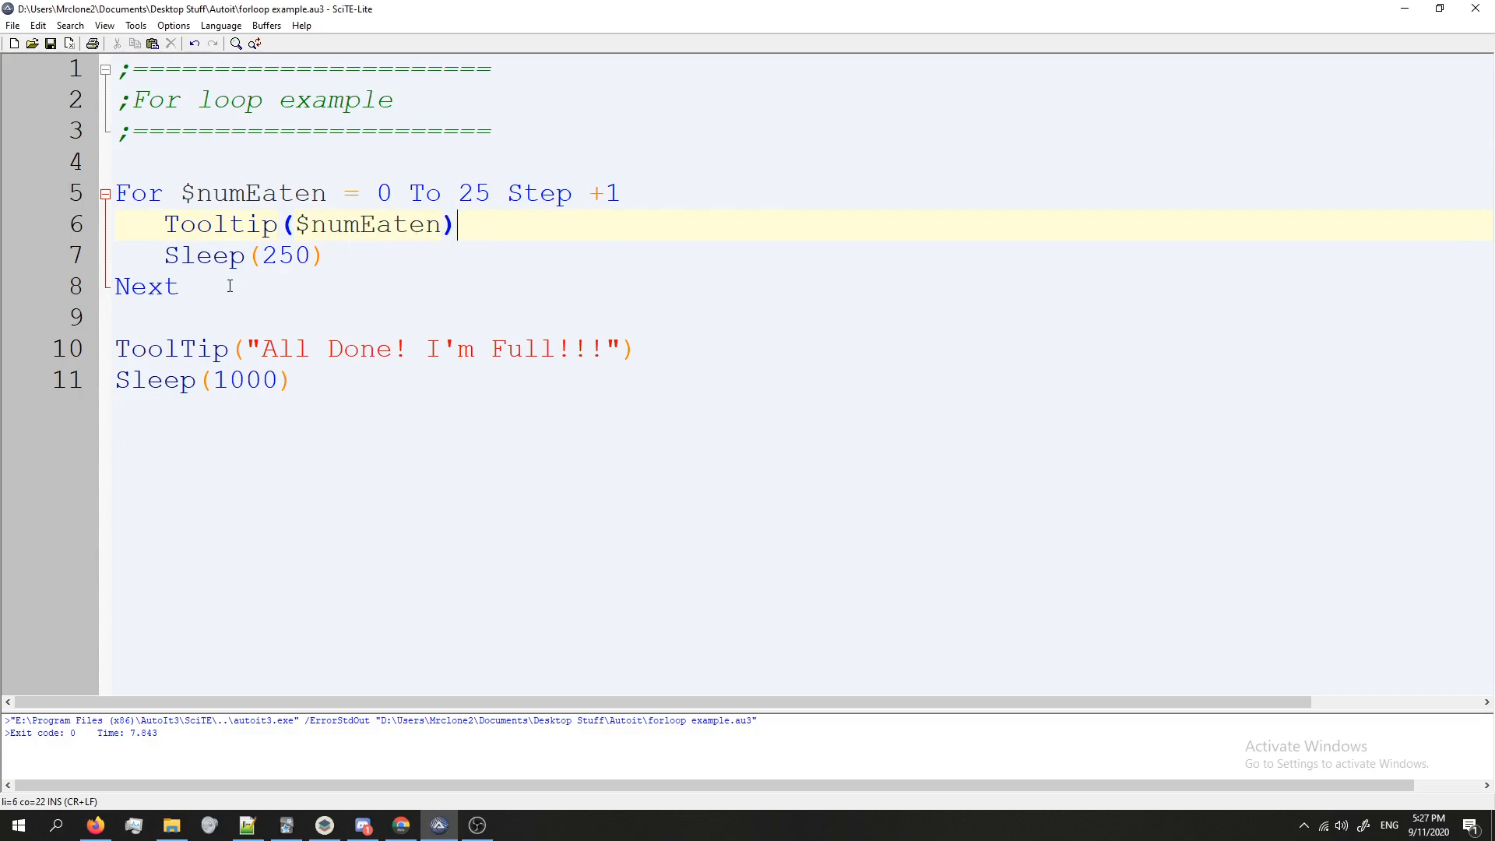
click(179, 286)
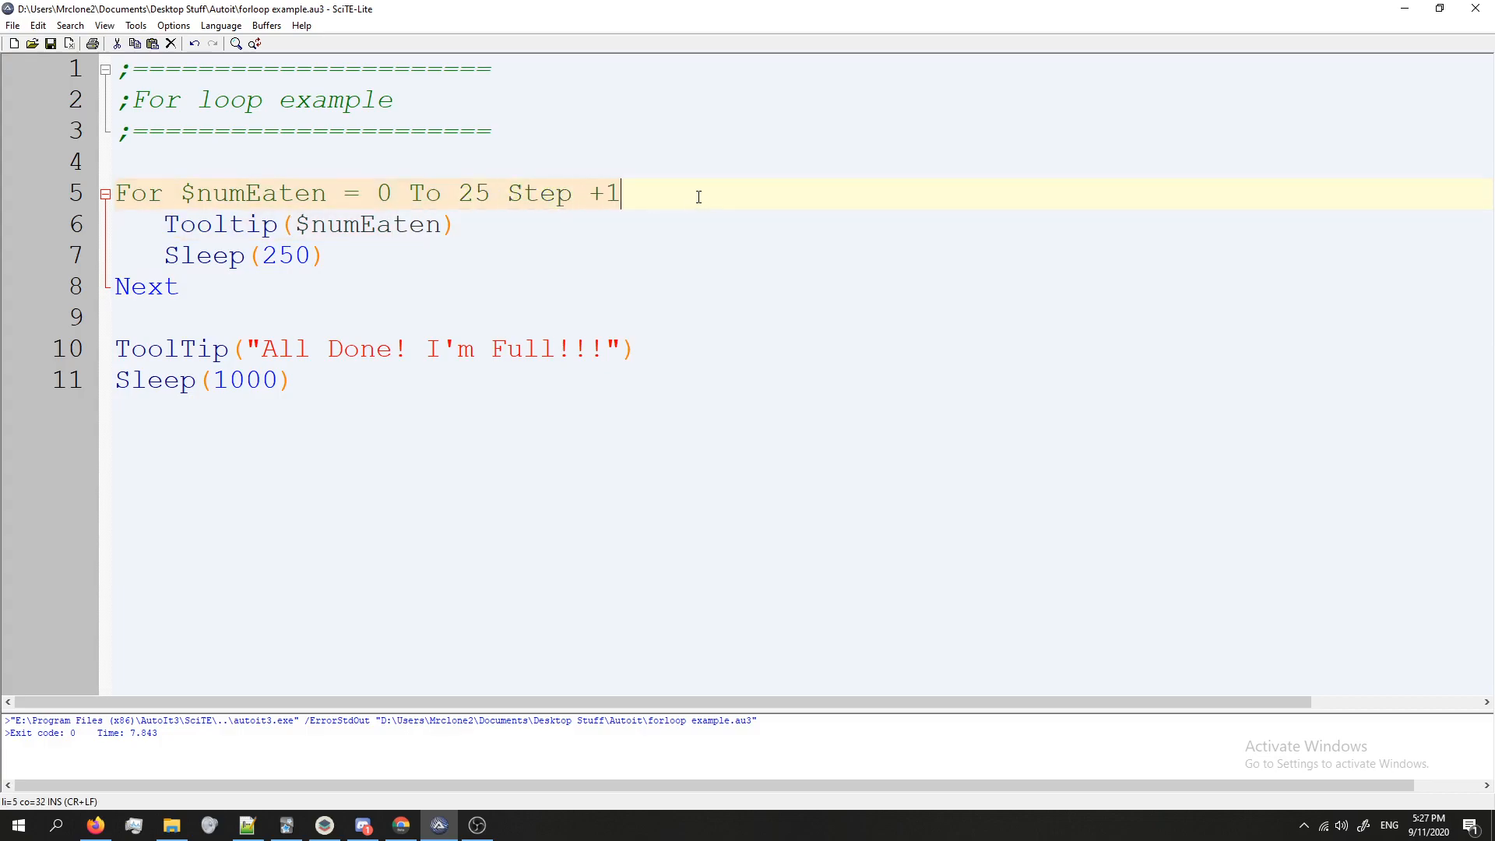
click(116, 193)
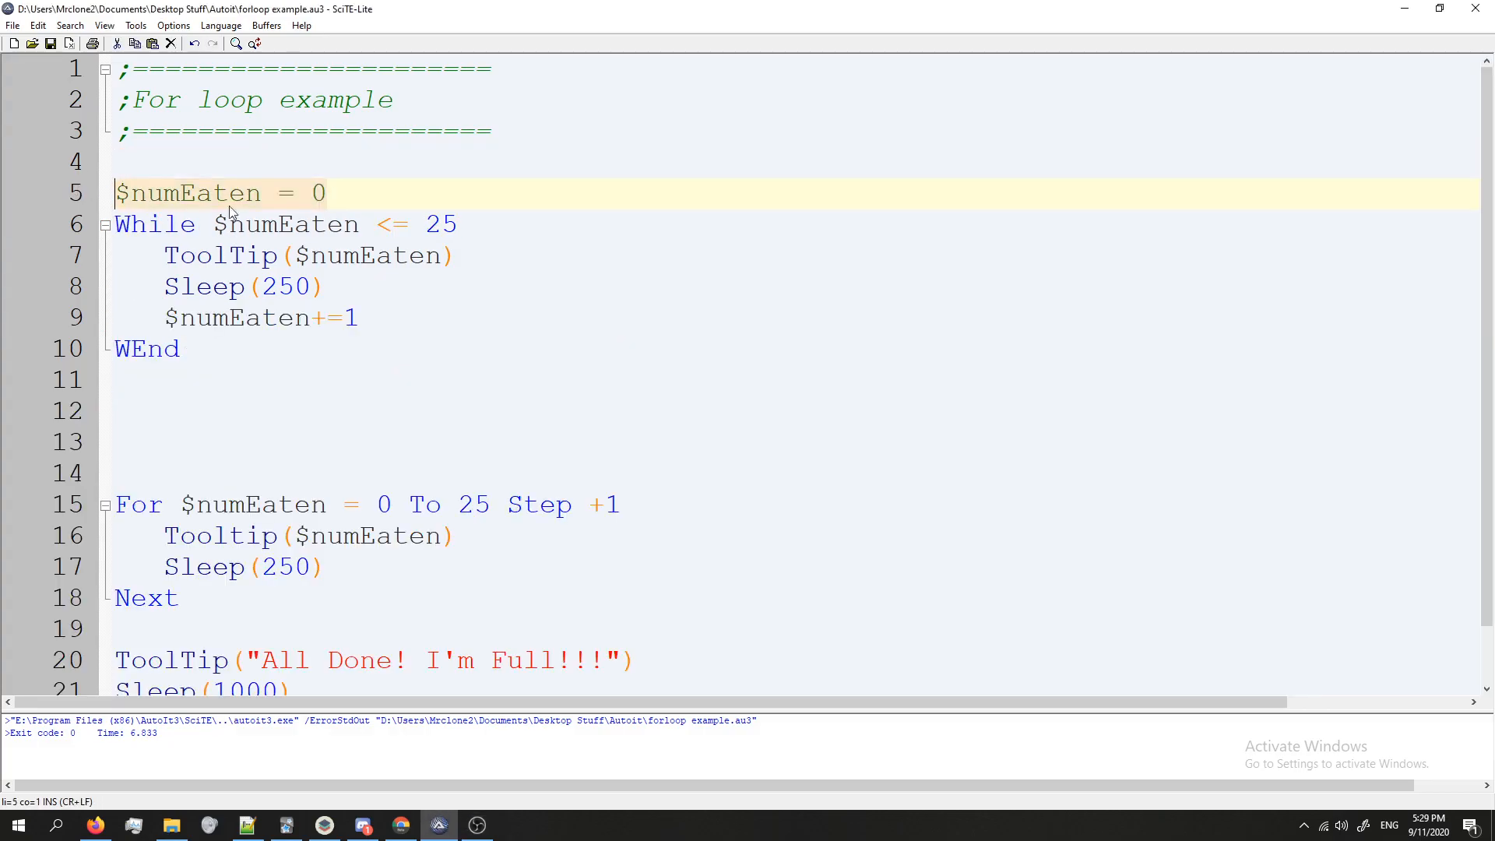
Step: Walk through the While loop's condition, $numEaten+=1 increment and starting-value lines
click(350, 224)
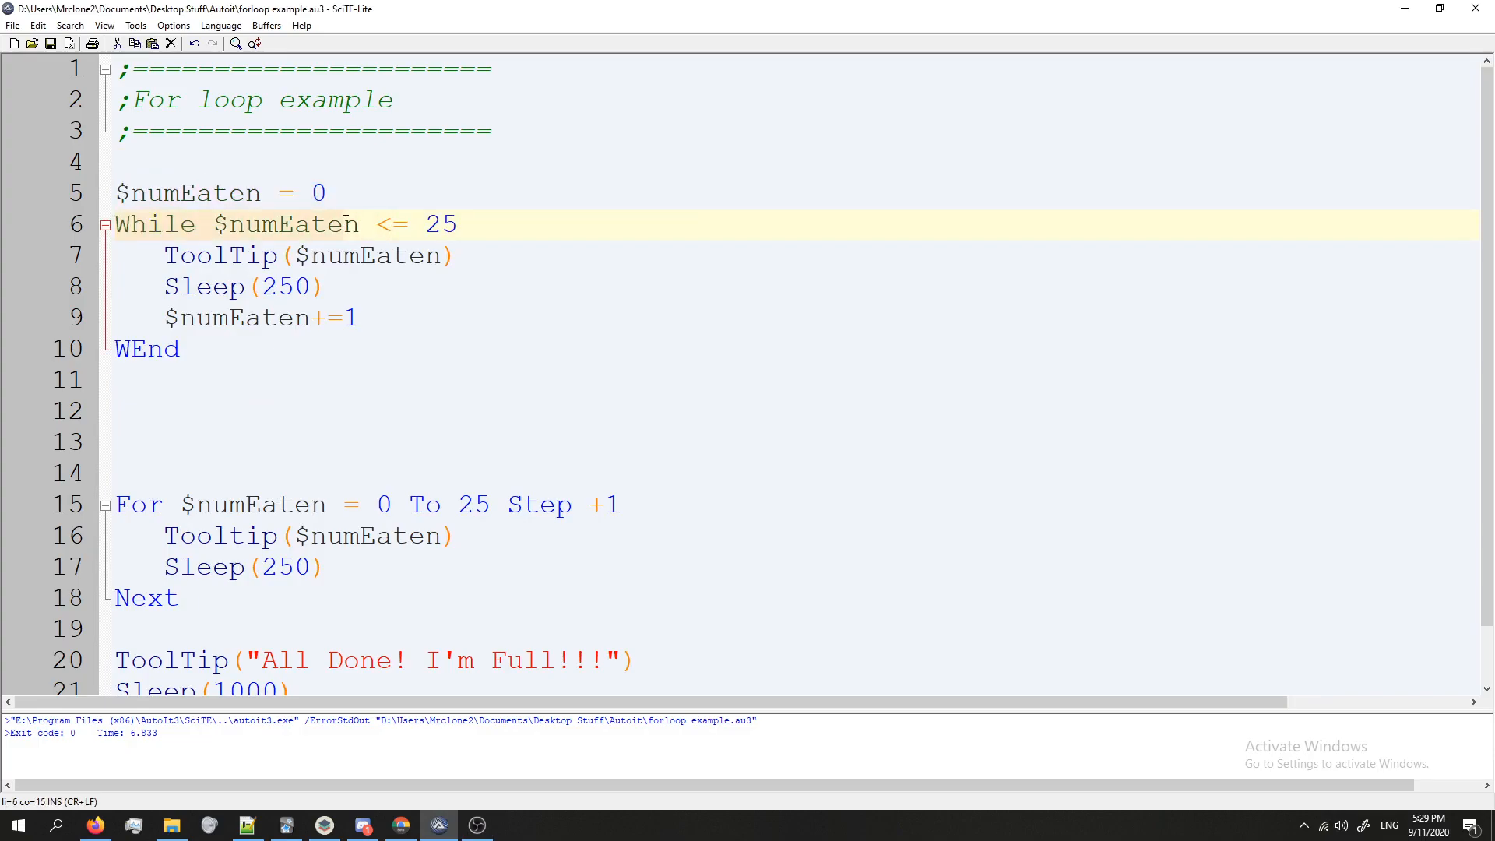
click(329, 318)
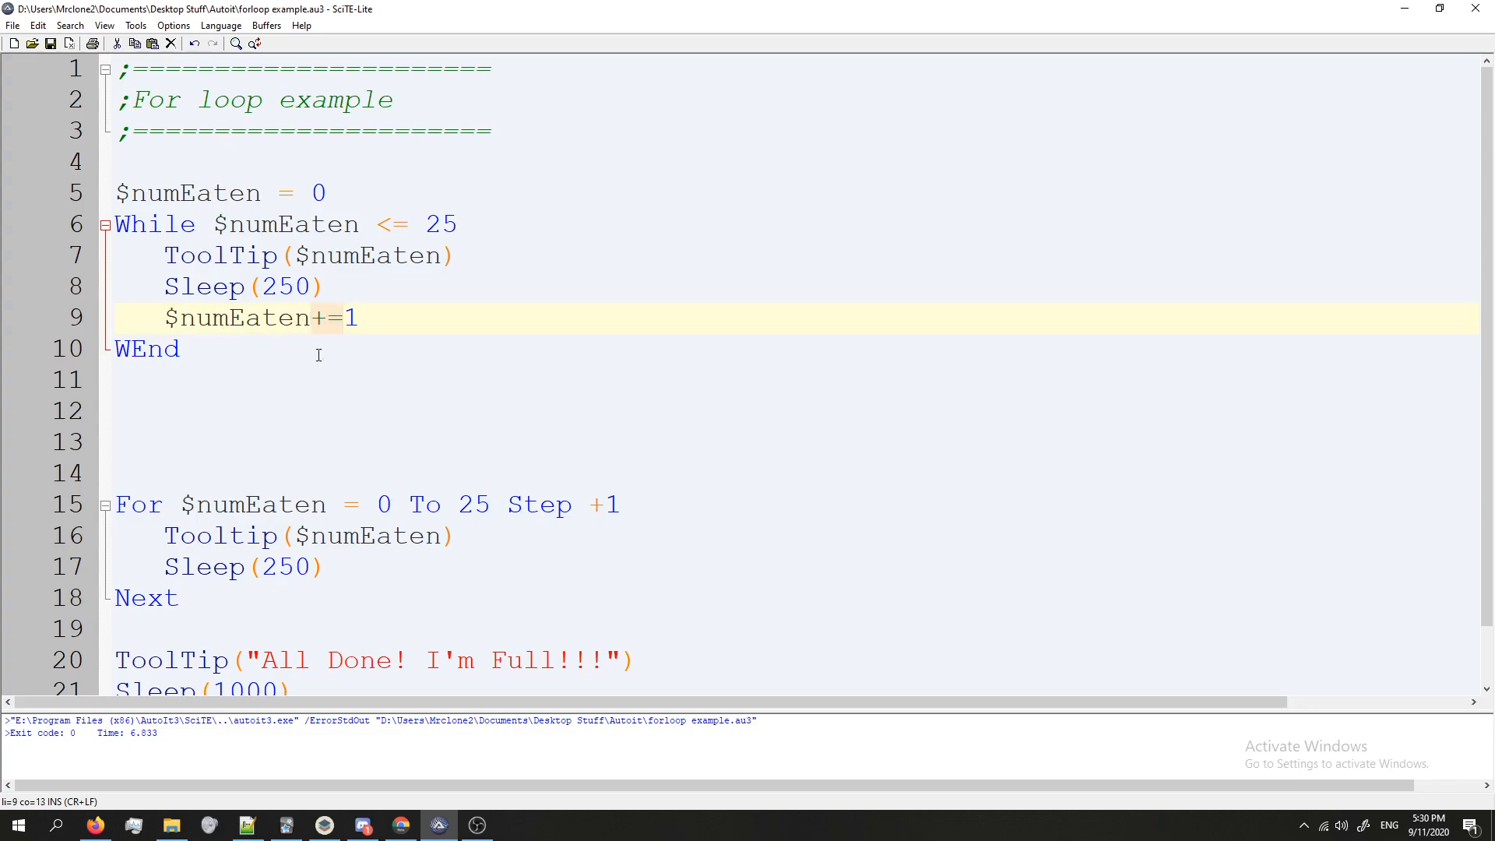
click(167, 318)
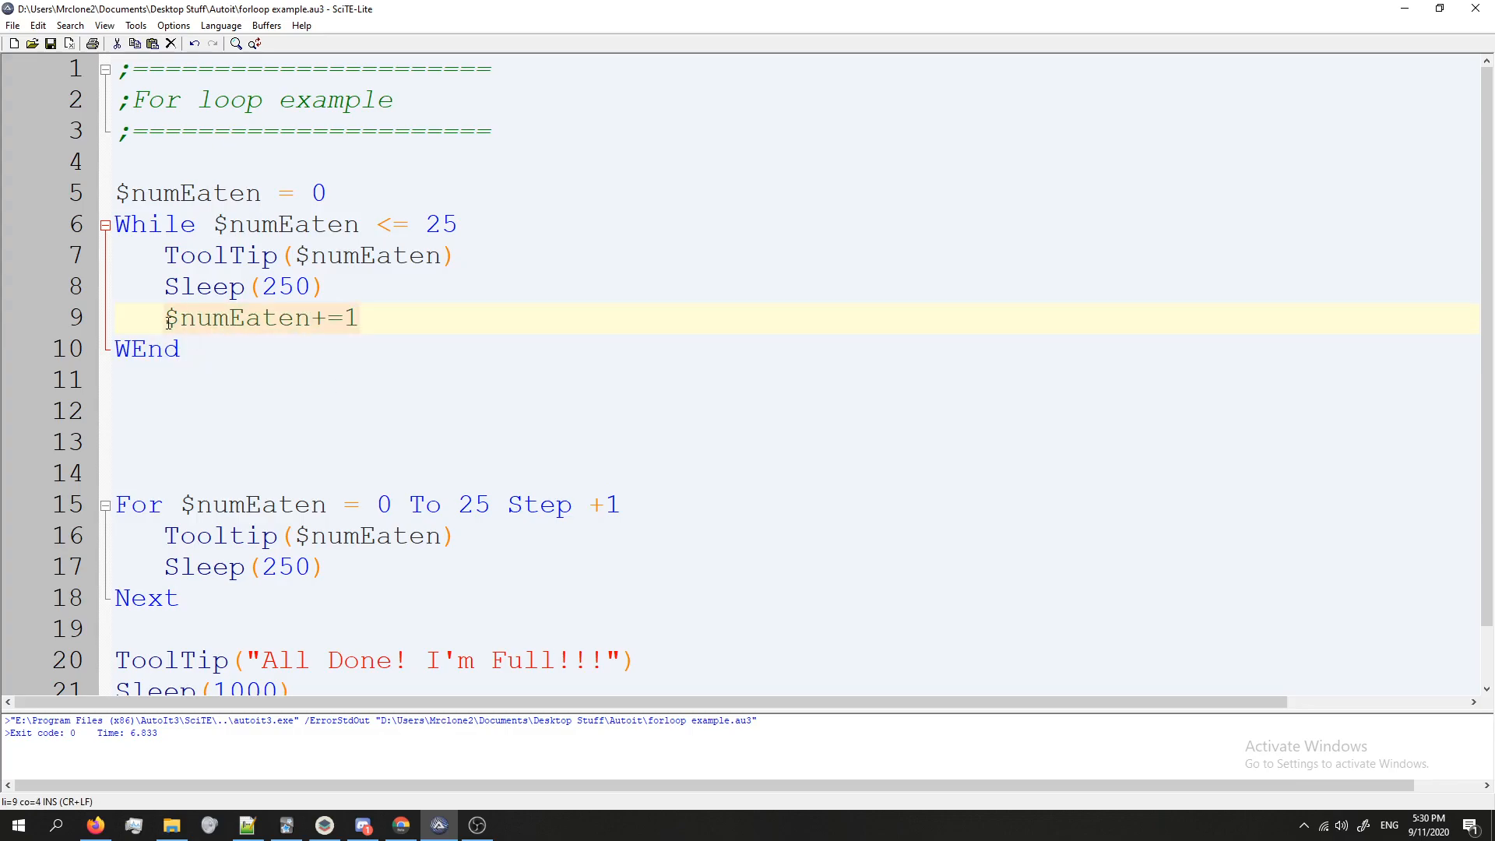
click(166, 193)
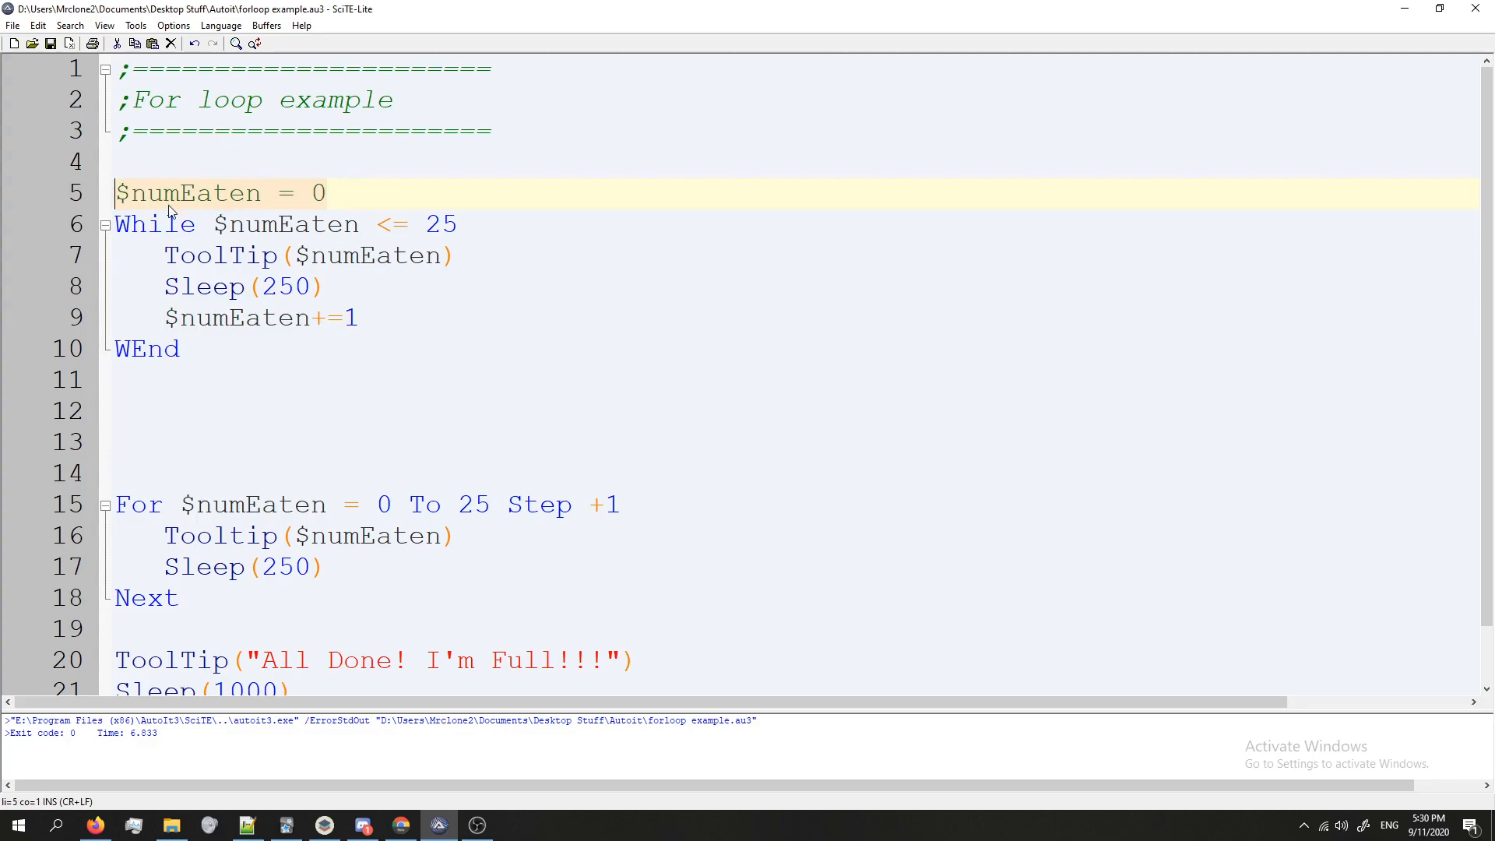